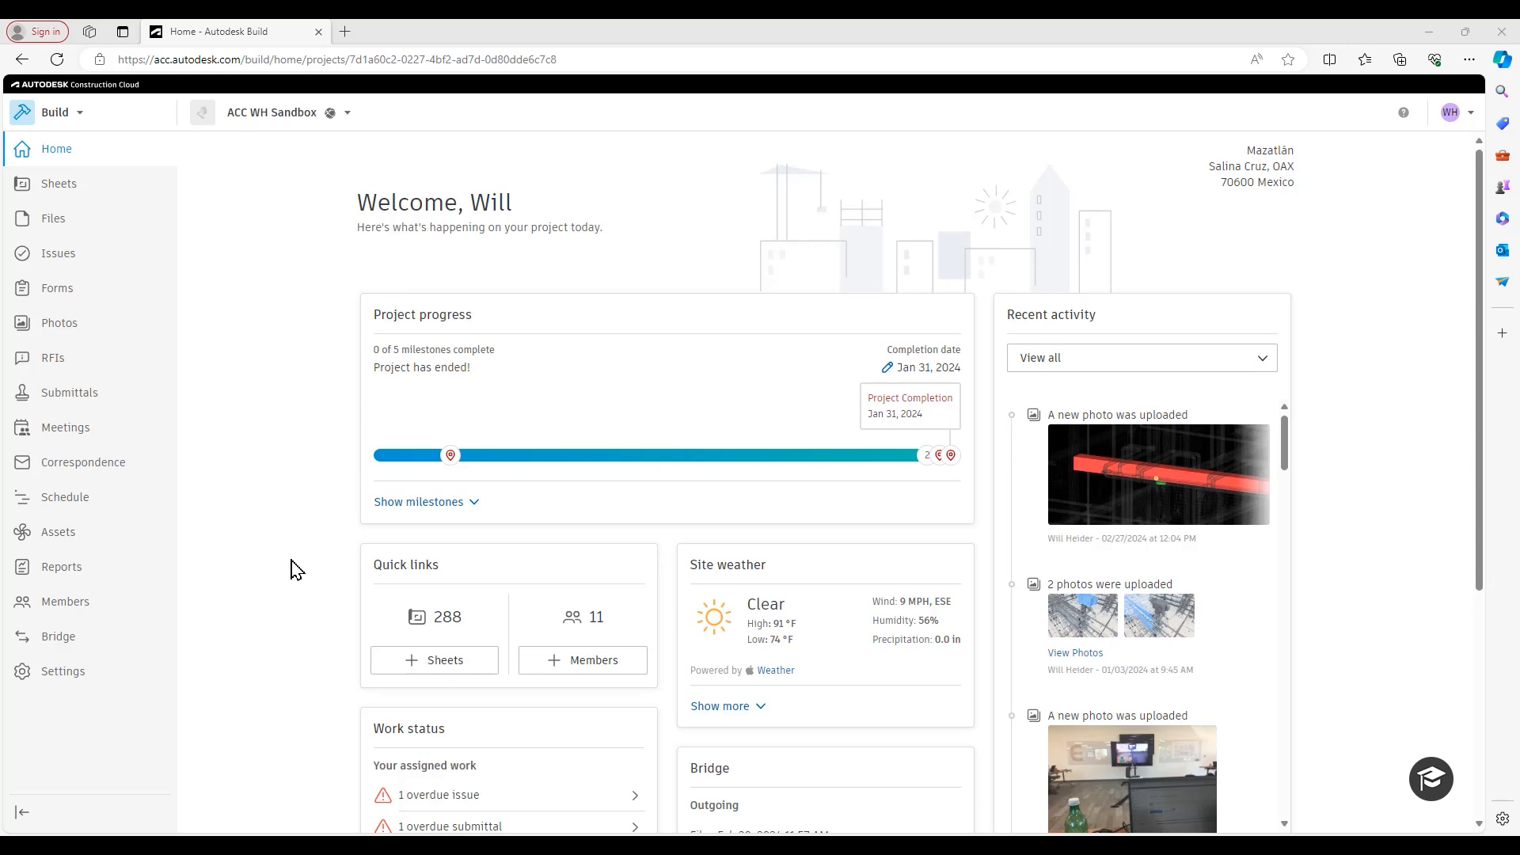
mouse_move(334, 580)
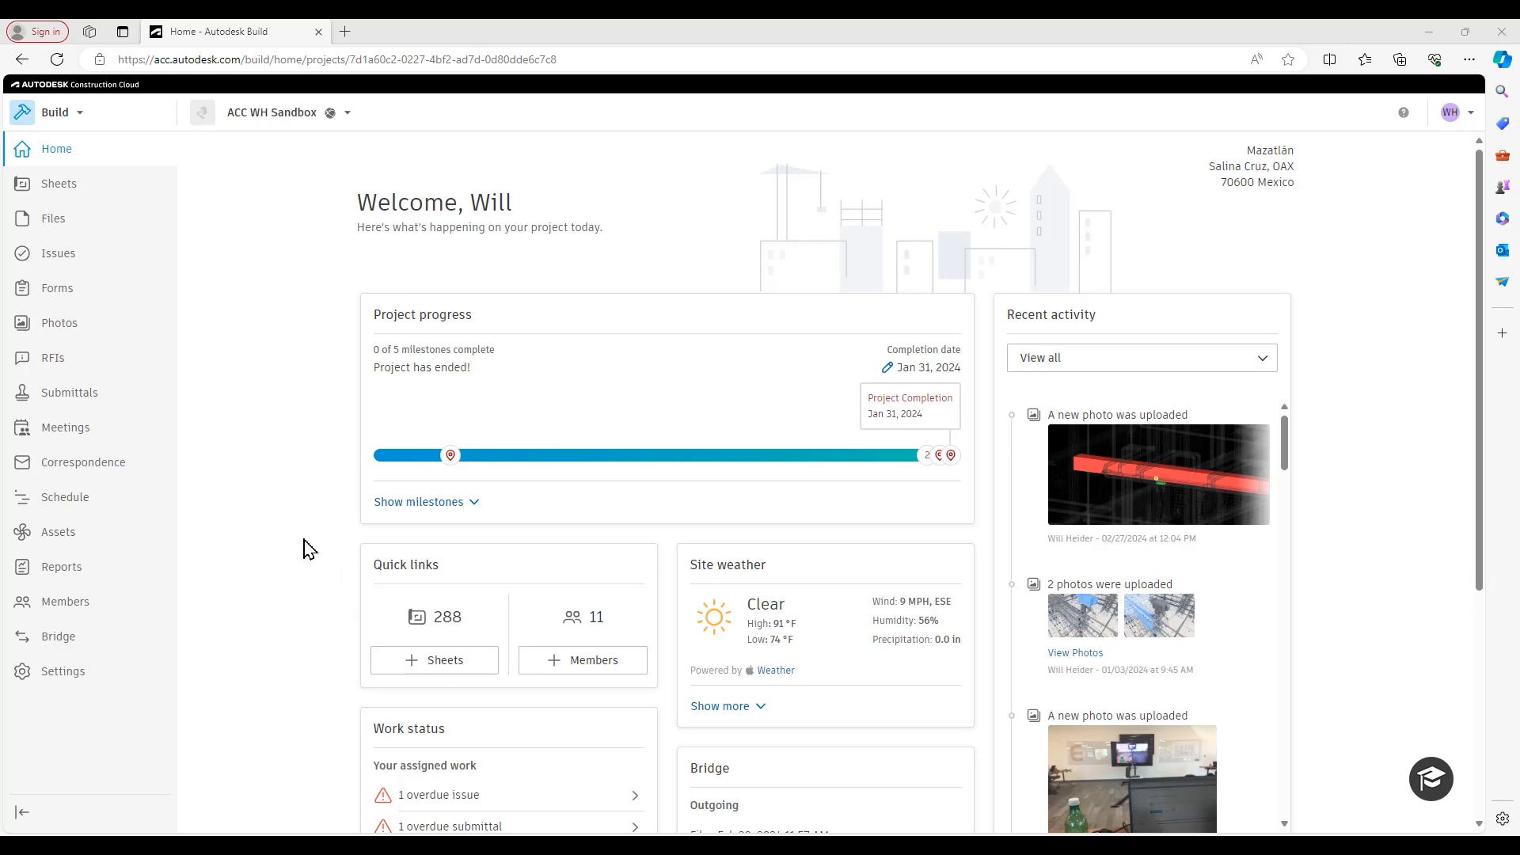
mouse_move(173, 468)
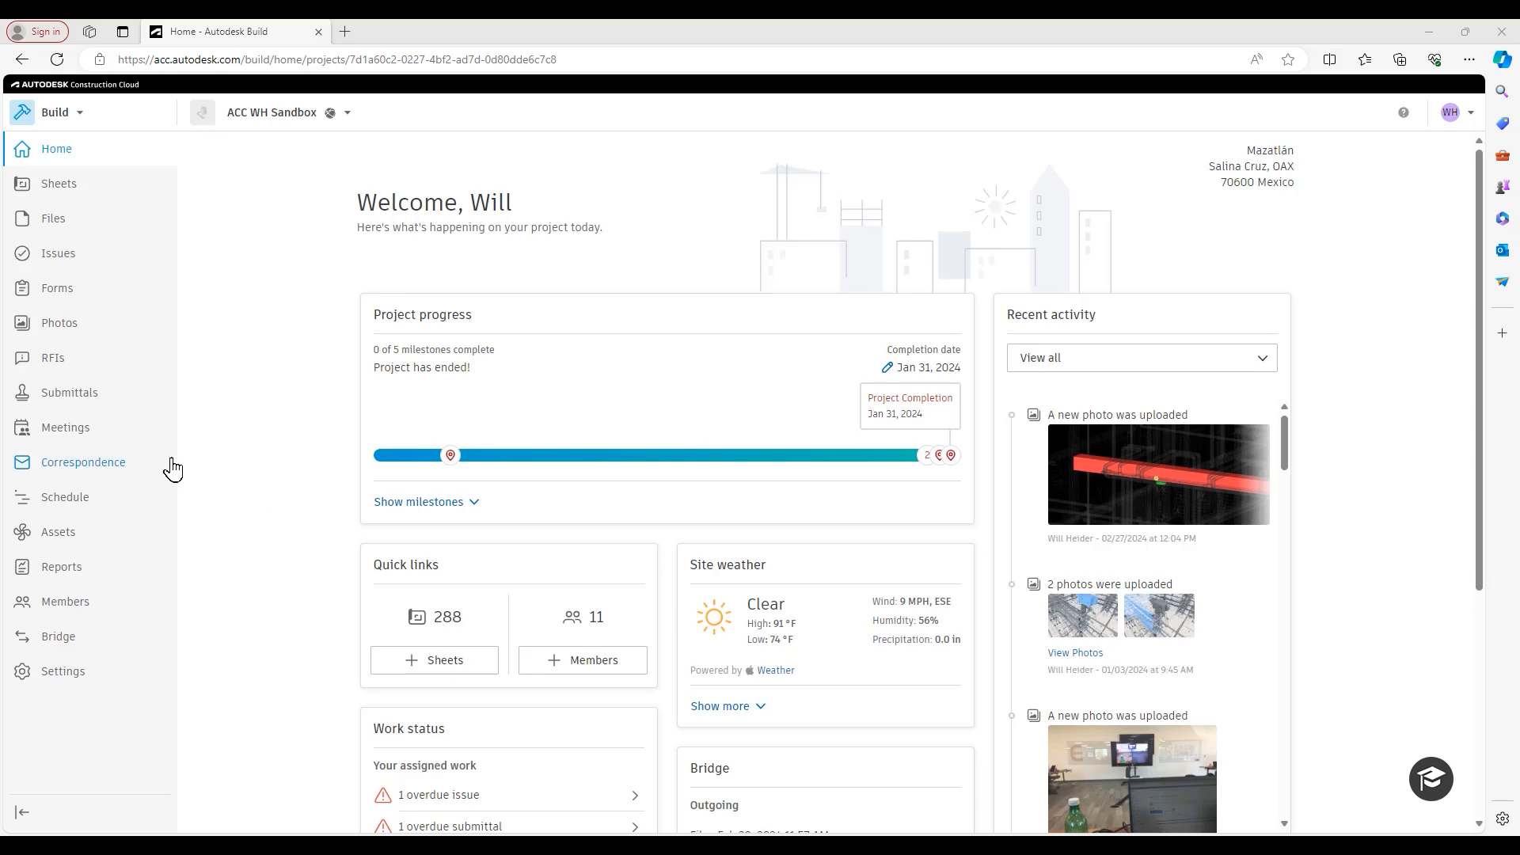
mouse_move(120, 472)
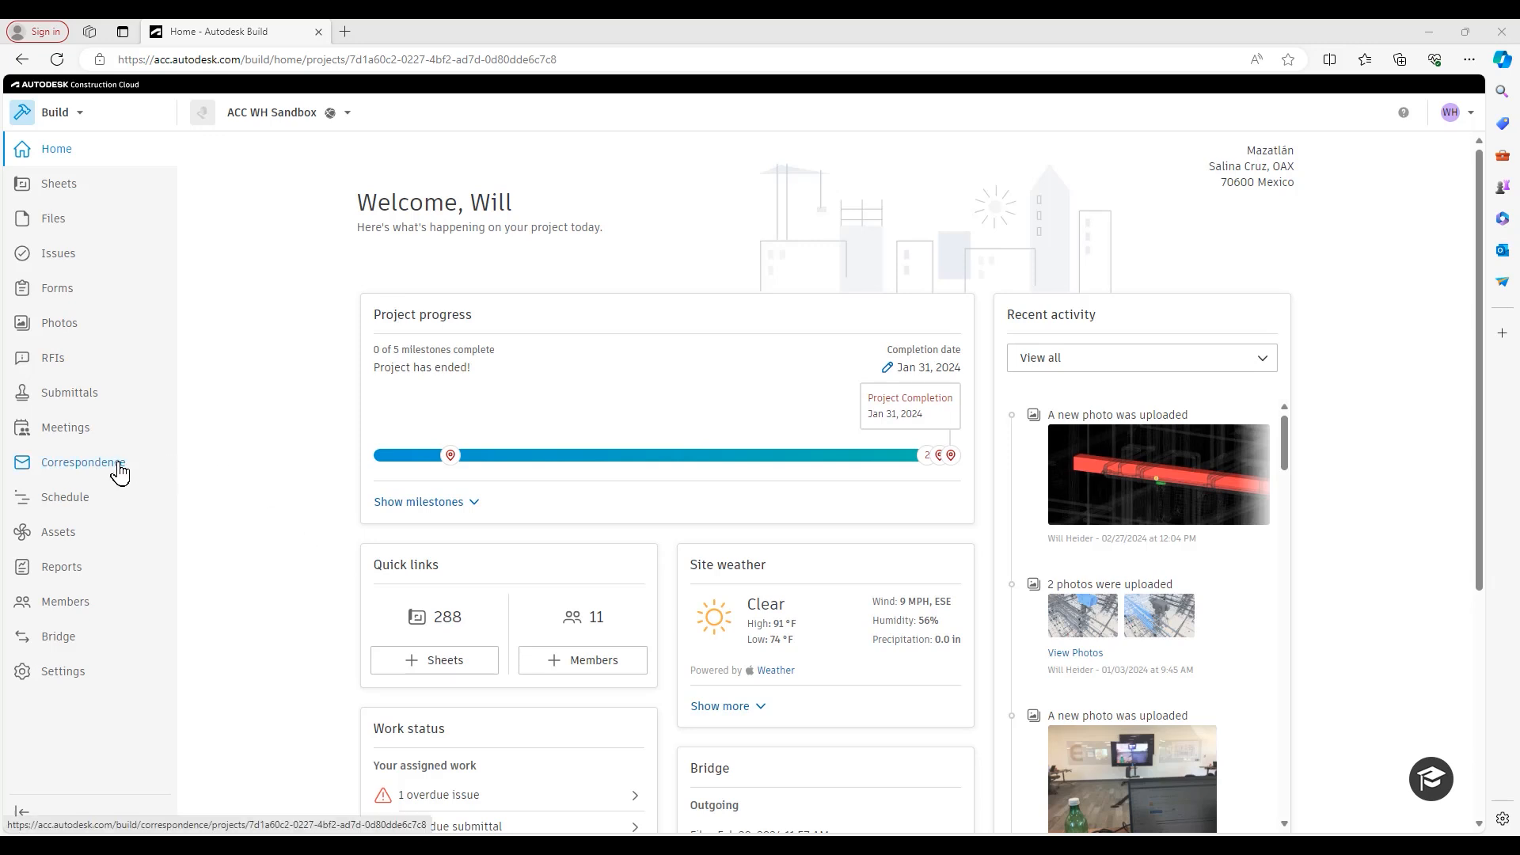
mouse_move(131, 468)
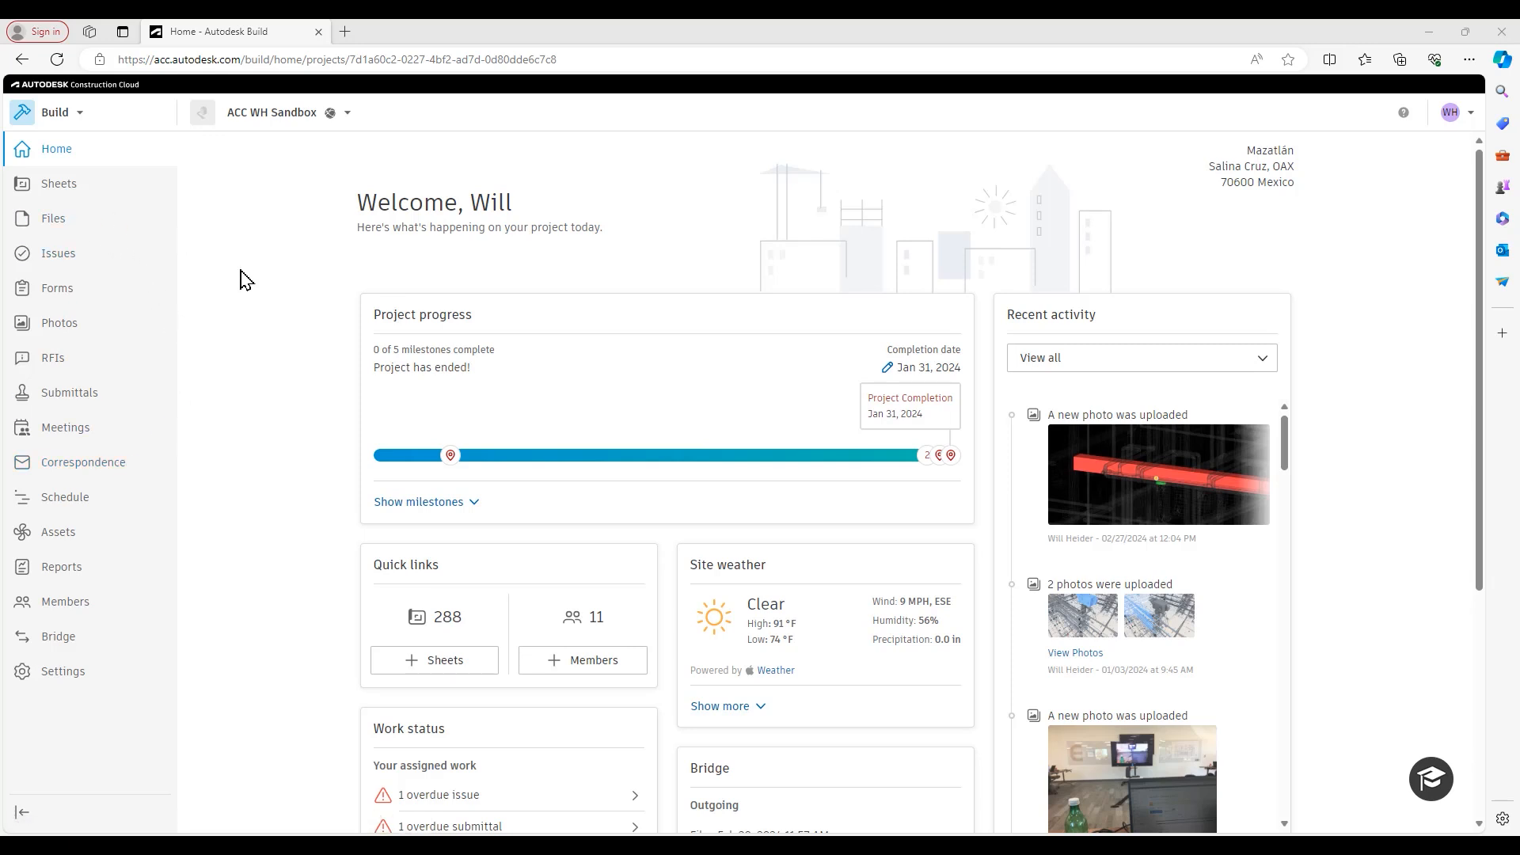
mouse_move(226, 330)
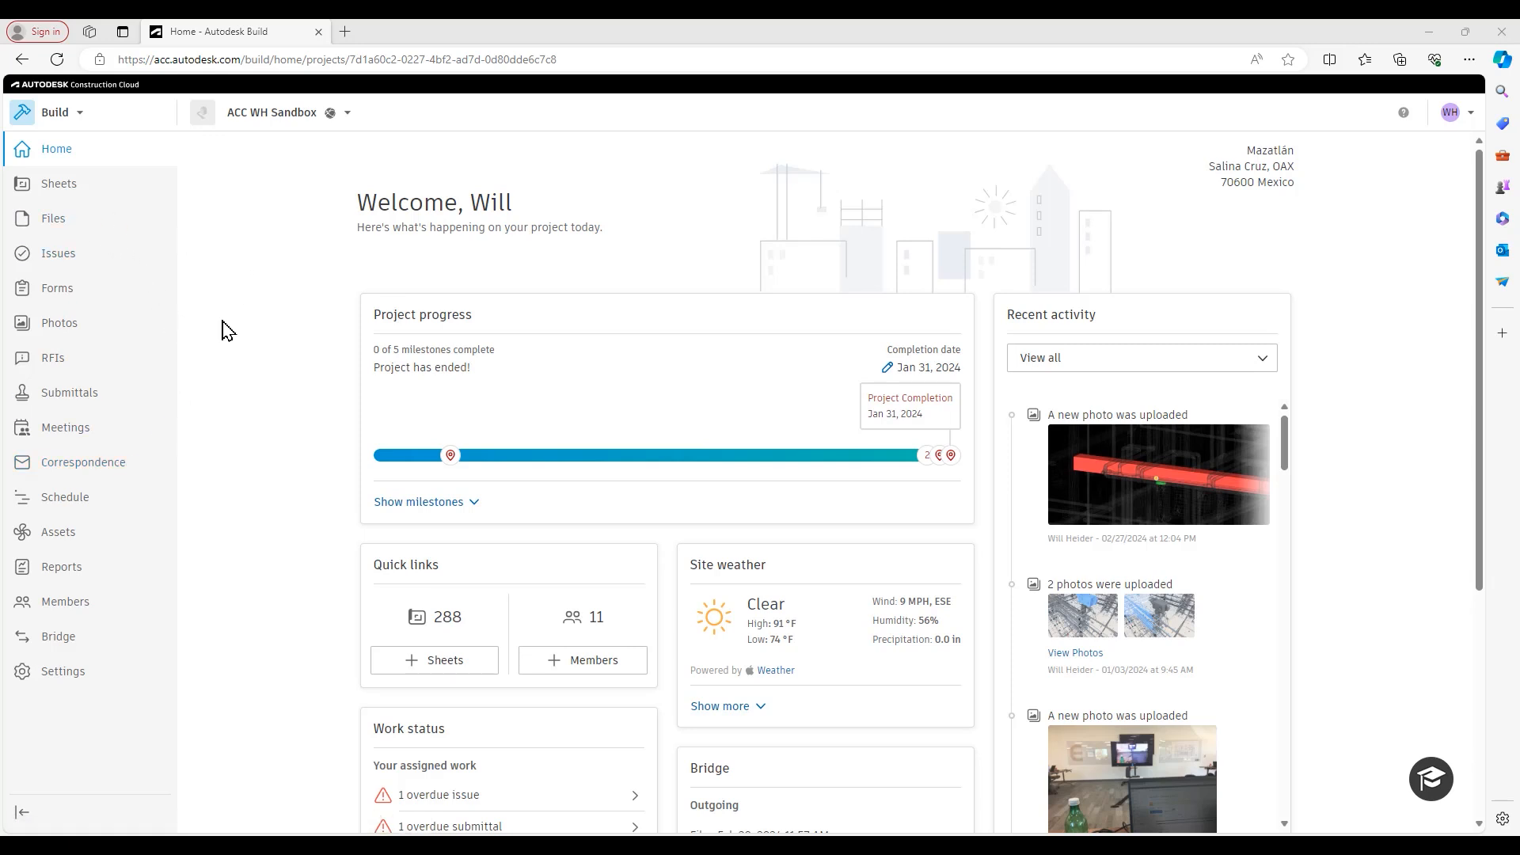
mouse_move(241, 321)
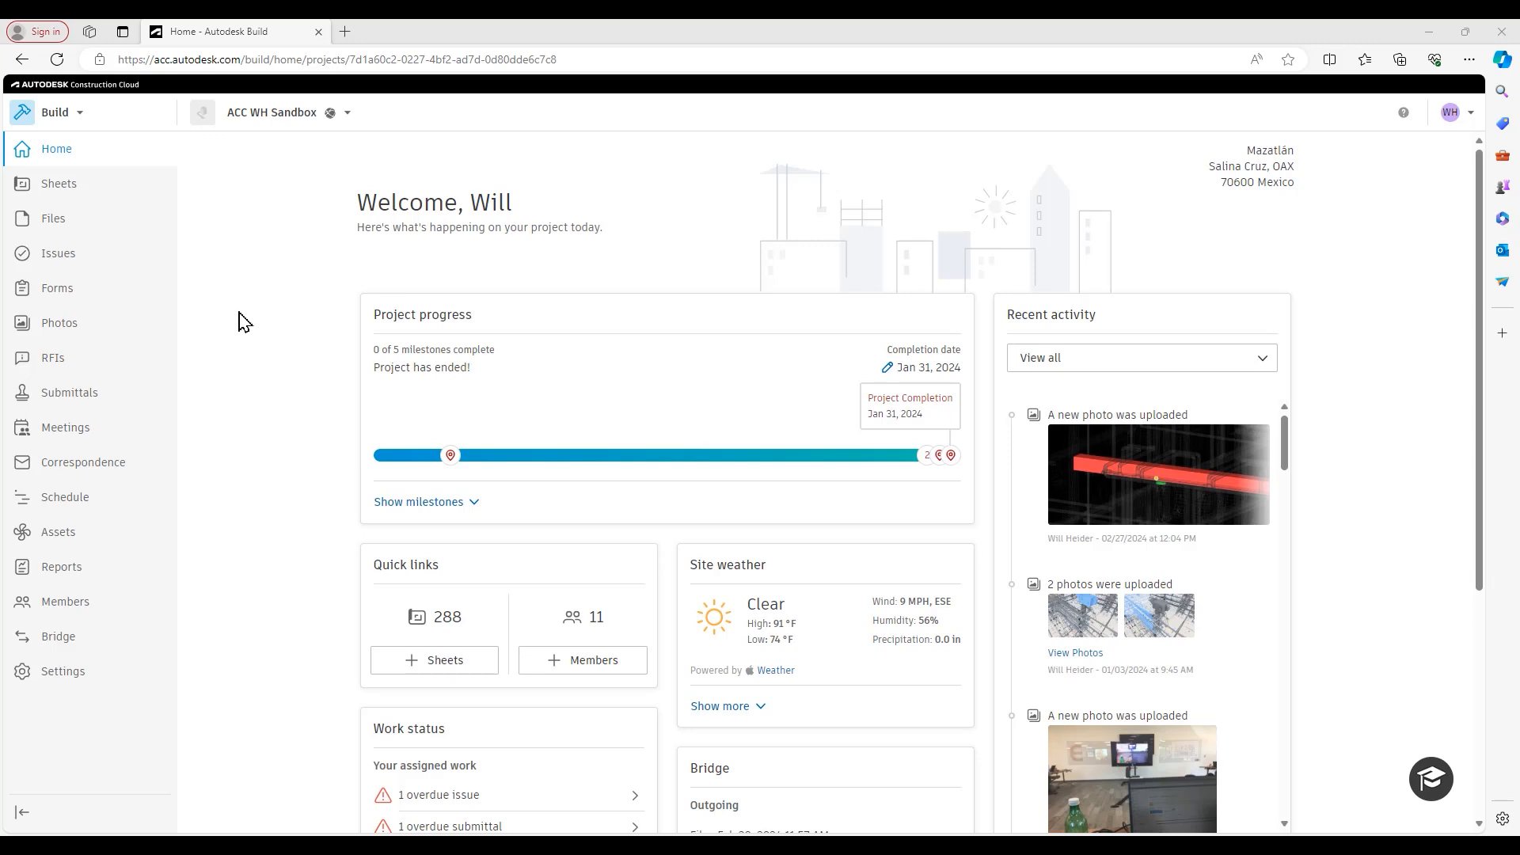
mouse_move(230, 310)
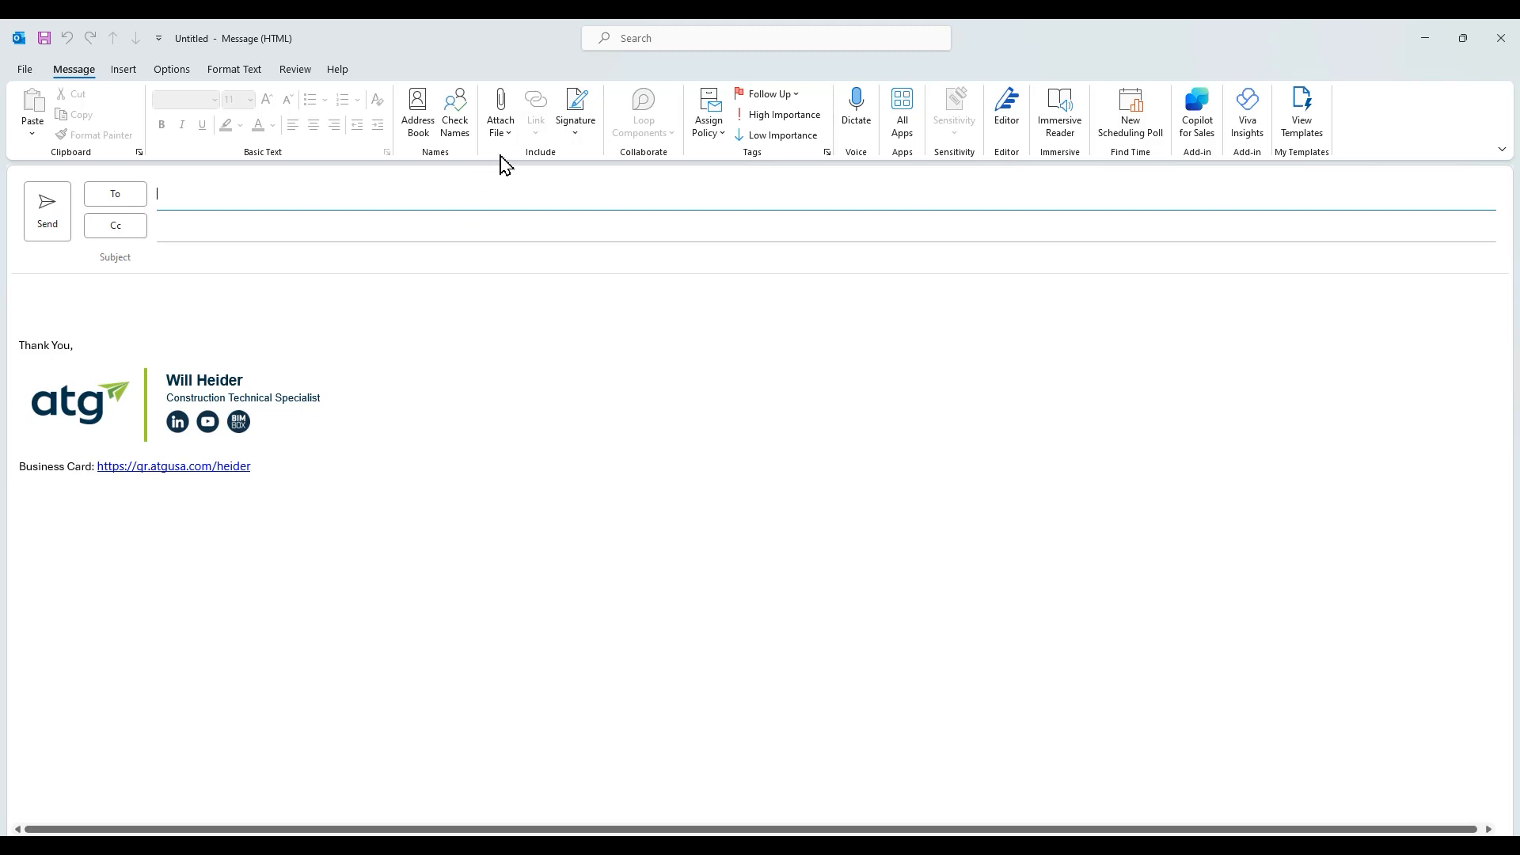
mouse_move(415, 402)
type("wh sa")
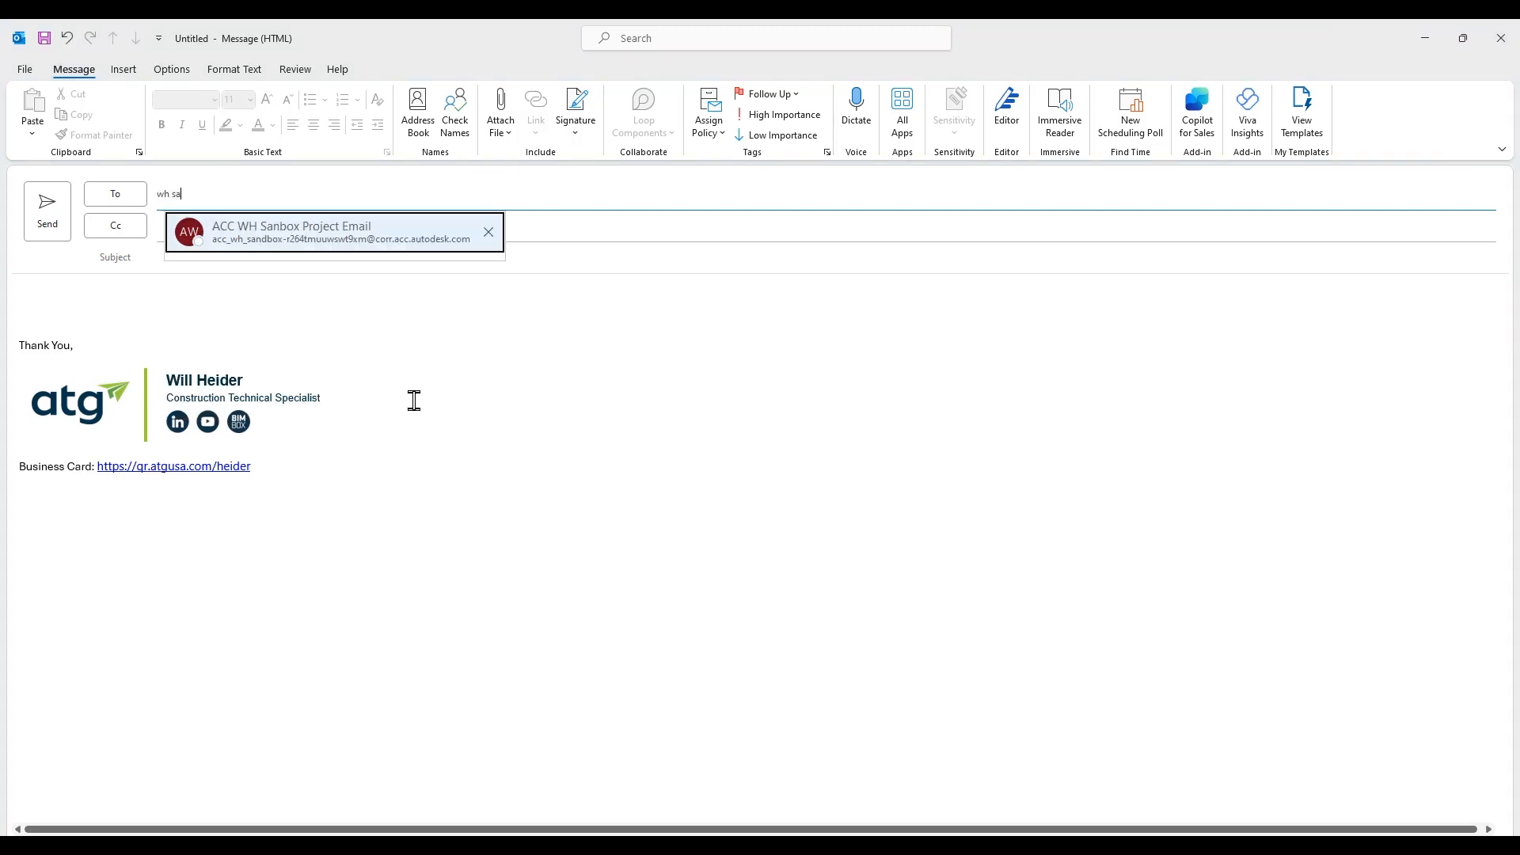
Address the draft to the ACC WH Sandbox project email with subject 'Tech Talk Attachment'
left_click(291, 233)
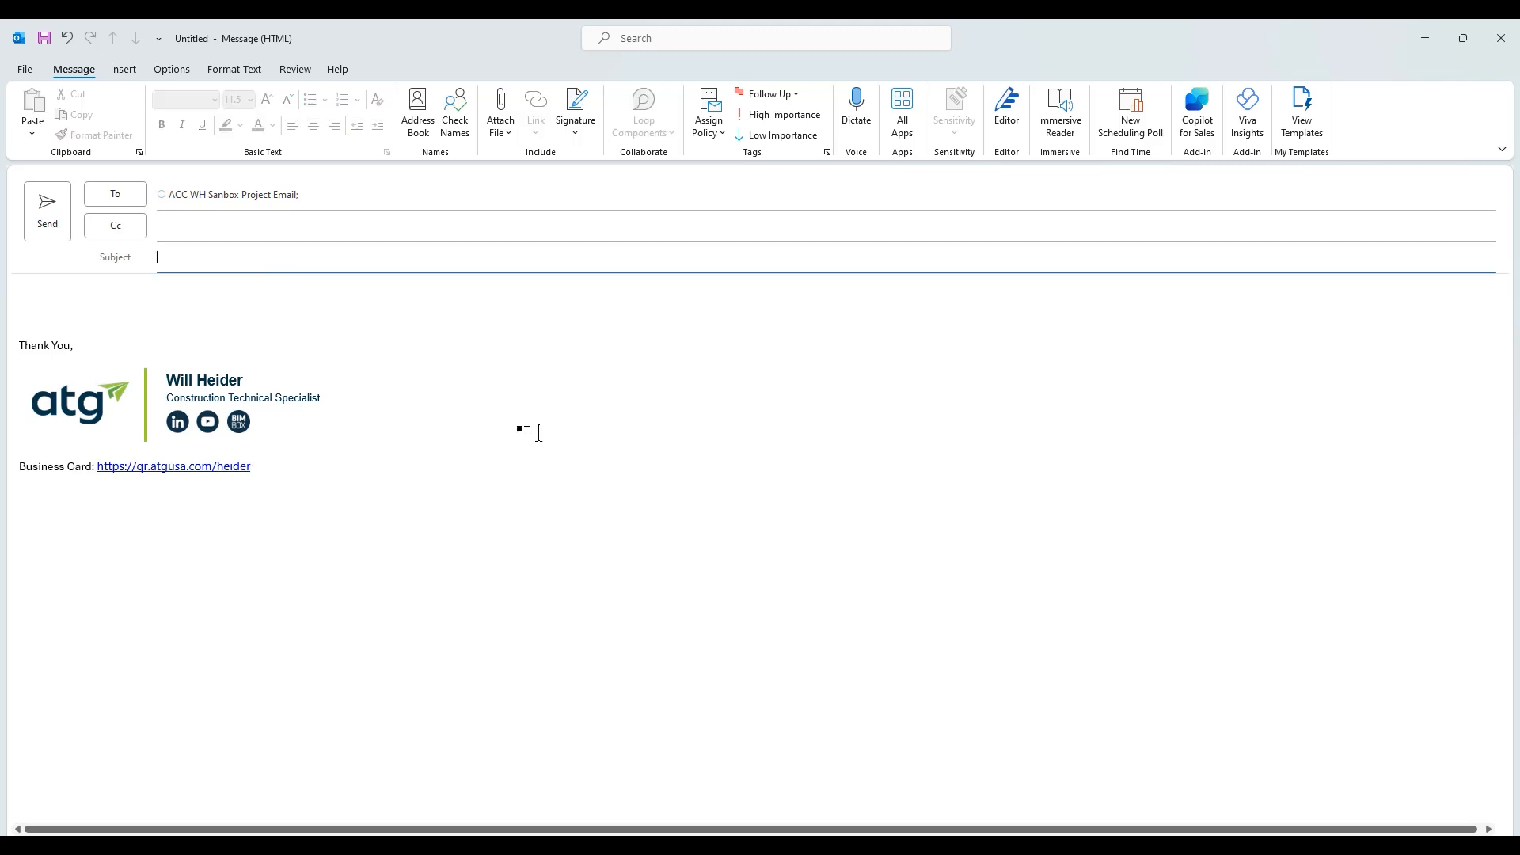
type("Tech Talk Attachment")
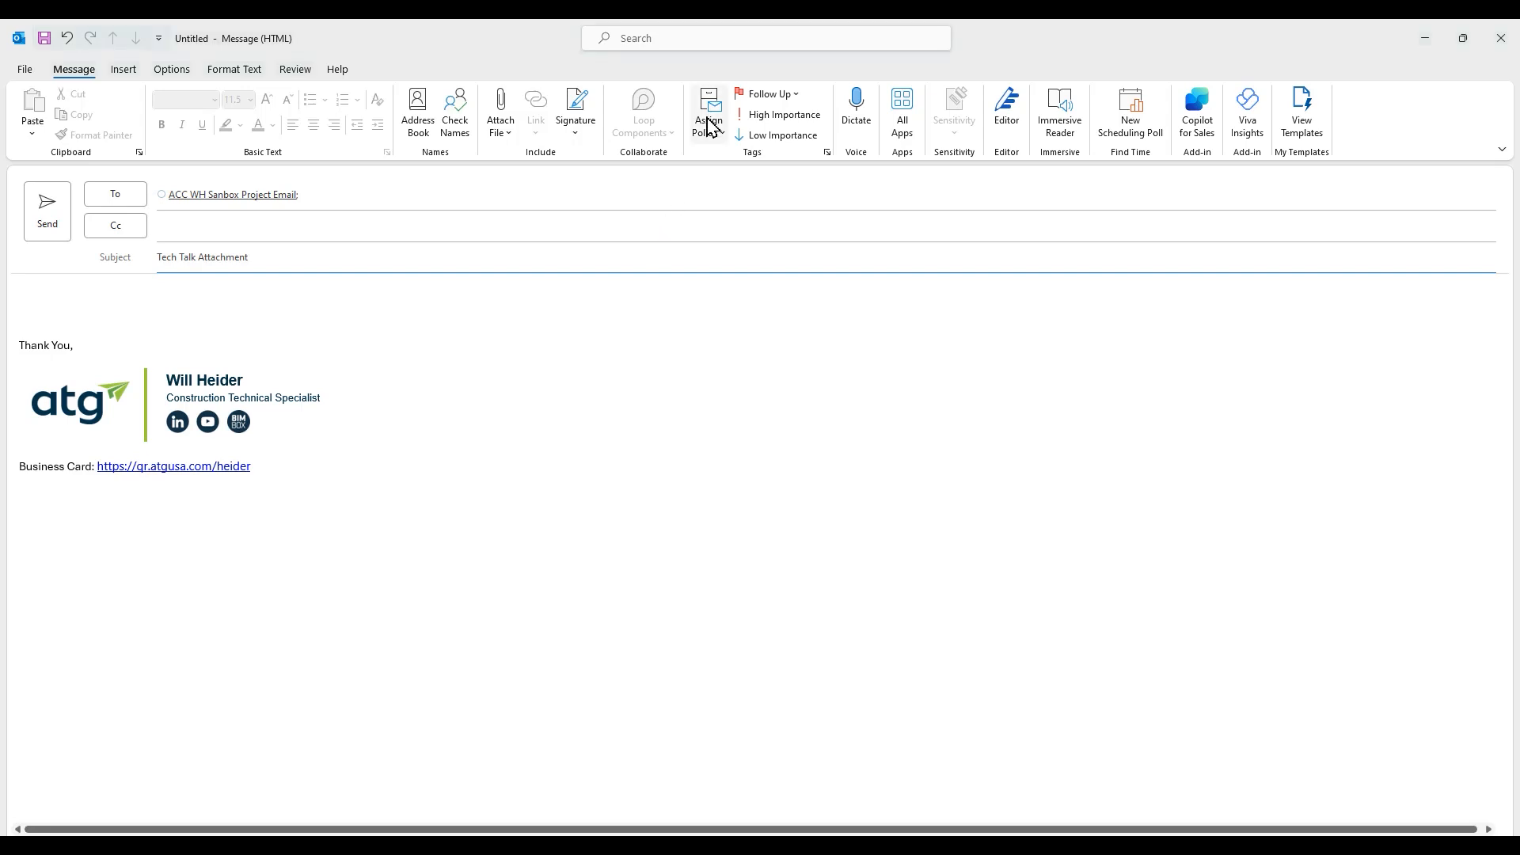
Attach PBS_CAD_Standards.pdf from Recent Items to the draft
left_click(500, 109)
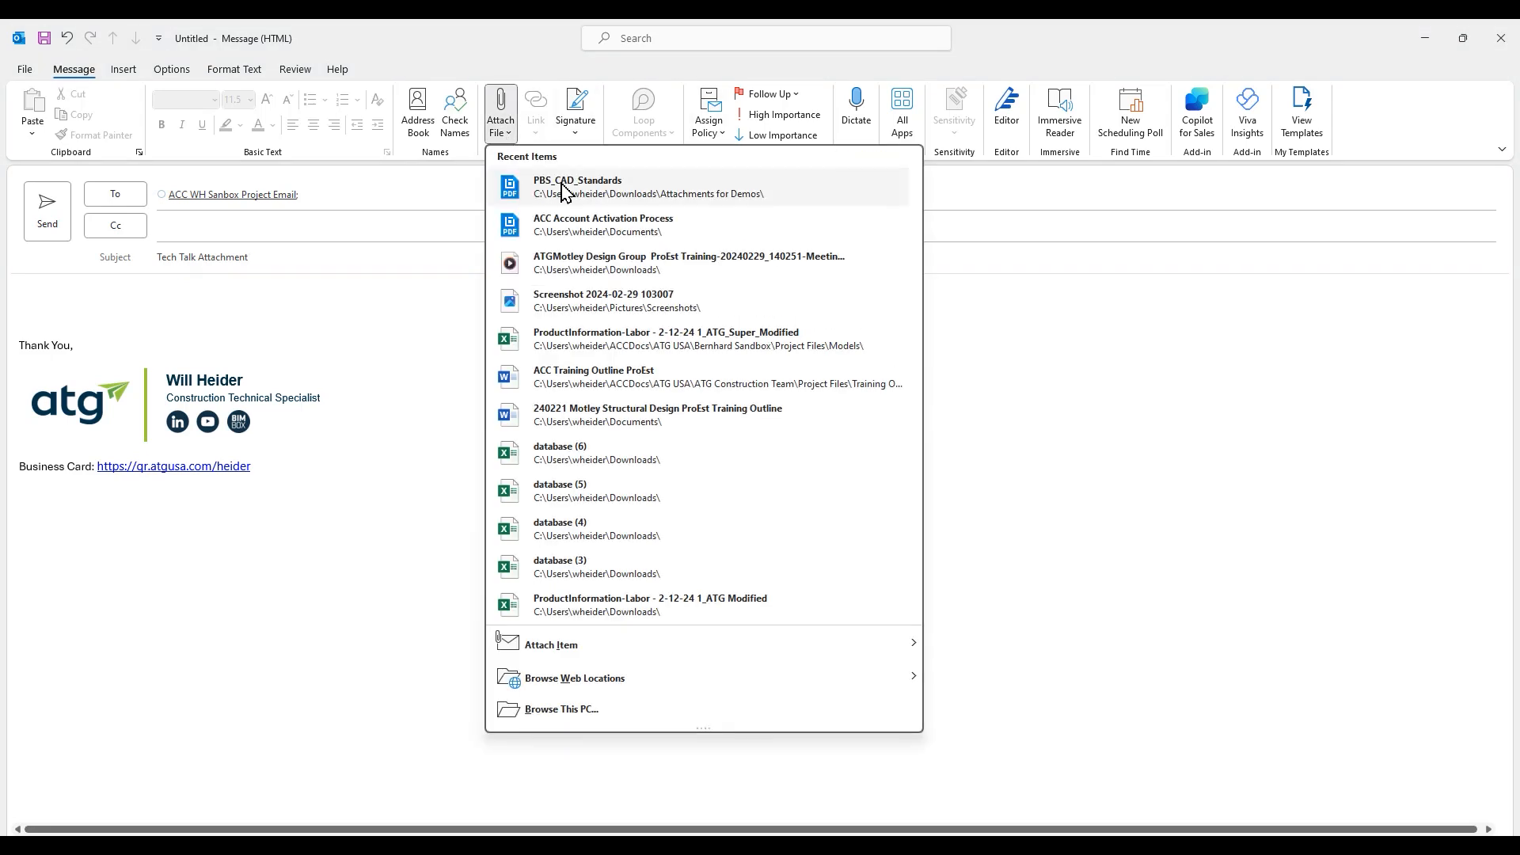
left_click(578, 186)
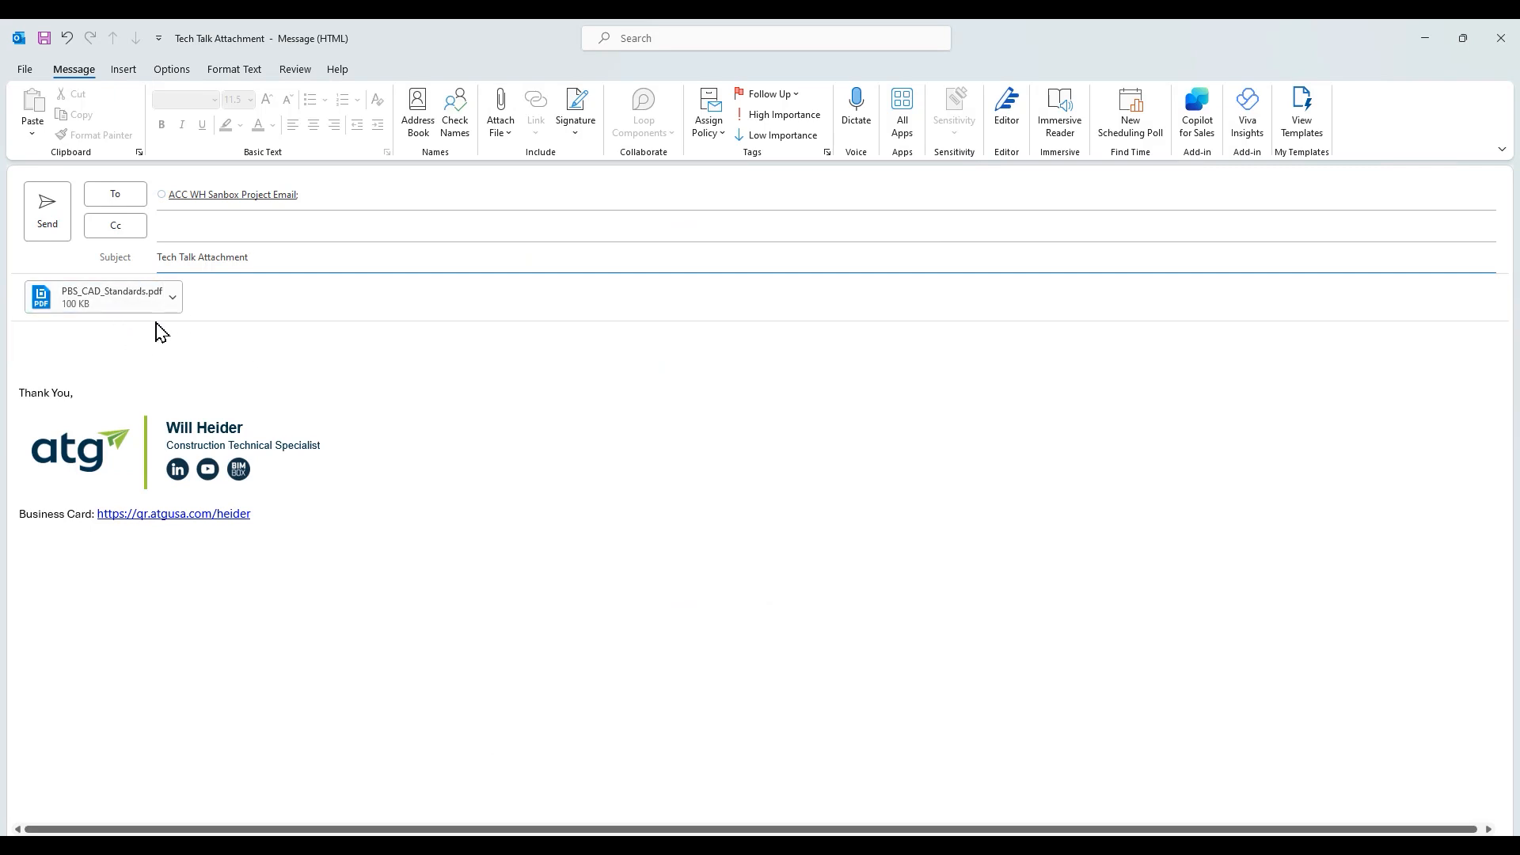
mouse_move(102, 295)
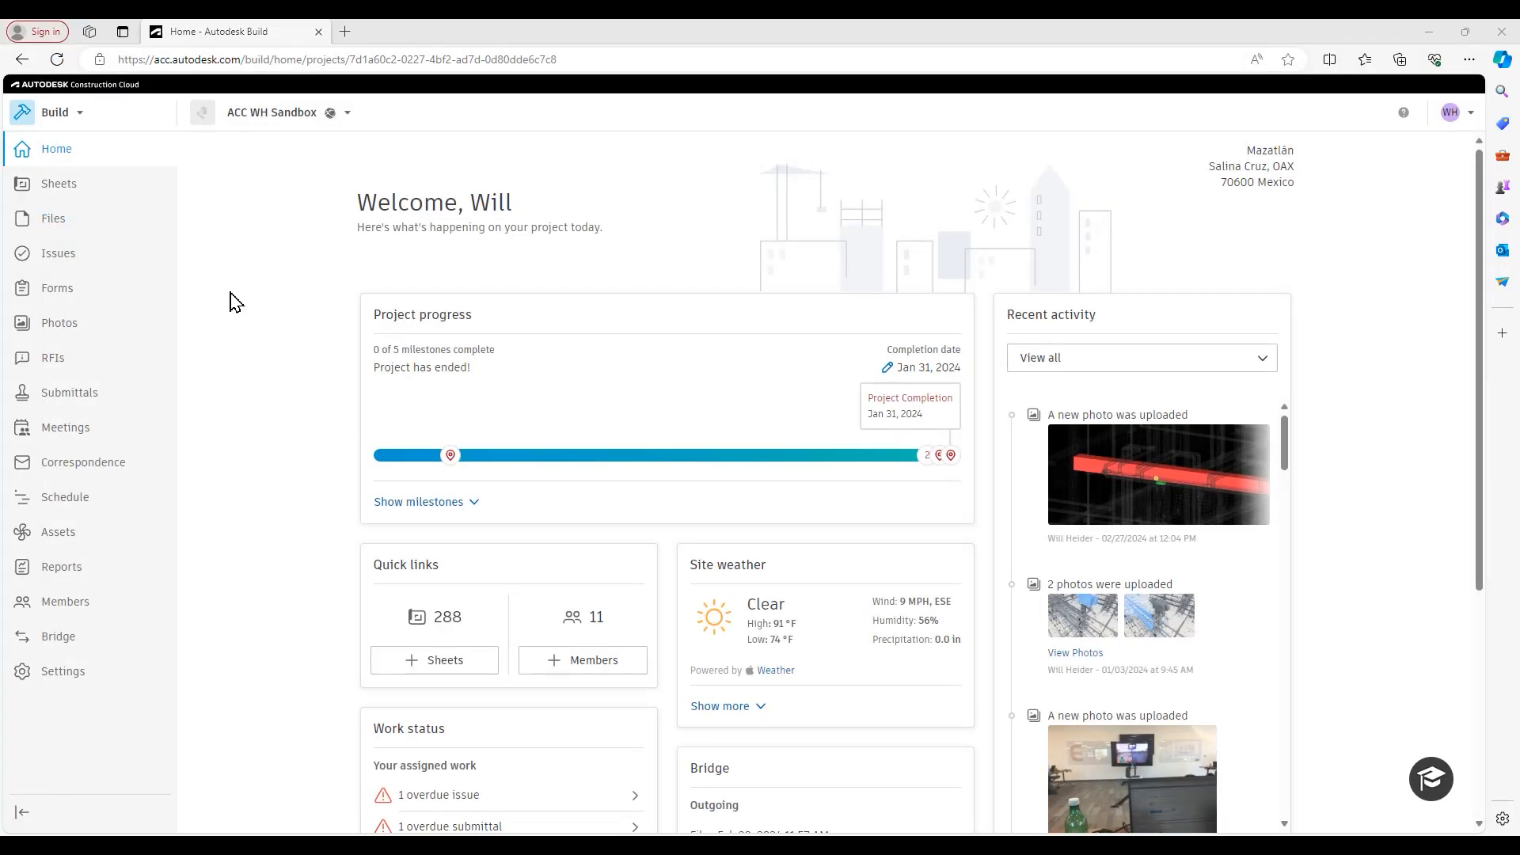
mouse_move(1236, 275)
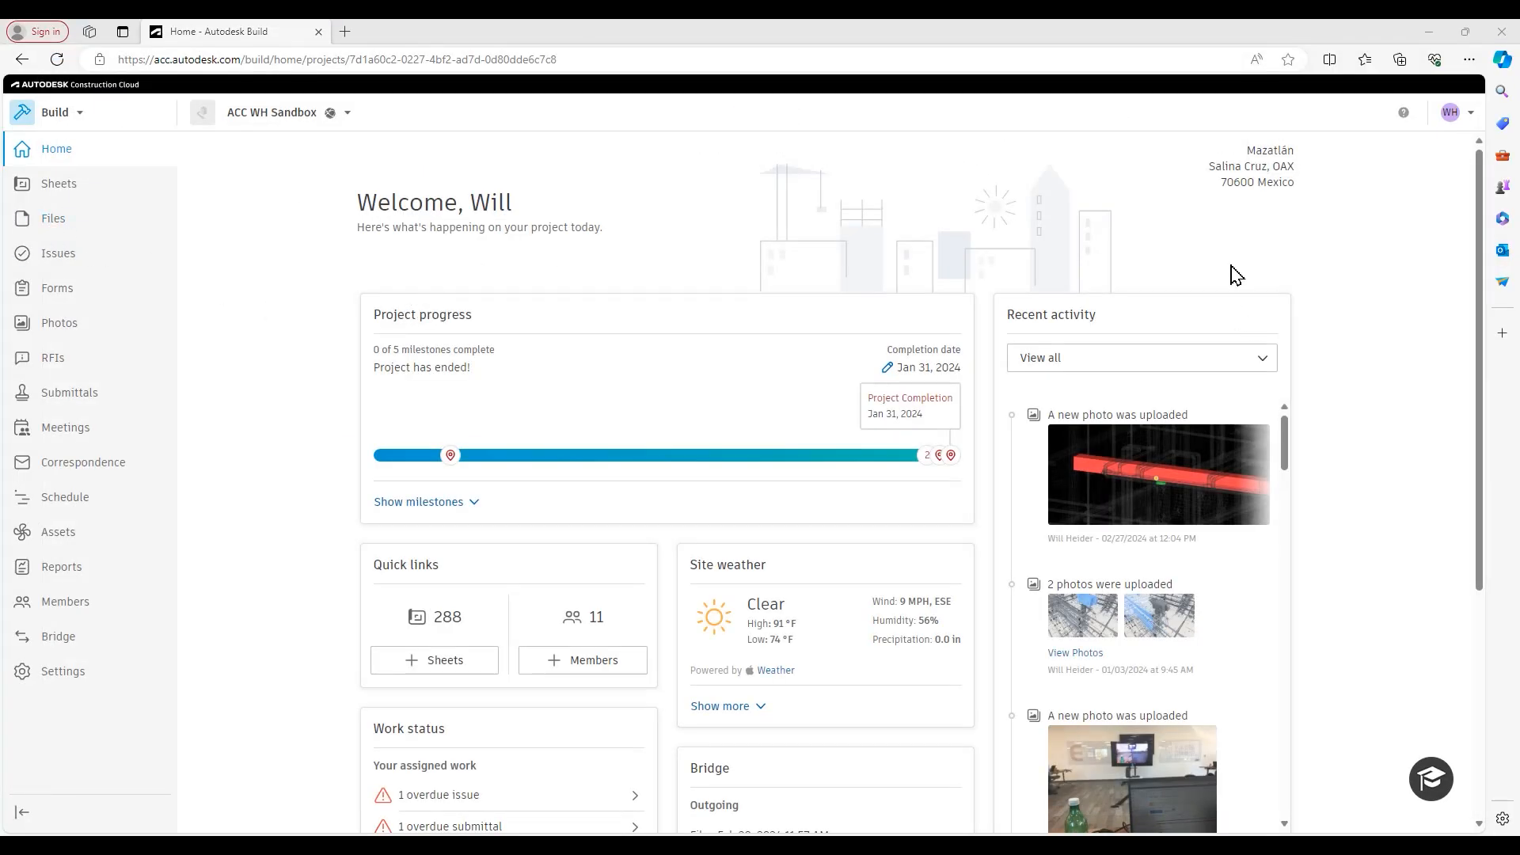
mouse_move(1352, 189)
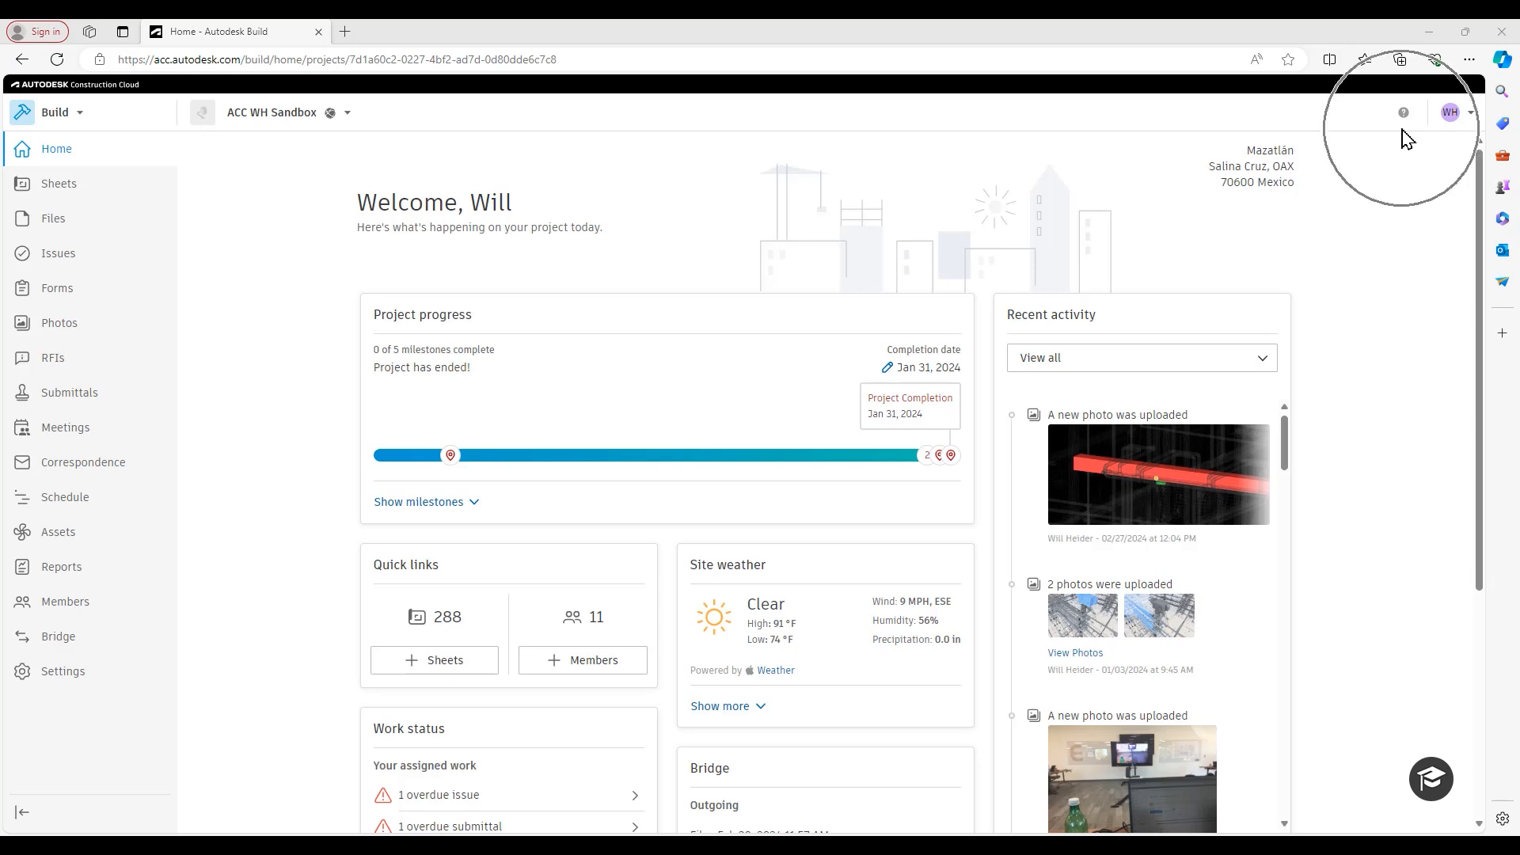
Open the Autodesk Build Help site from the help icon menu
left_click(1402, 113)
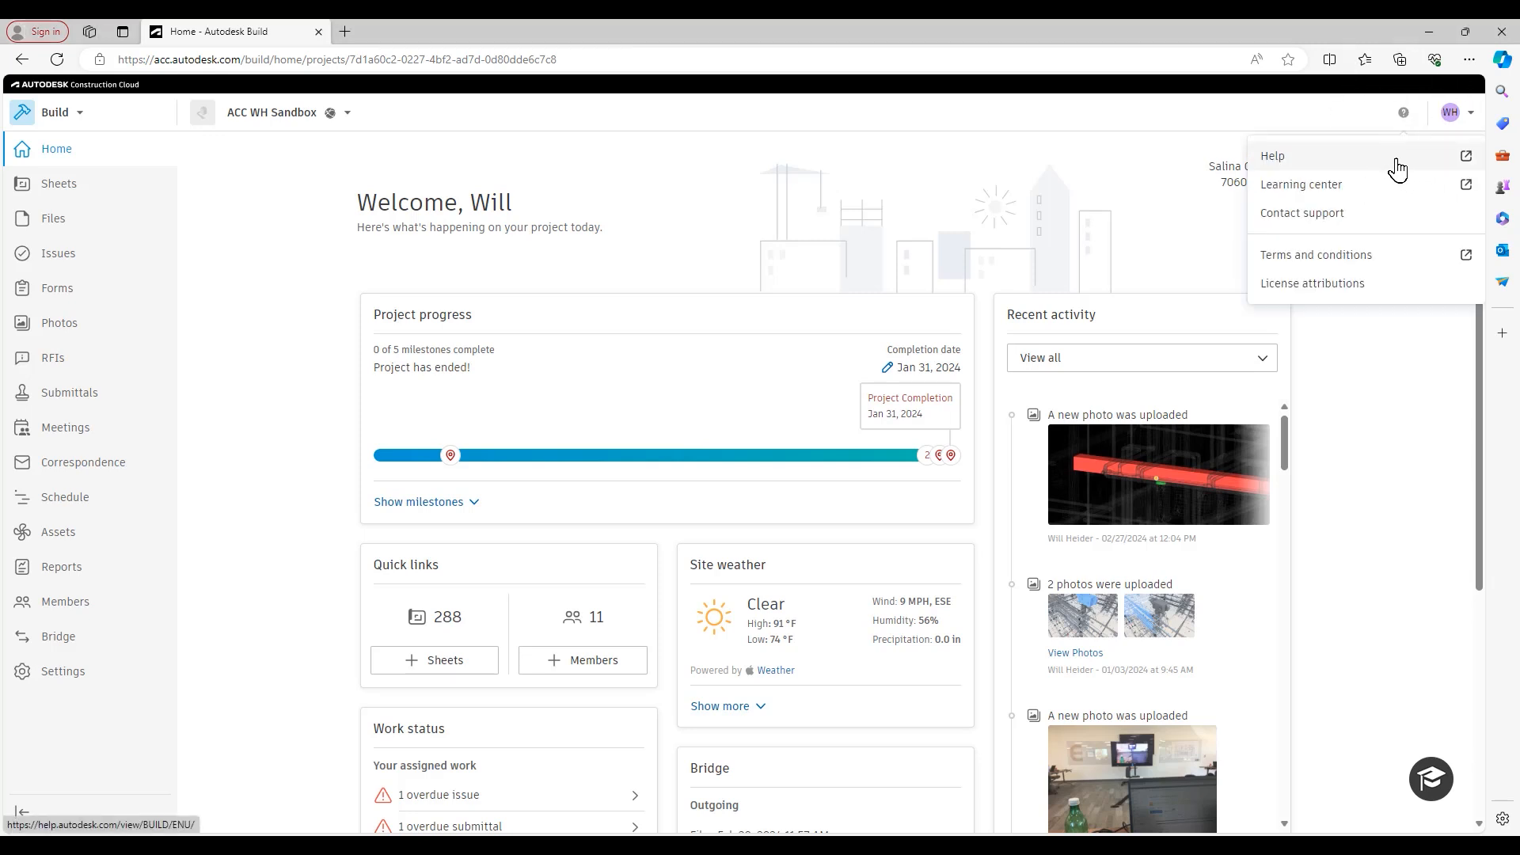
left_click(1273, 156)
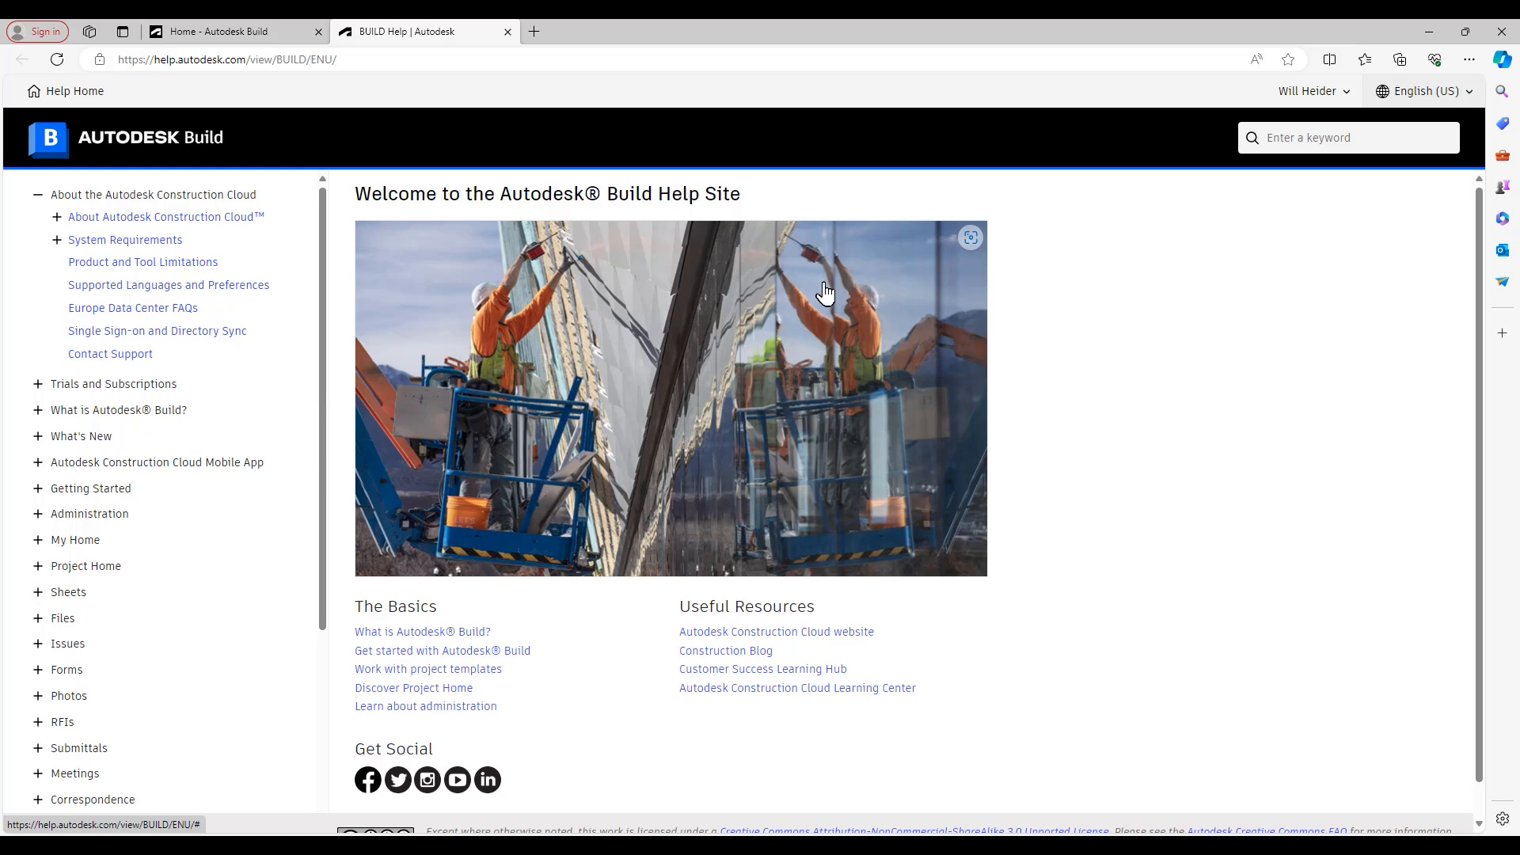
mouse_move(686, 269)
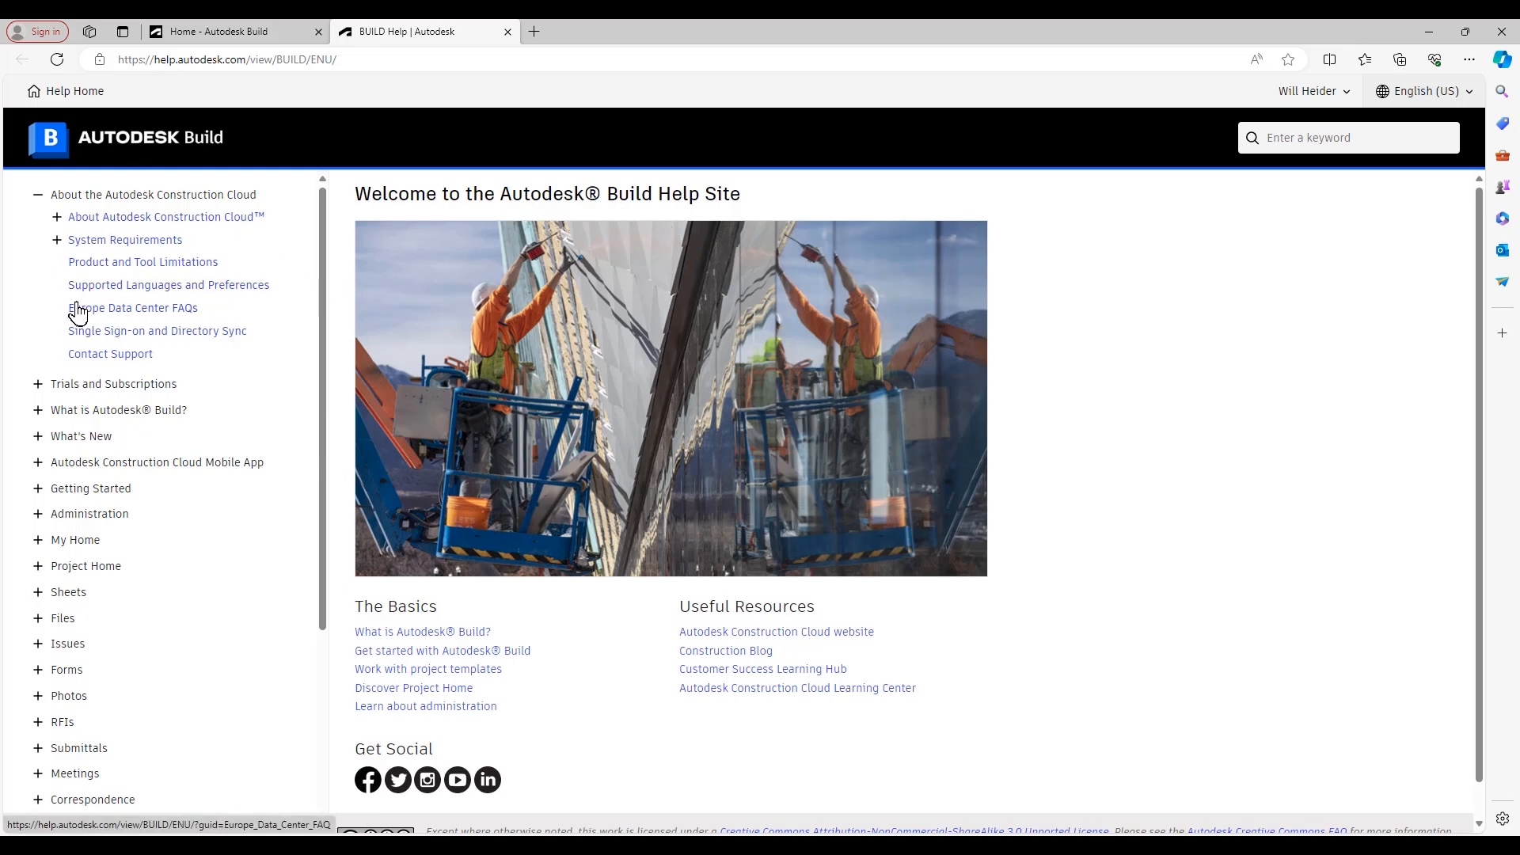
mouse_move(50, 448)
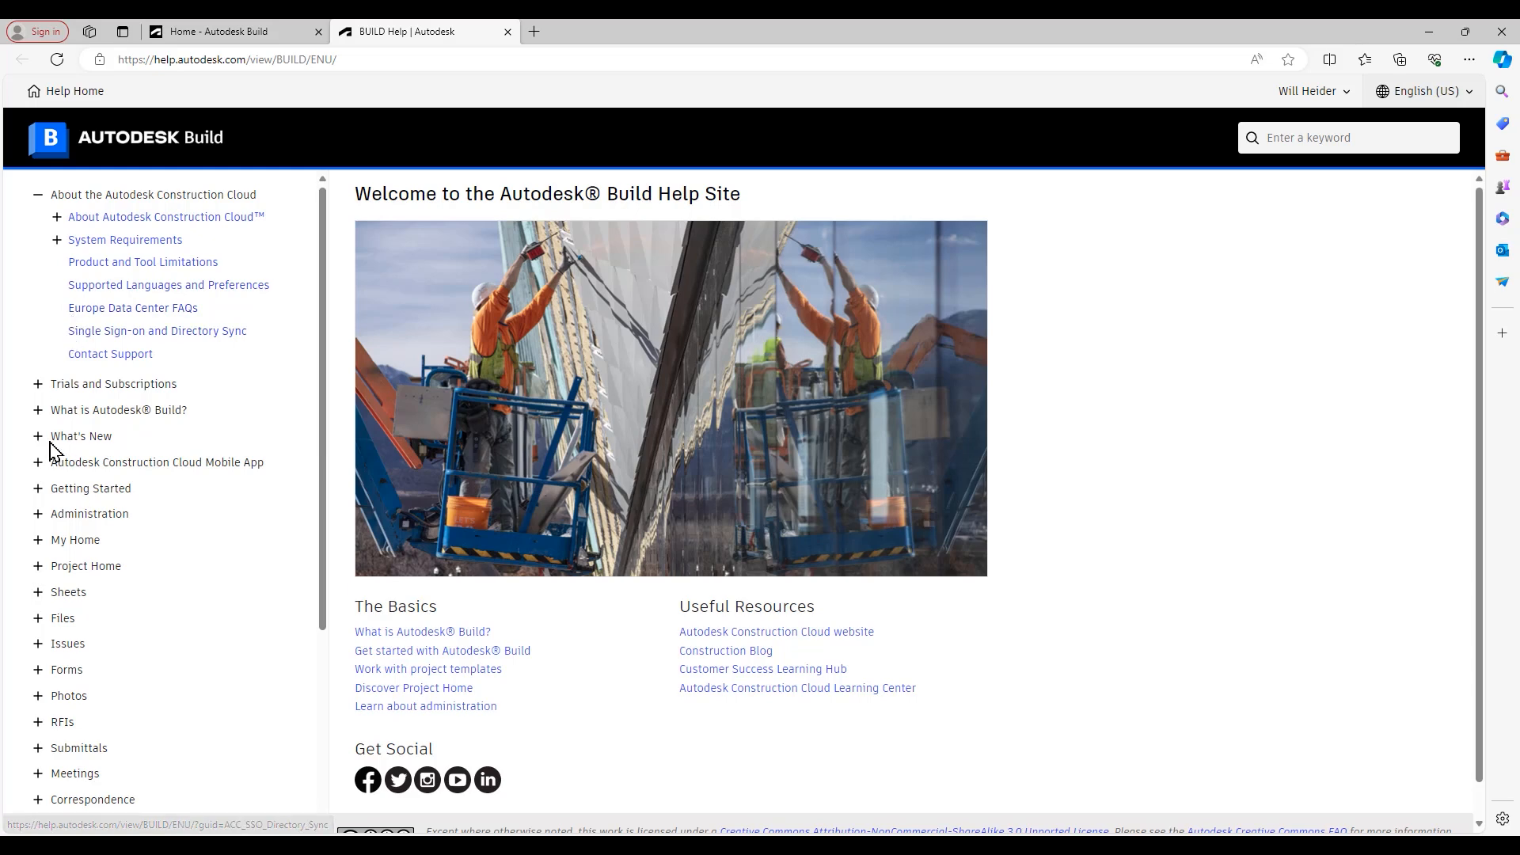
Expand What's New, then the January 2024 and November 2023 release note lists
left_click(81, 435)
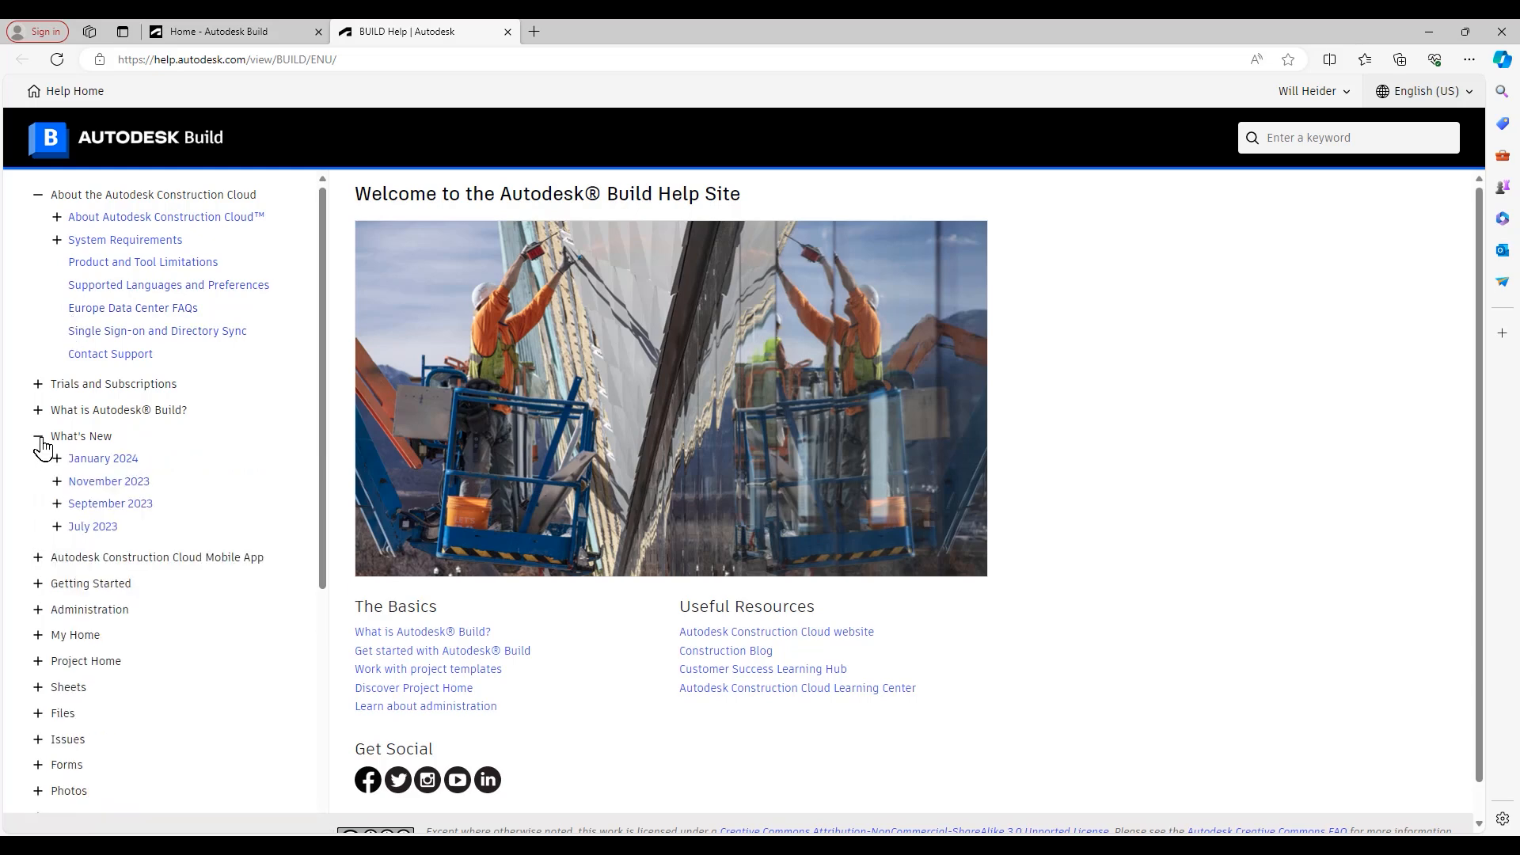
mouse_move(91, 462)
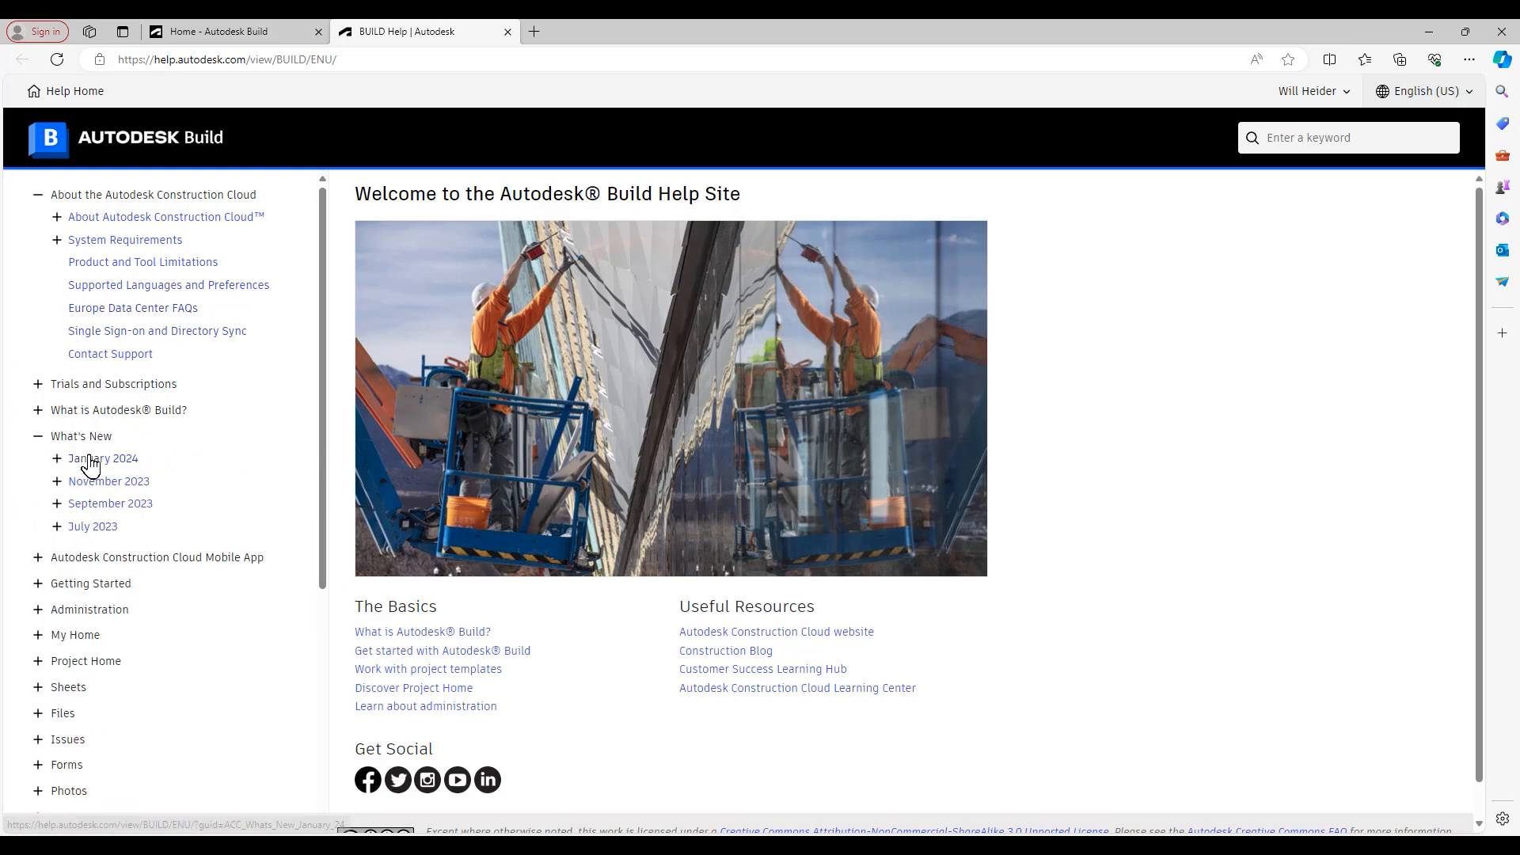
left_click(102, 458)
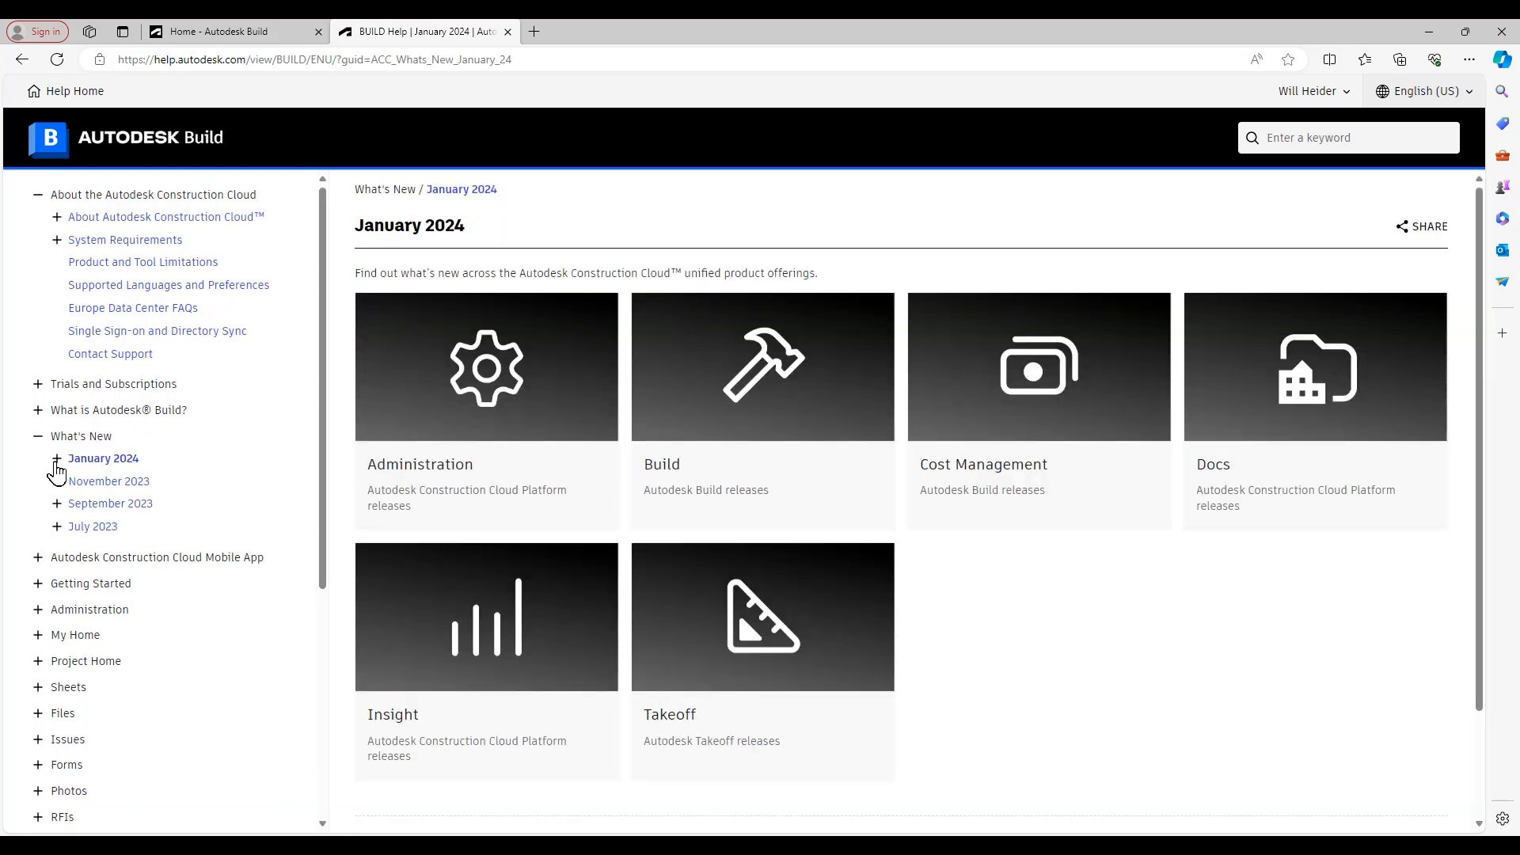
left_click(57, 458)
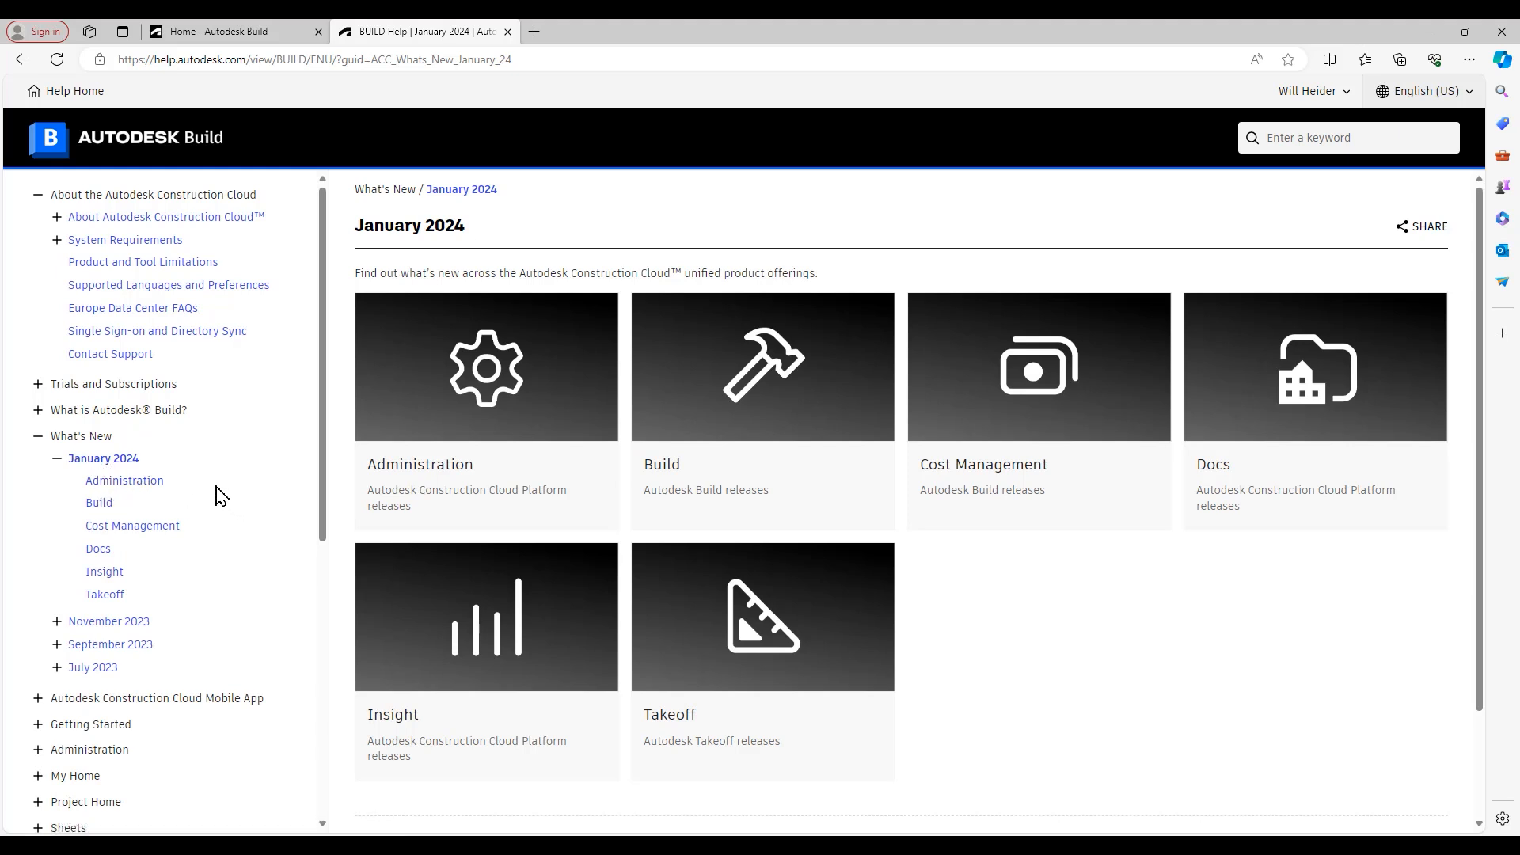
mouse_move(124, 530)
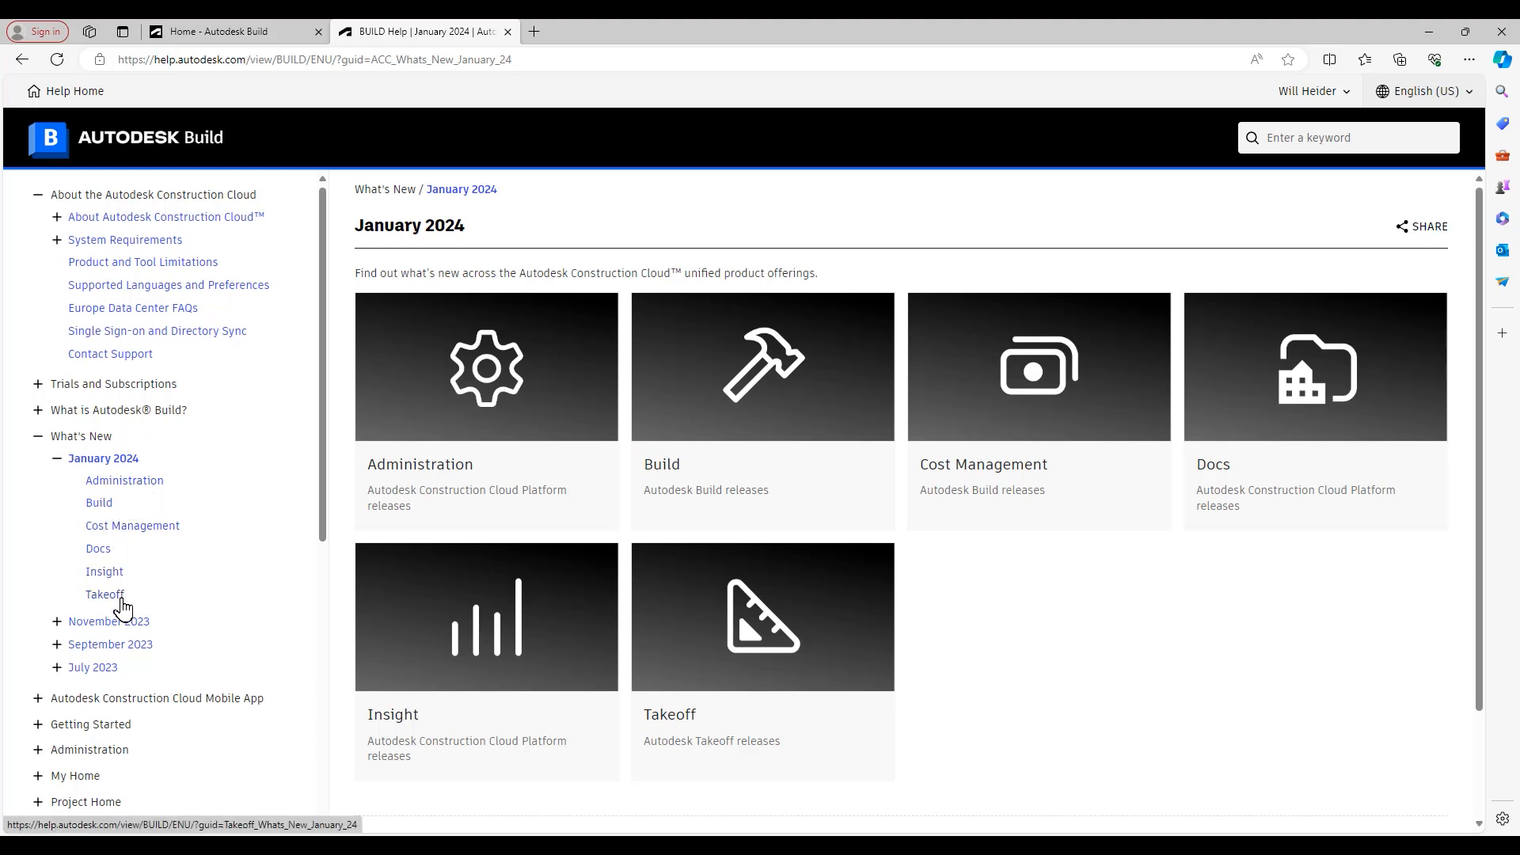
mouse_move(92, 623)
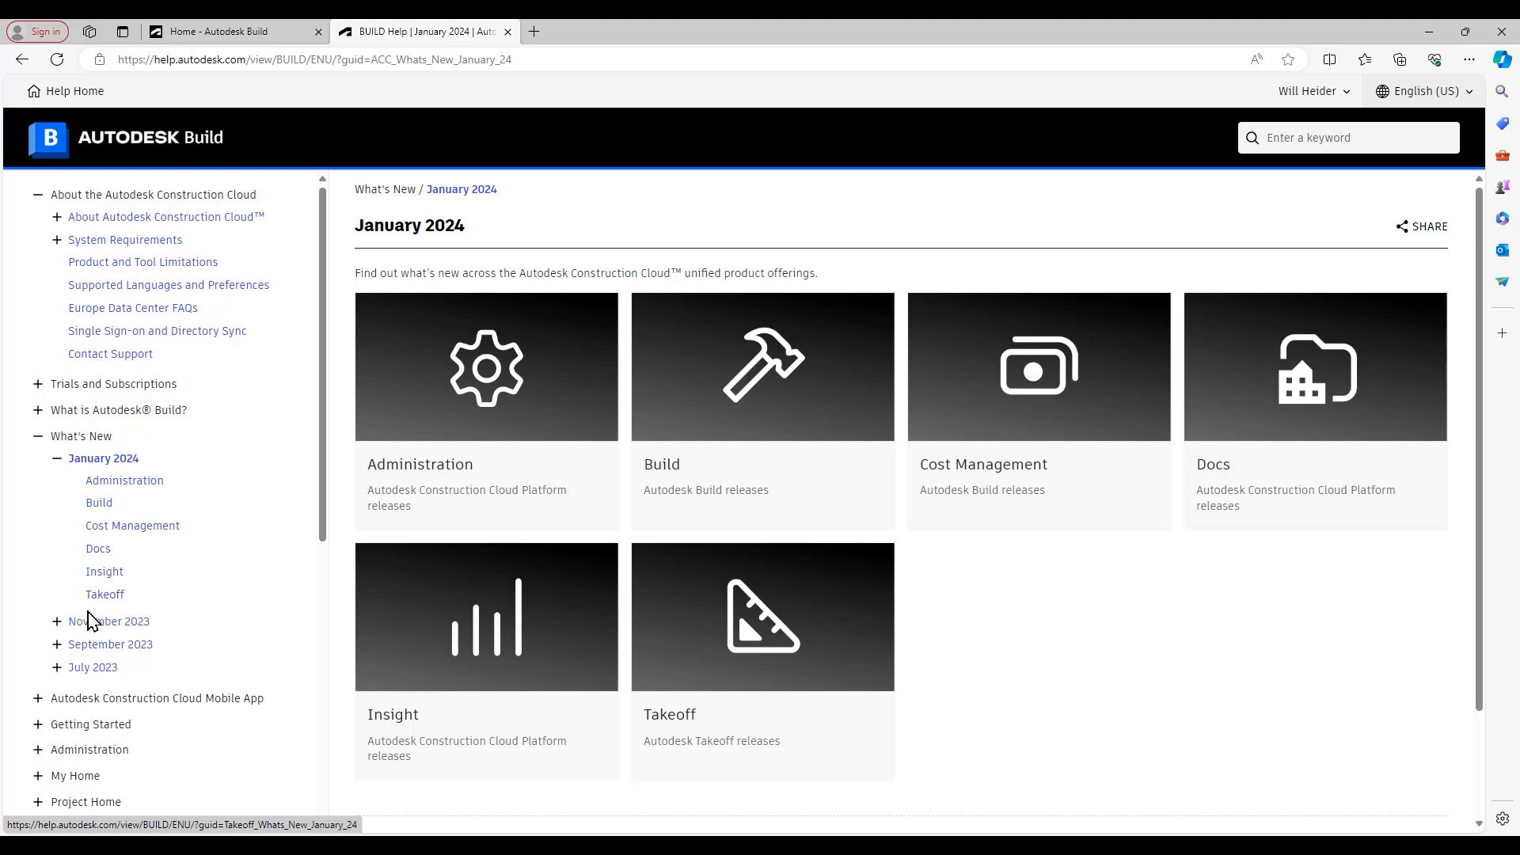
left_click(57, 621)
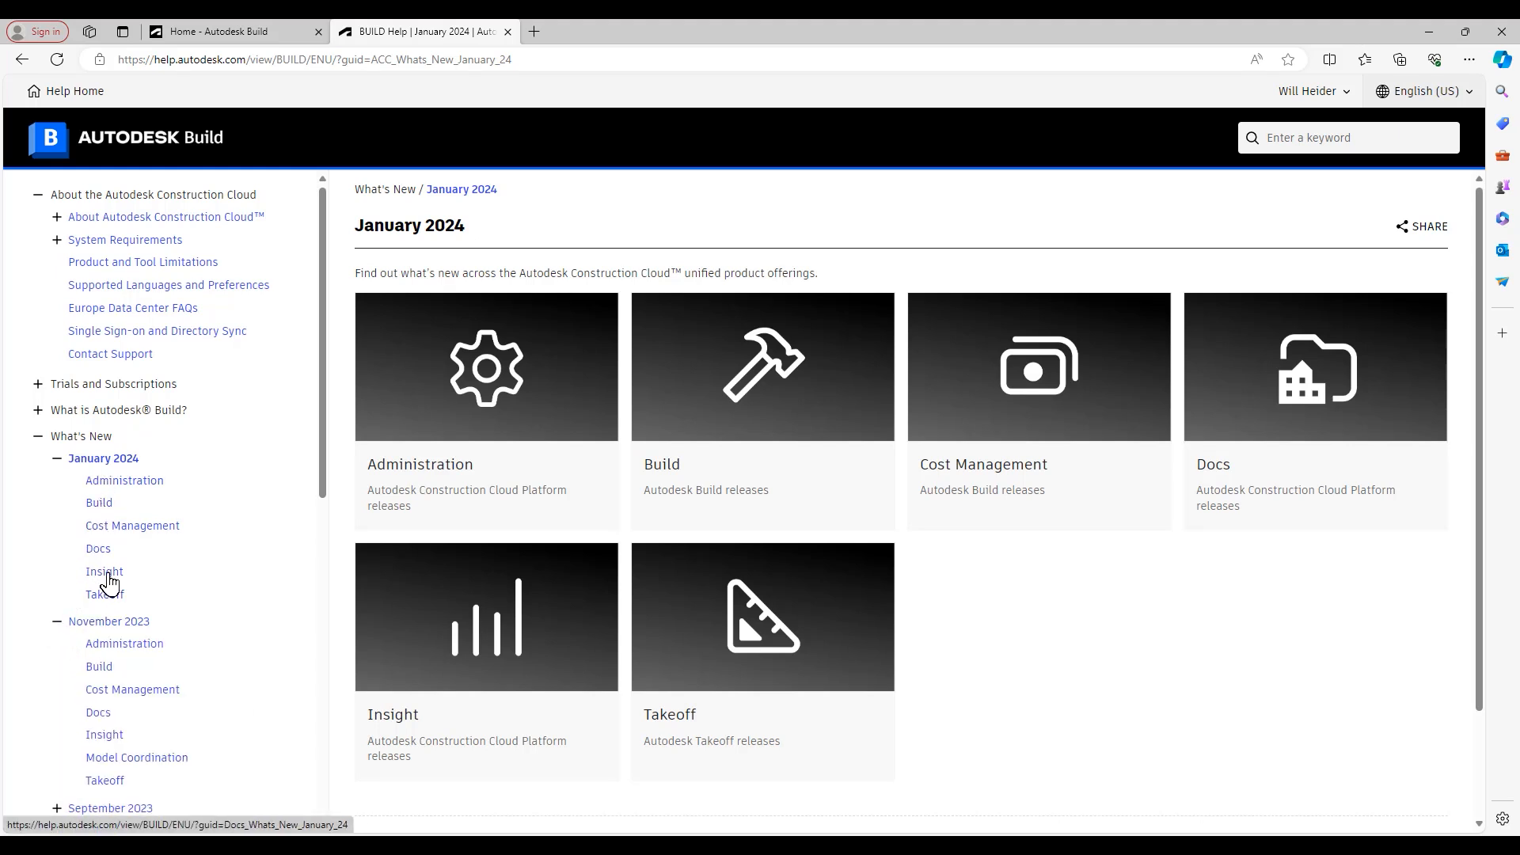
scroll("down", 3)
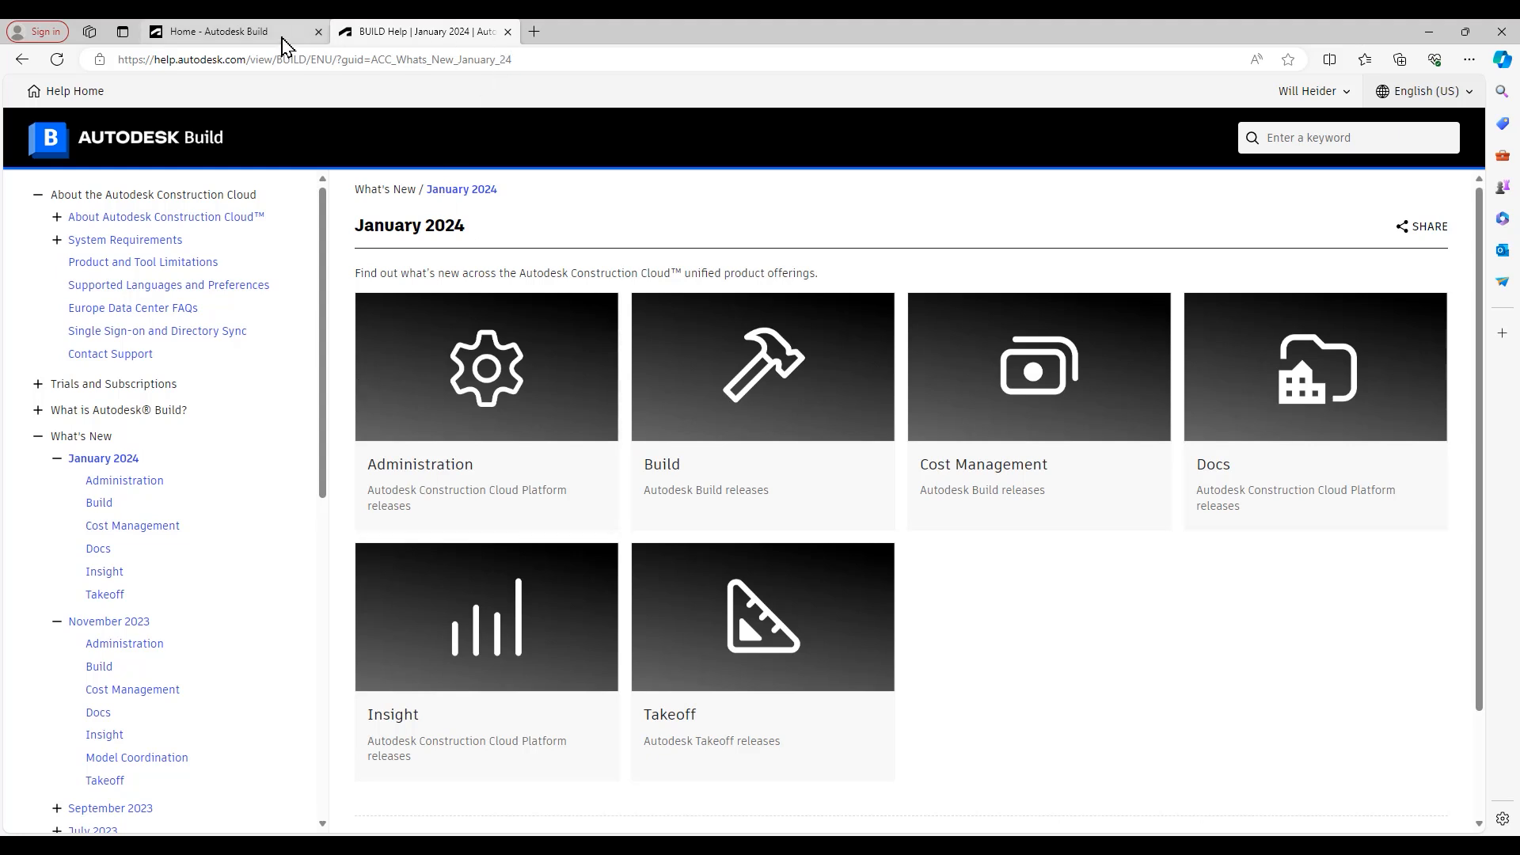
Return to the Autodesk Build home tab and open the Correspondence log
left_click(211, 31)
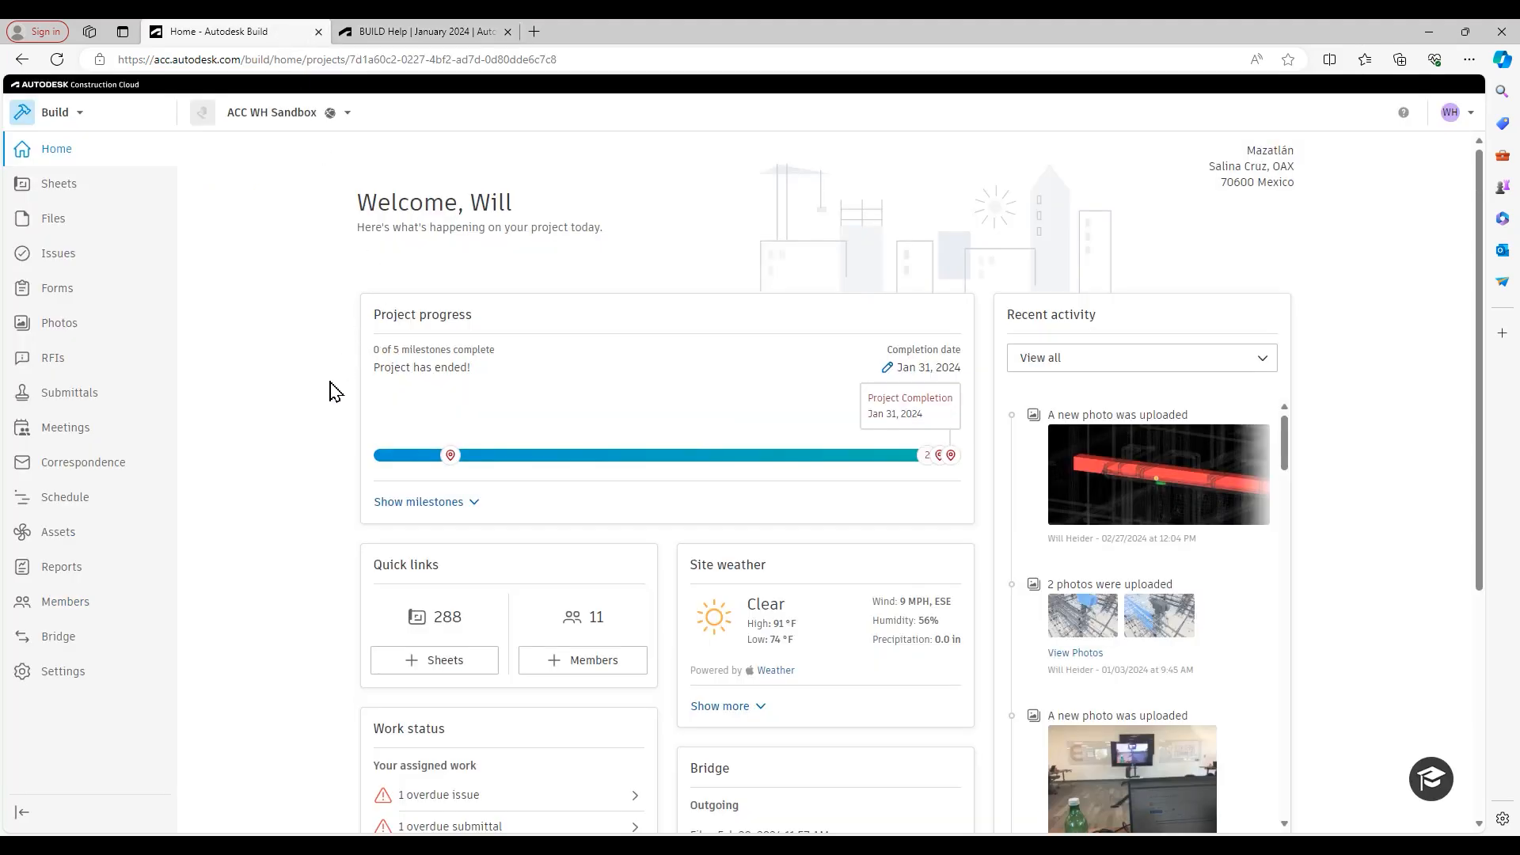
mouse_move(138, 453)
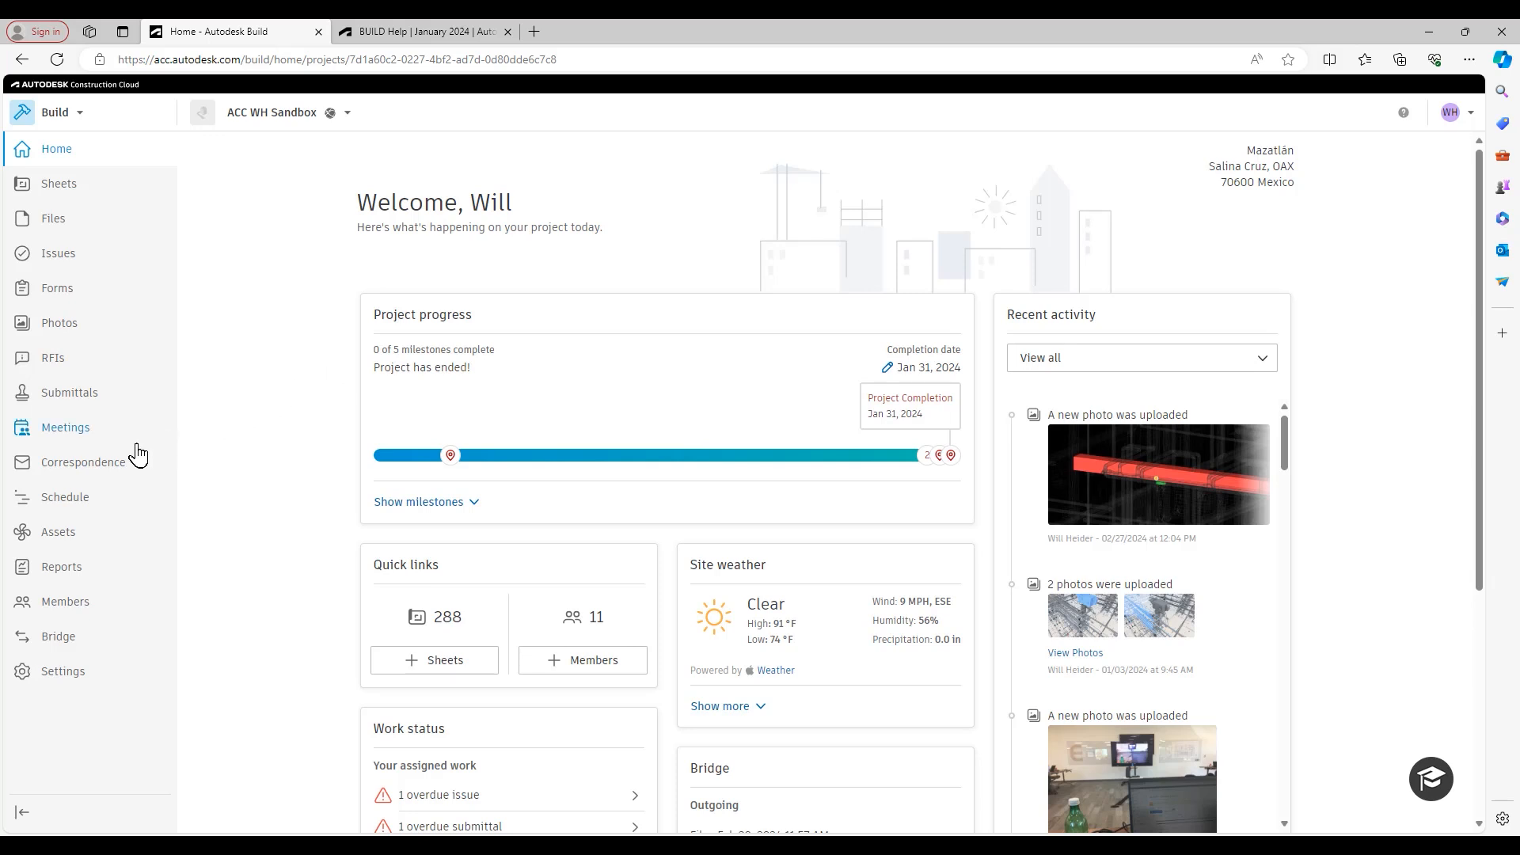
left_click(83, 463)
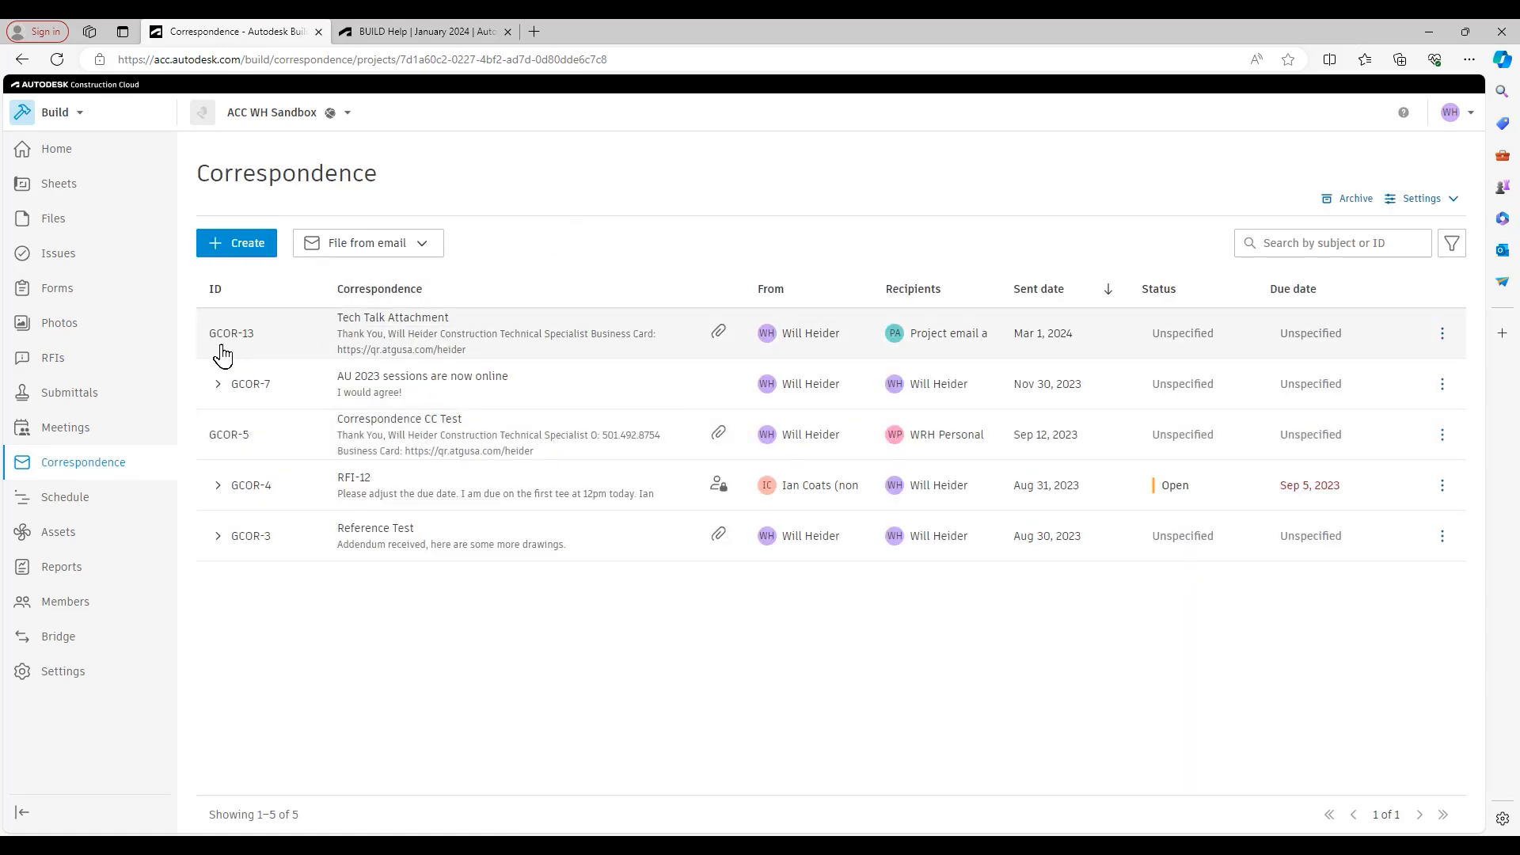
mouse_move(407, 339)
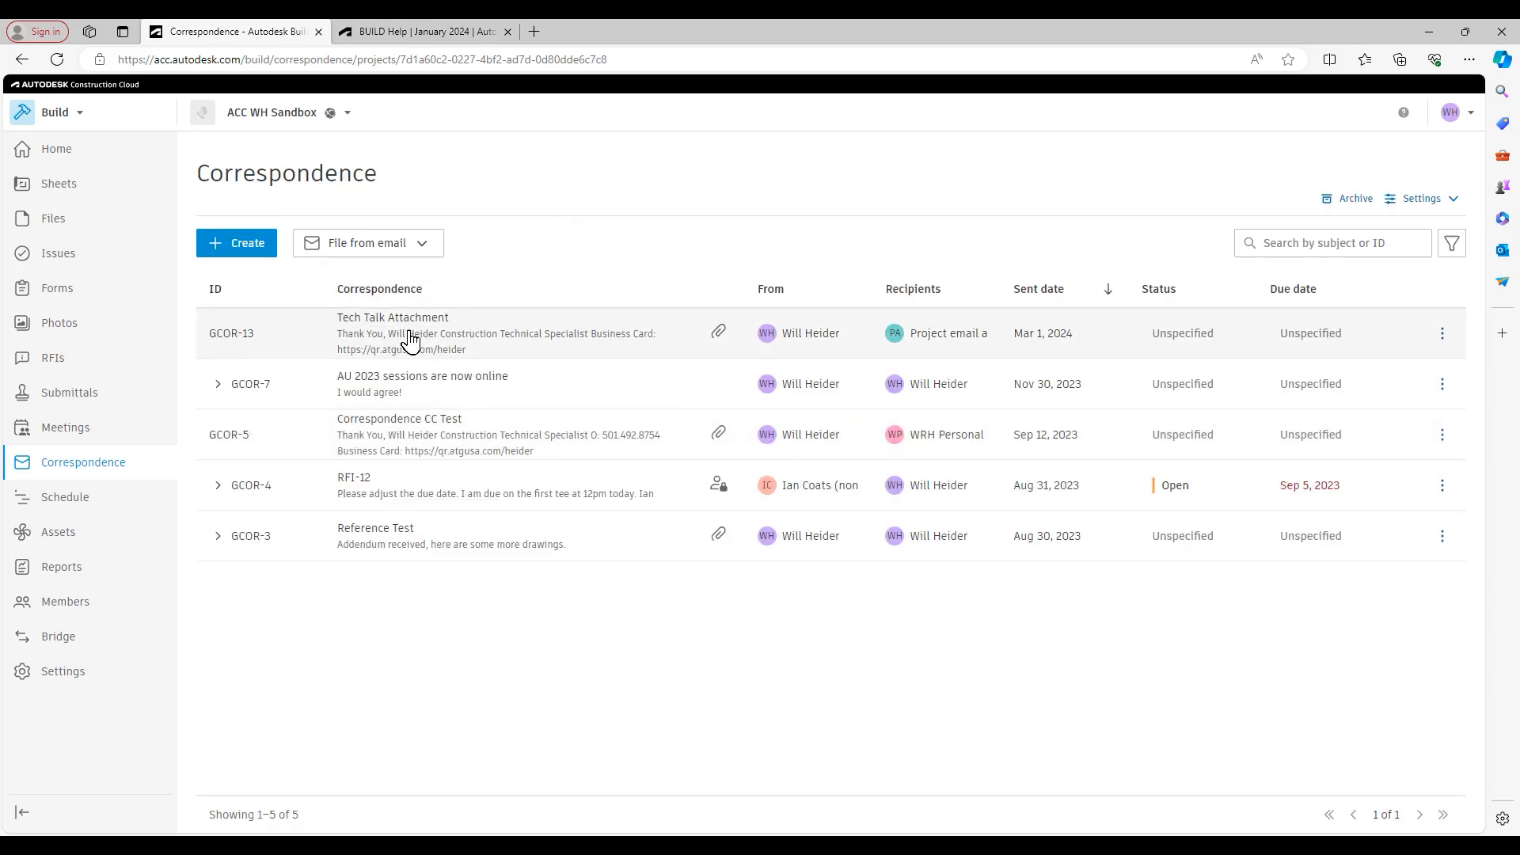
mouse_move(545, 228)
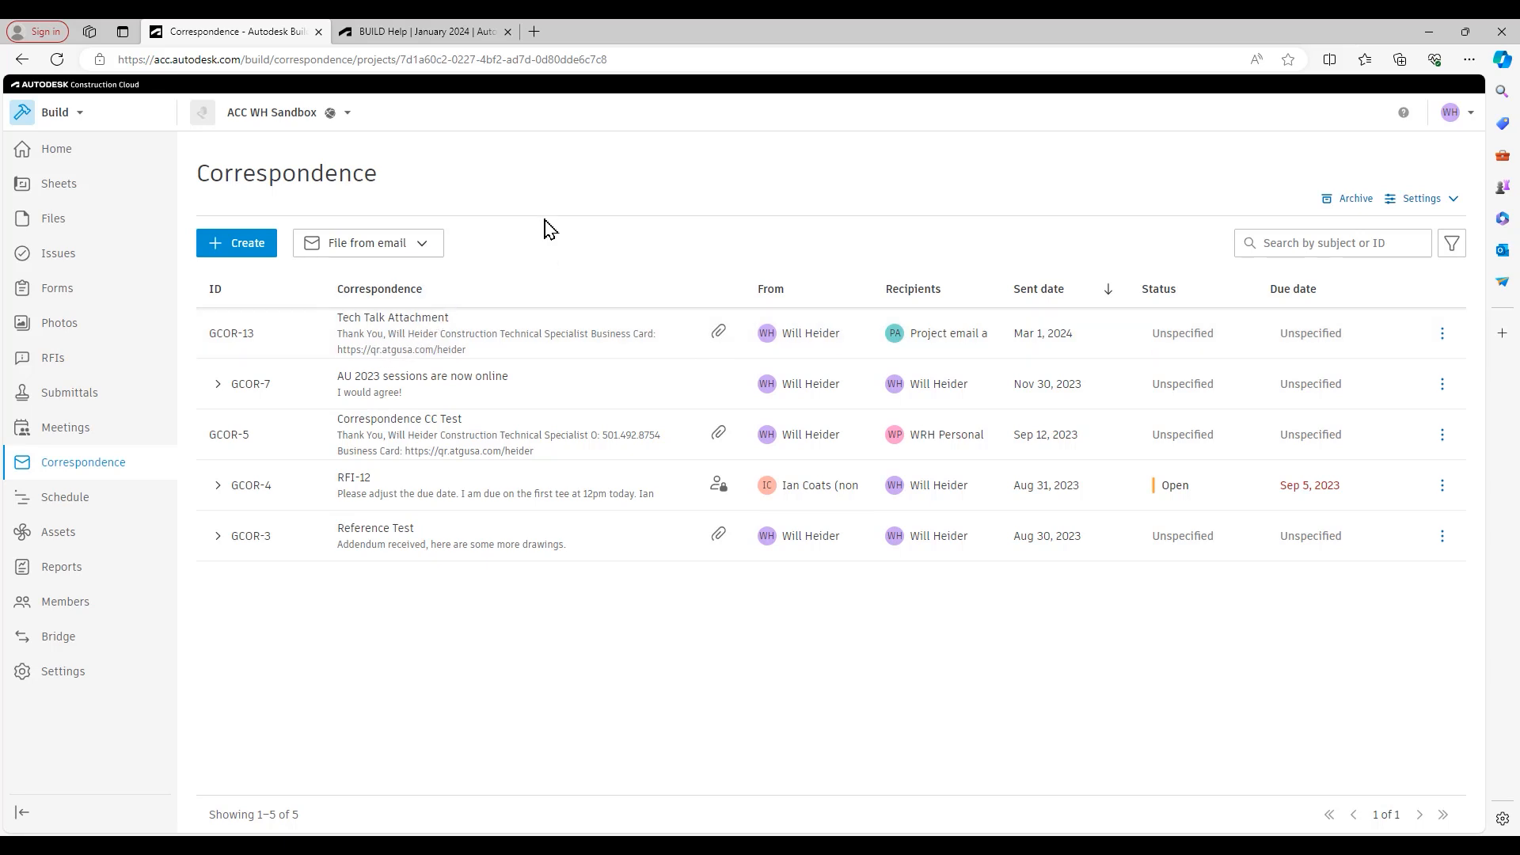
mouse_move(651, 237)
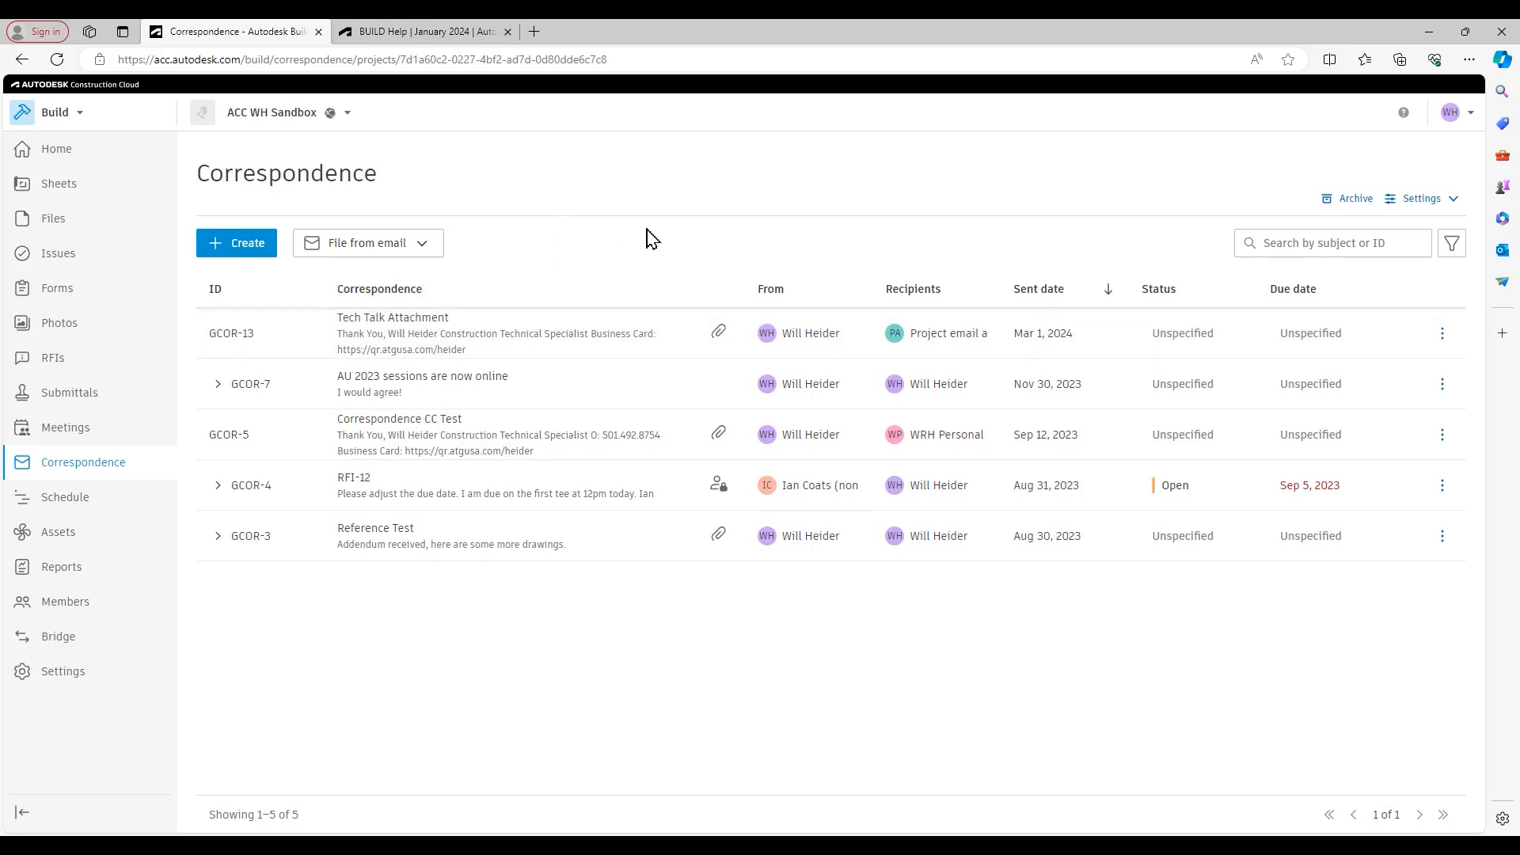
mouse_move(718, 332)
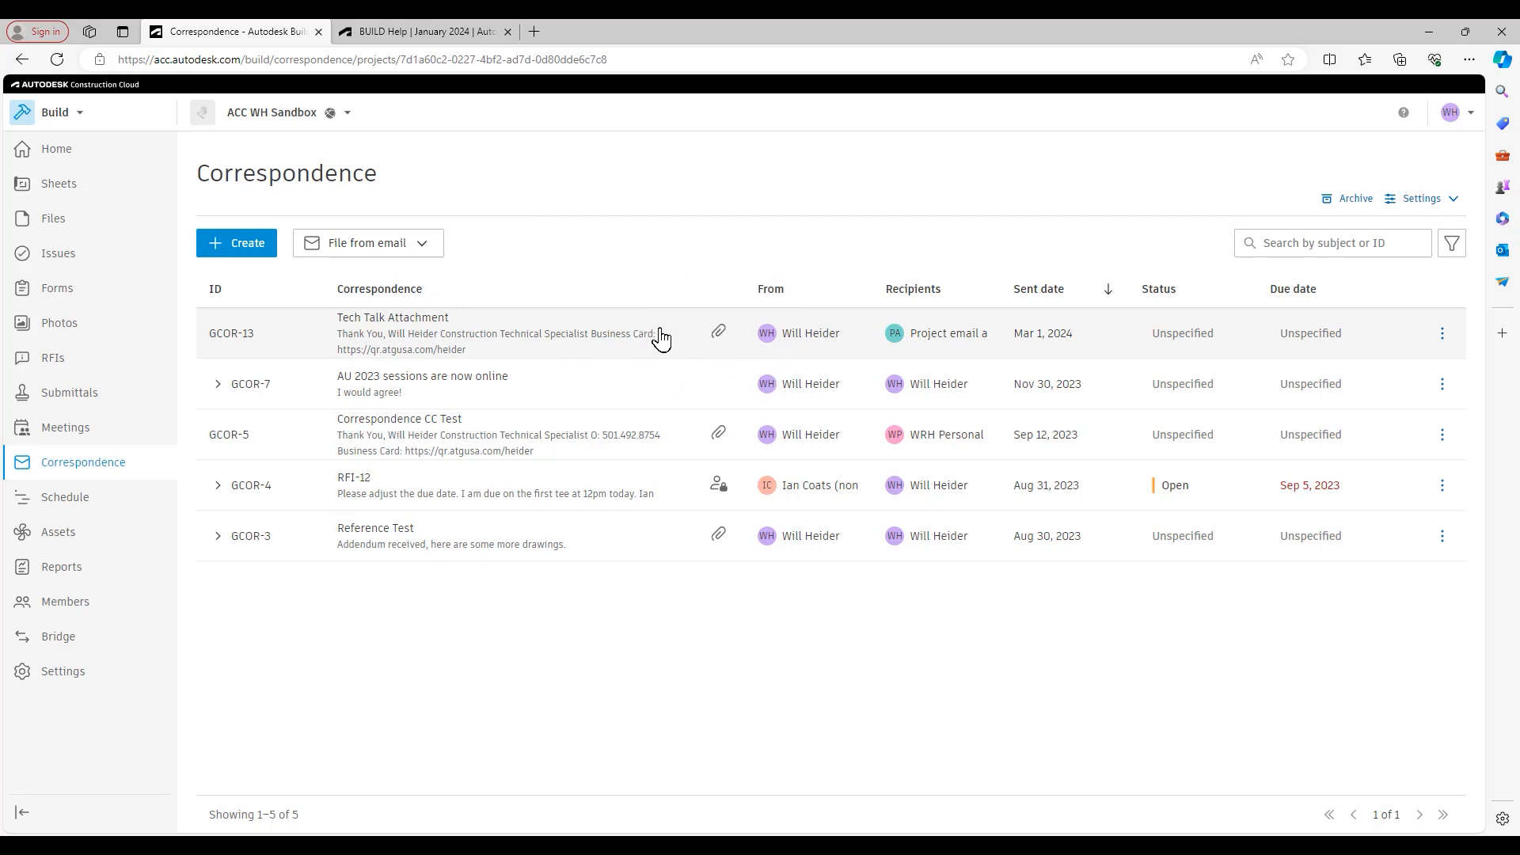
mouse_move(417, 344)
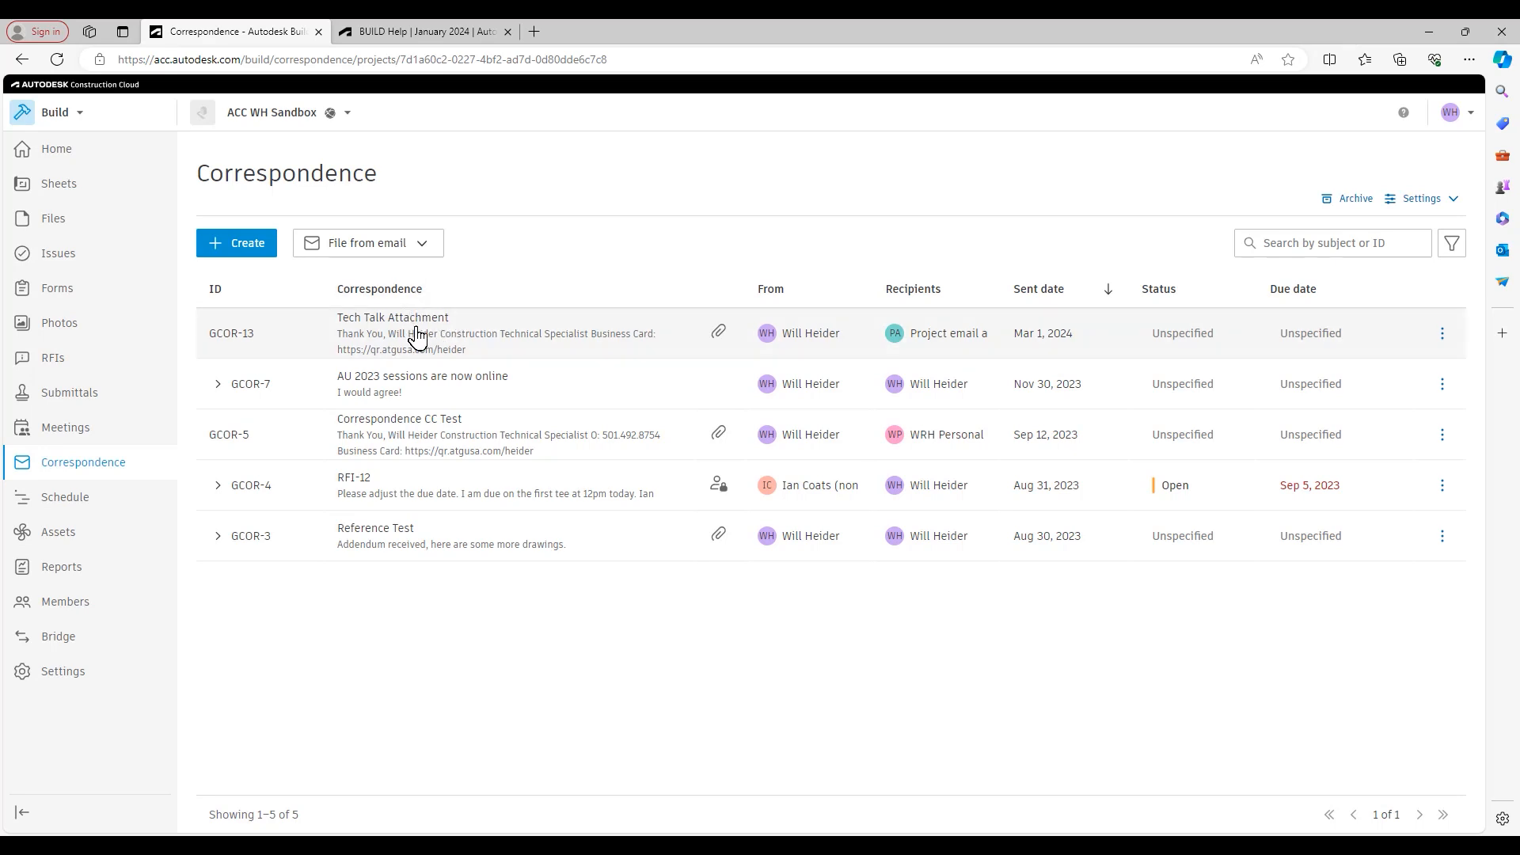
Open GCOR-13 'Tech Talk Attachment' and show the PBS_CAD_Standards.pdf actions menu
left_click(393, 317)
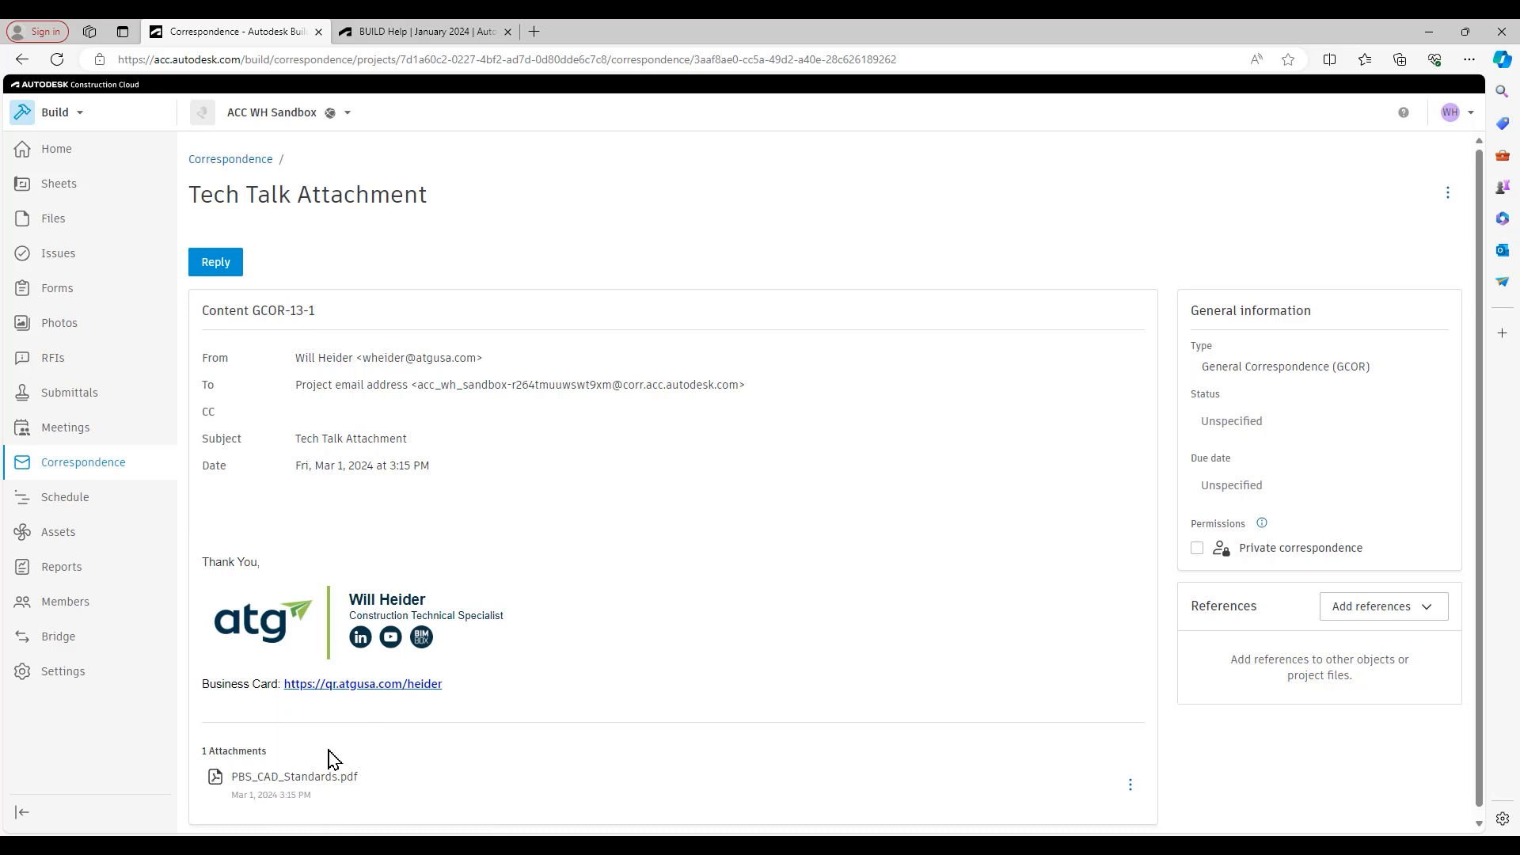
mouse_move(524, 760)
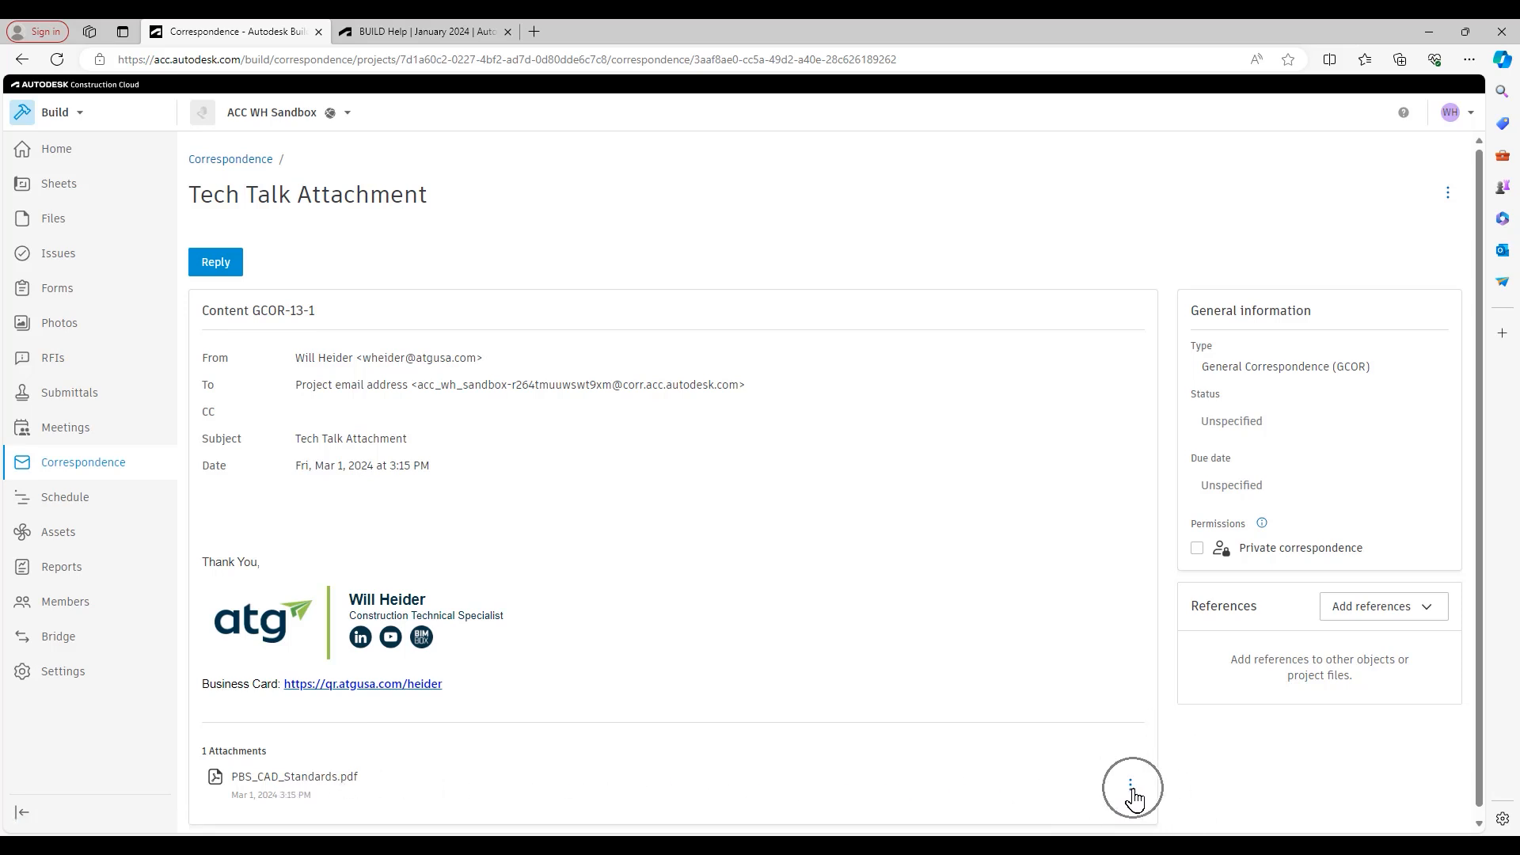
left_click(1130, 784)
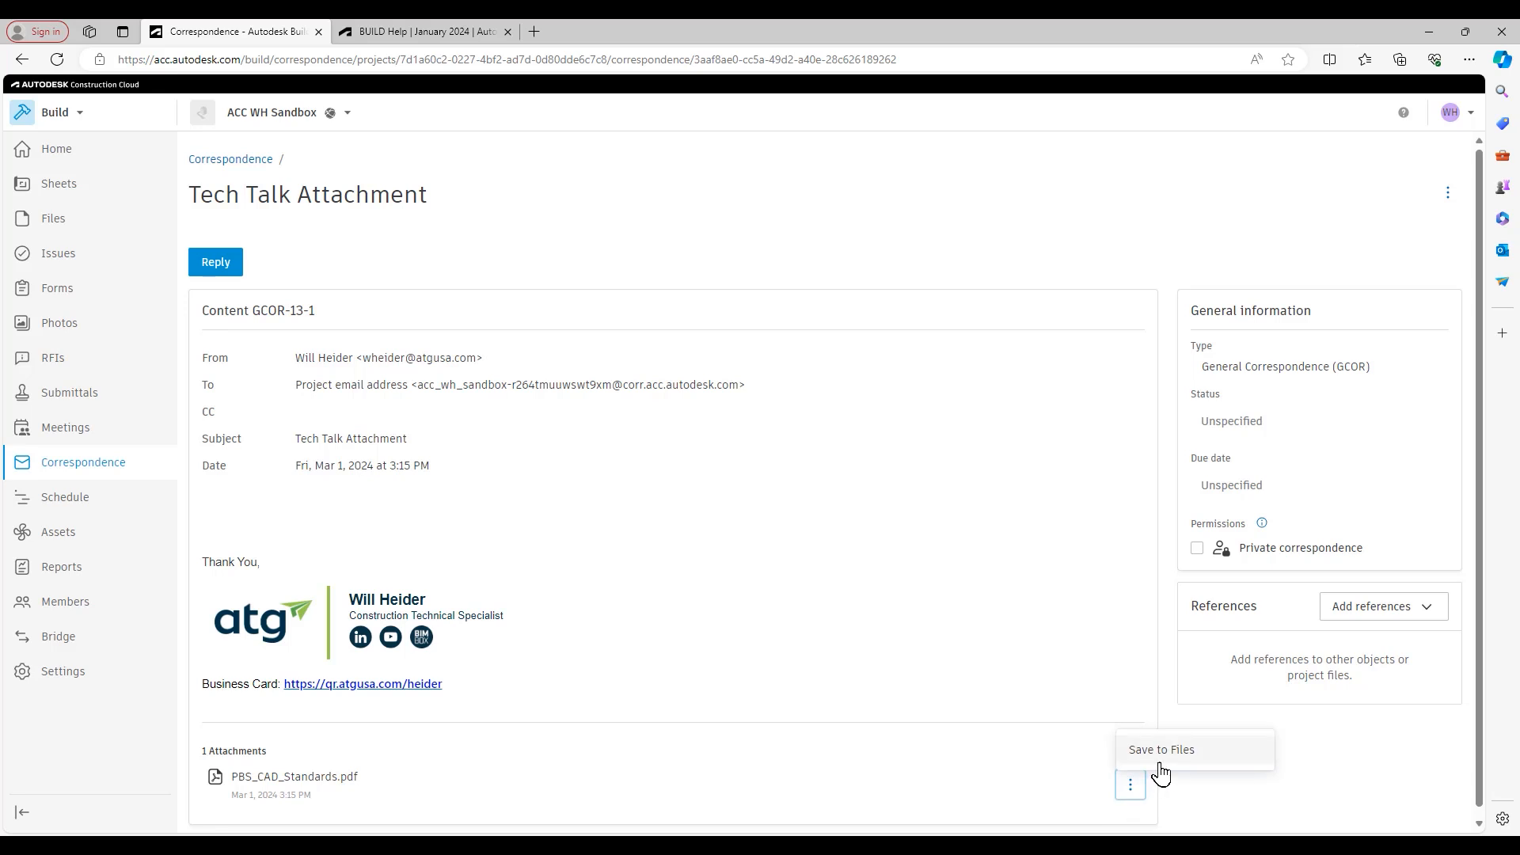
mouse_move(1162, 770)
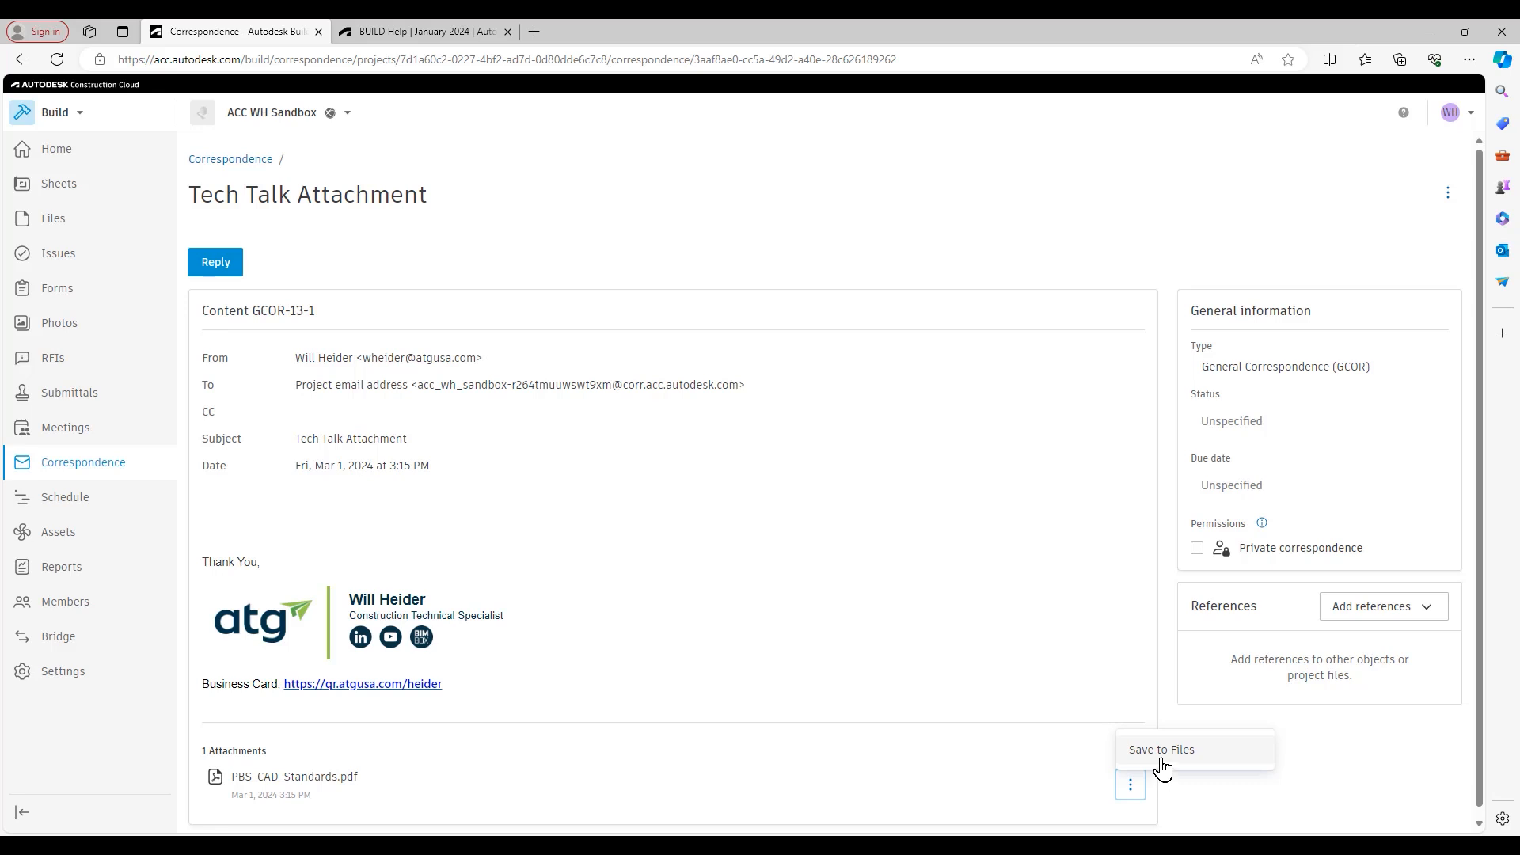
Save PBS_CAD_Standards.pdf to Project Files > Specifications
left_click(1161, 748)
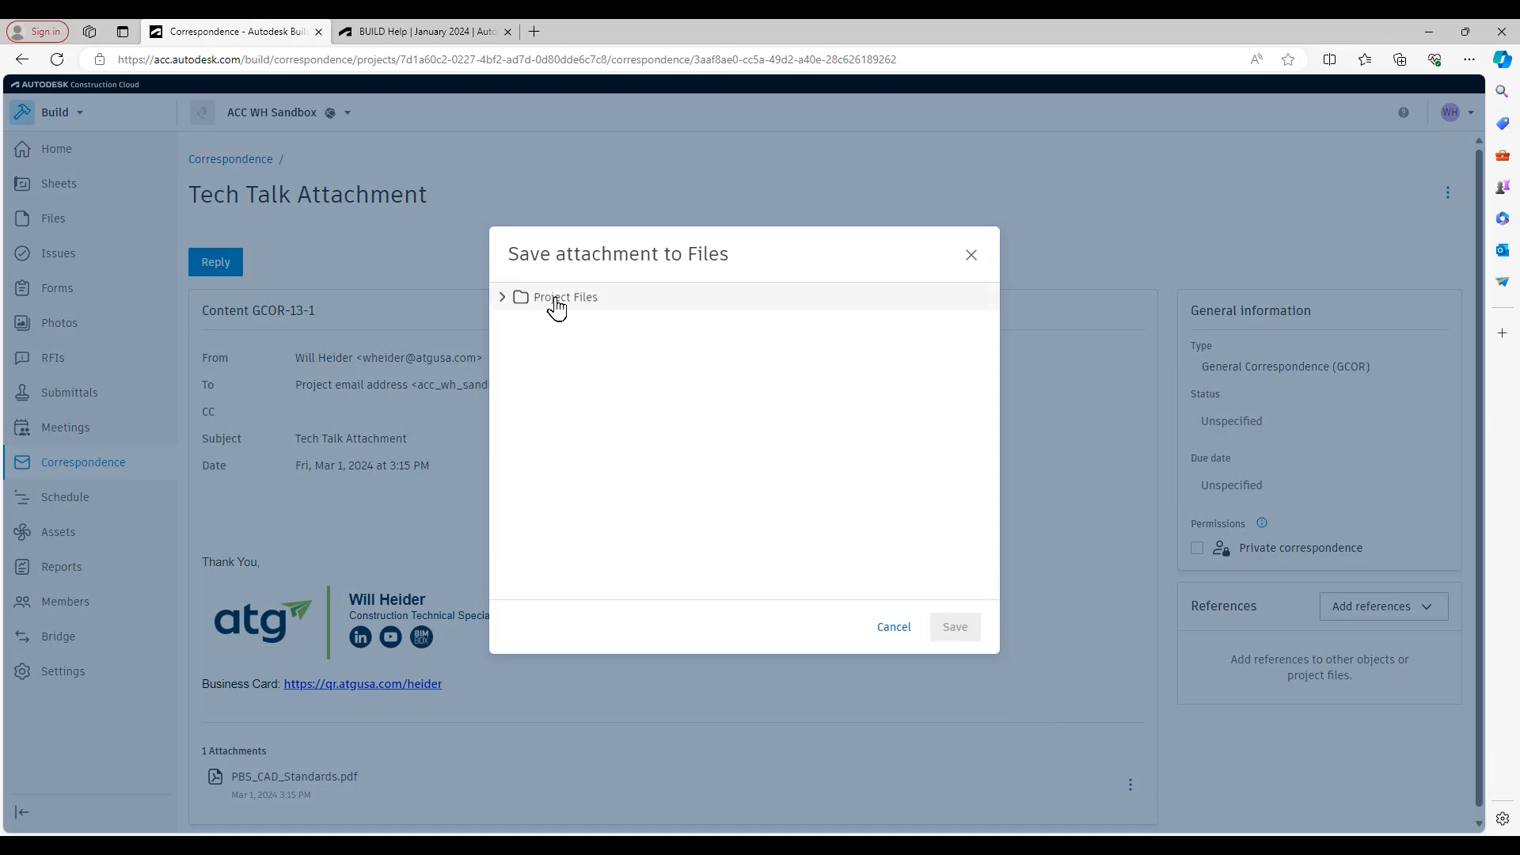
mouse_move(756, 266)
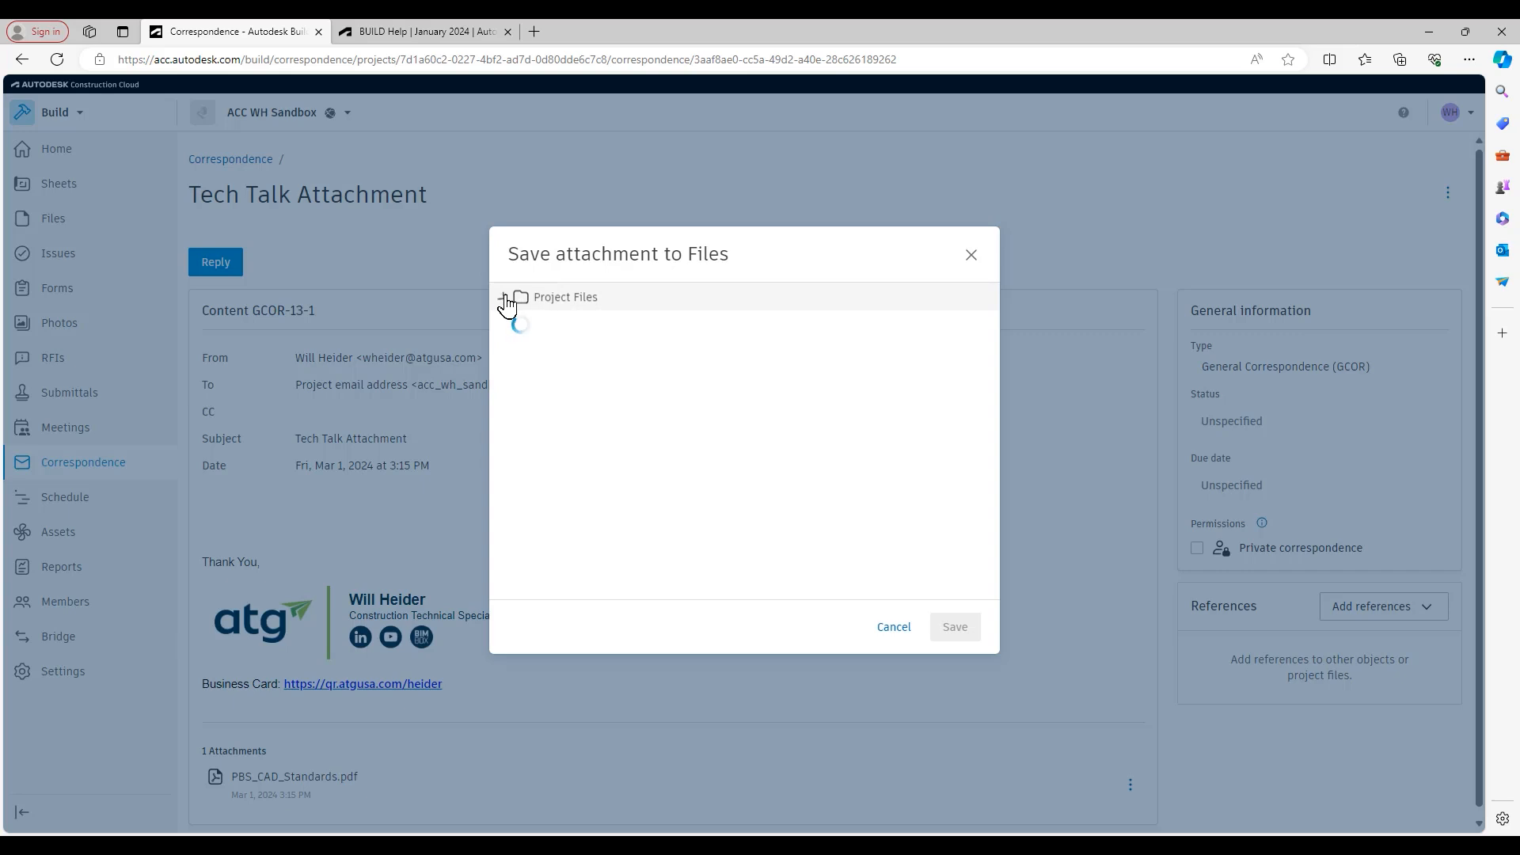
left_click(503, 297)
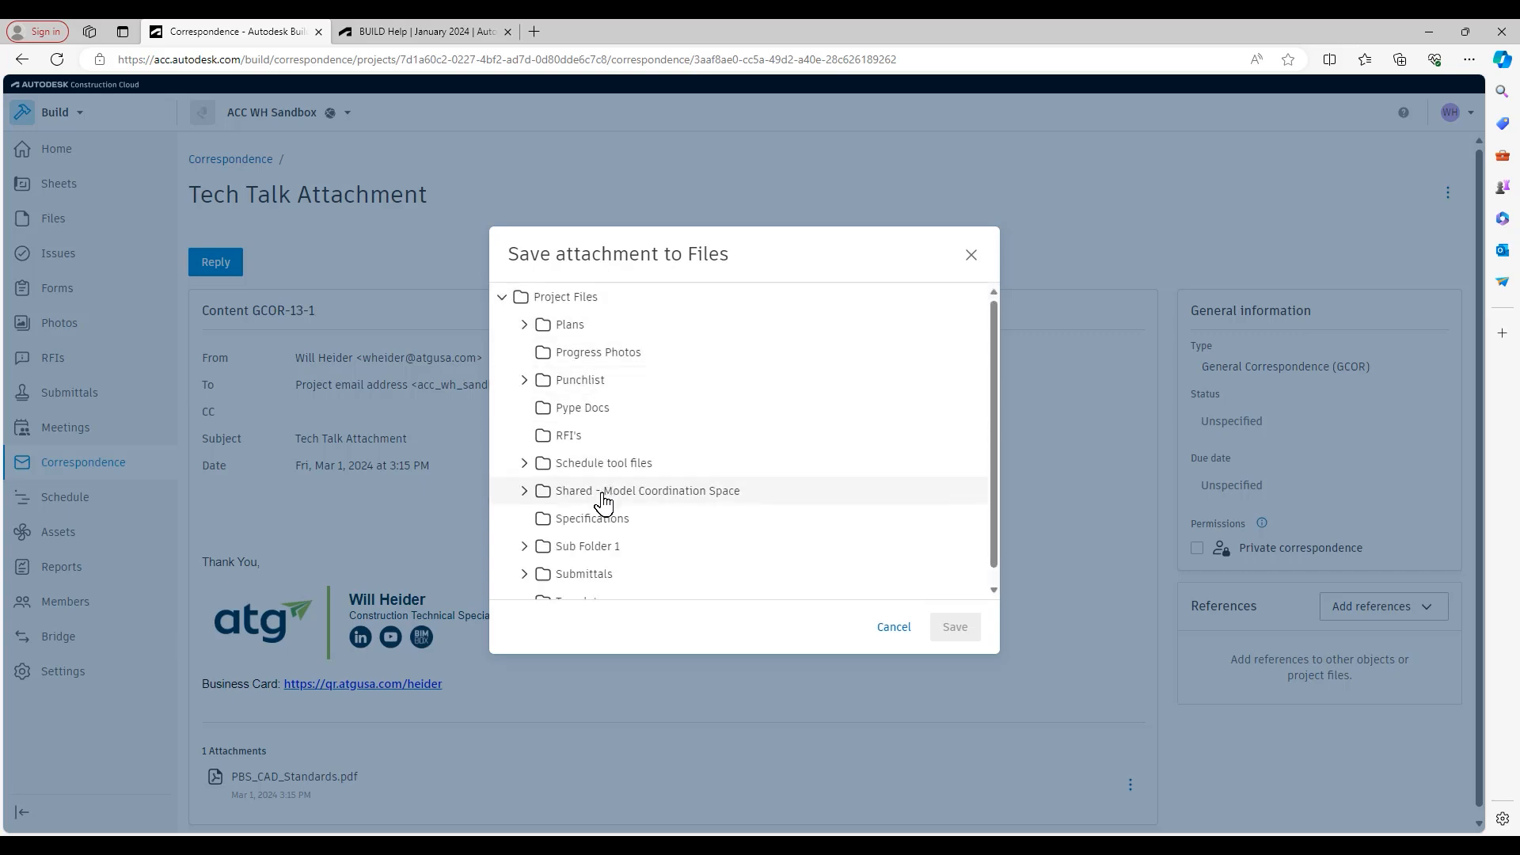
left_click(592, 518)
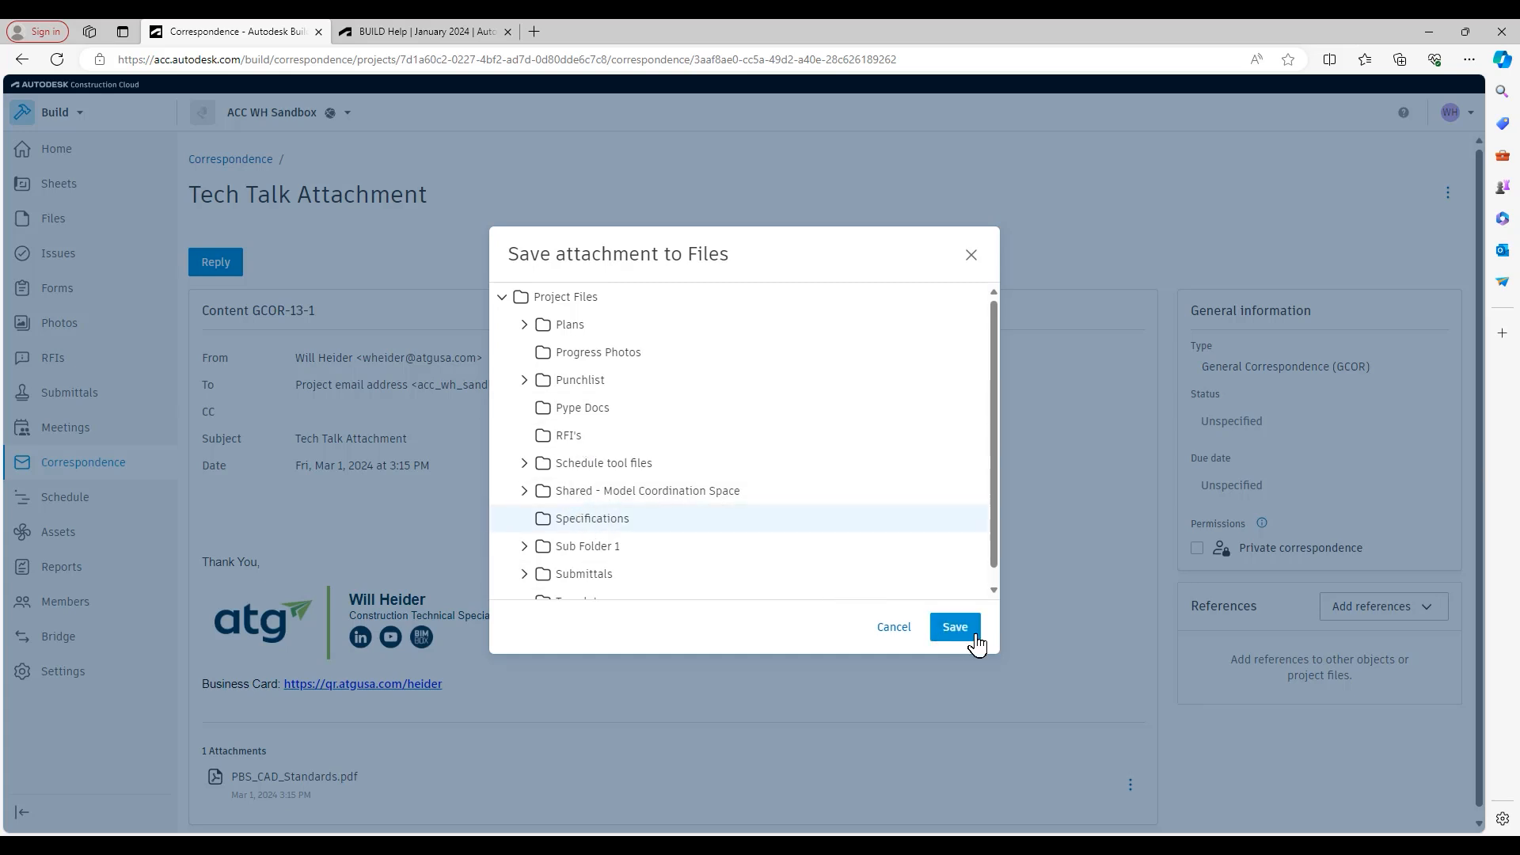
left_click(953, 626)
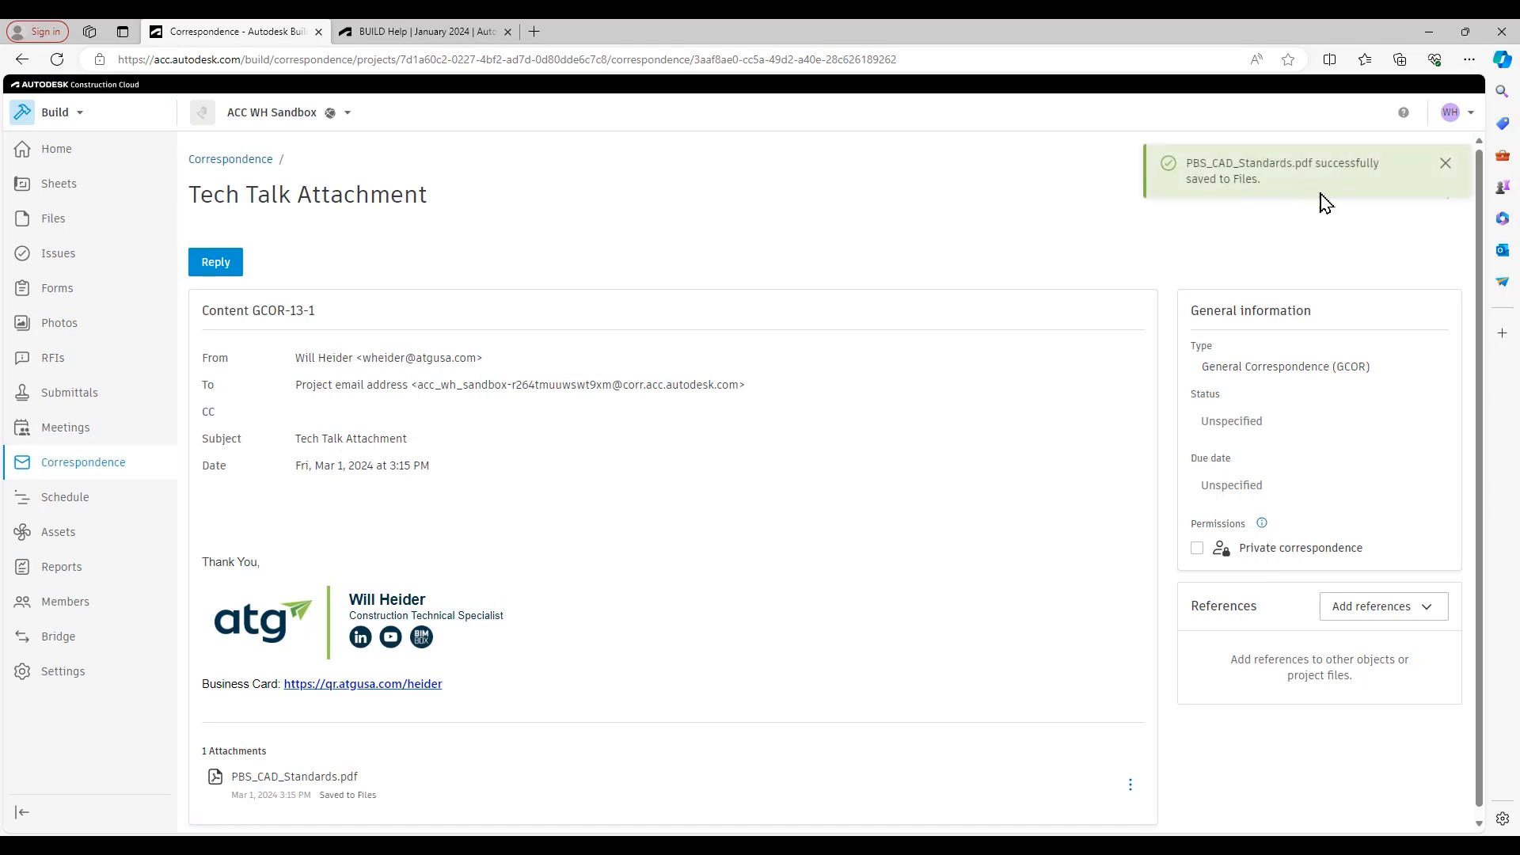
mouse_move(1246, 278)
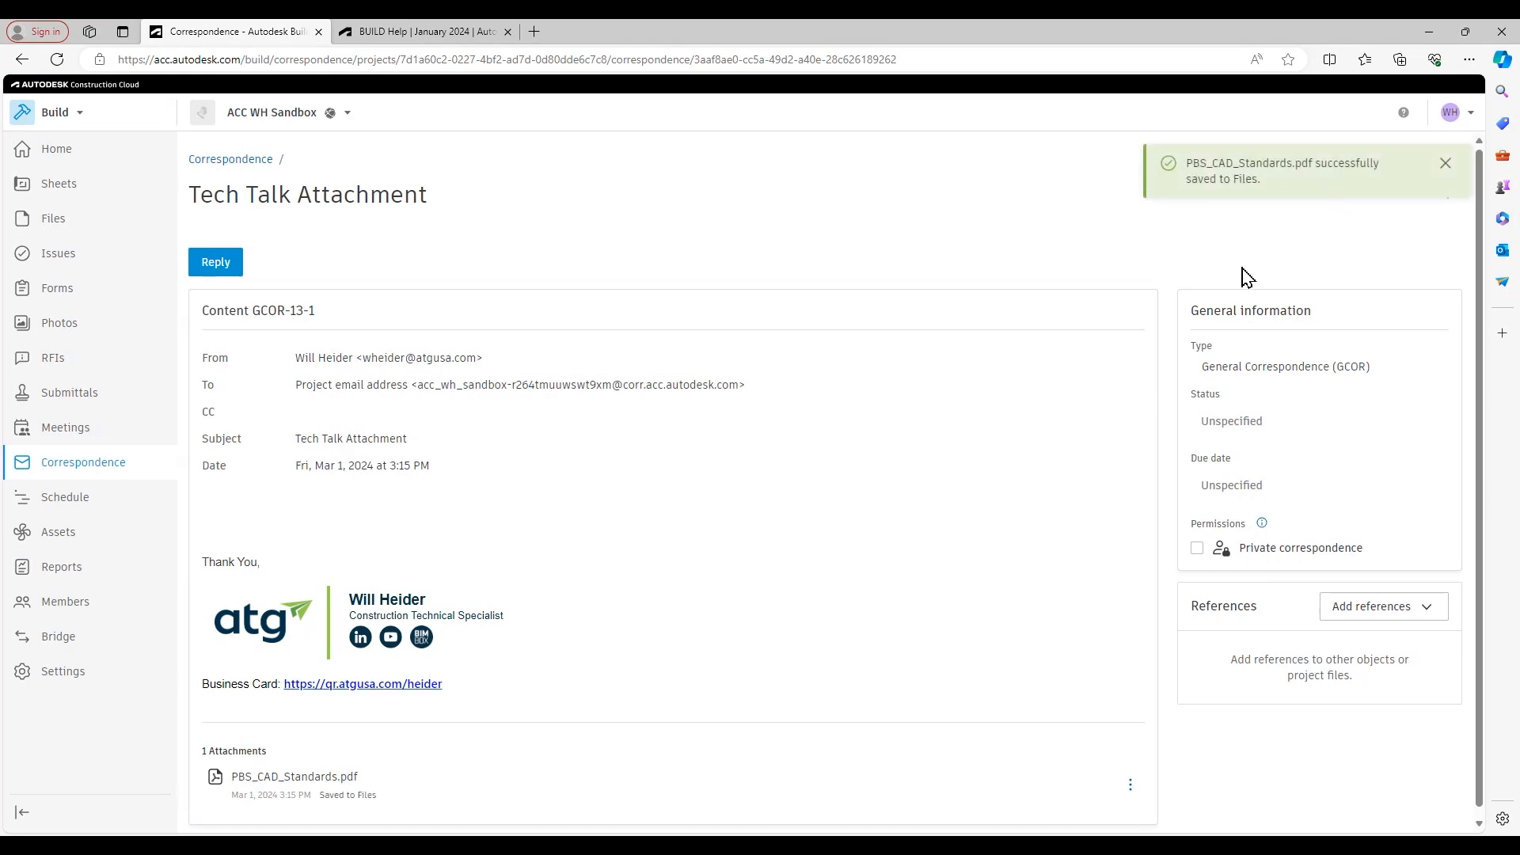
mouse_move(621, 264)
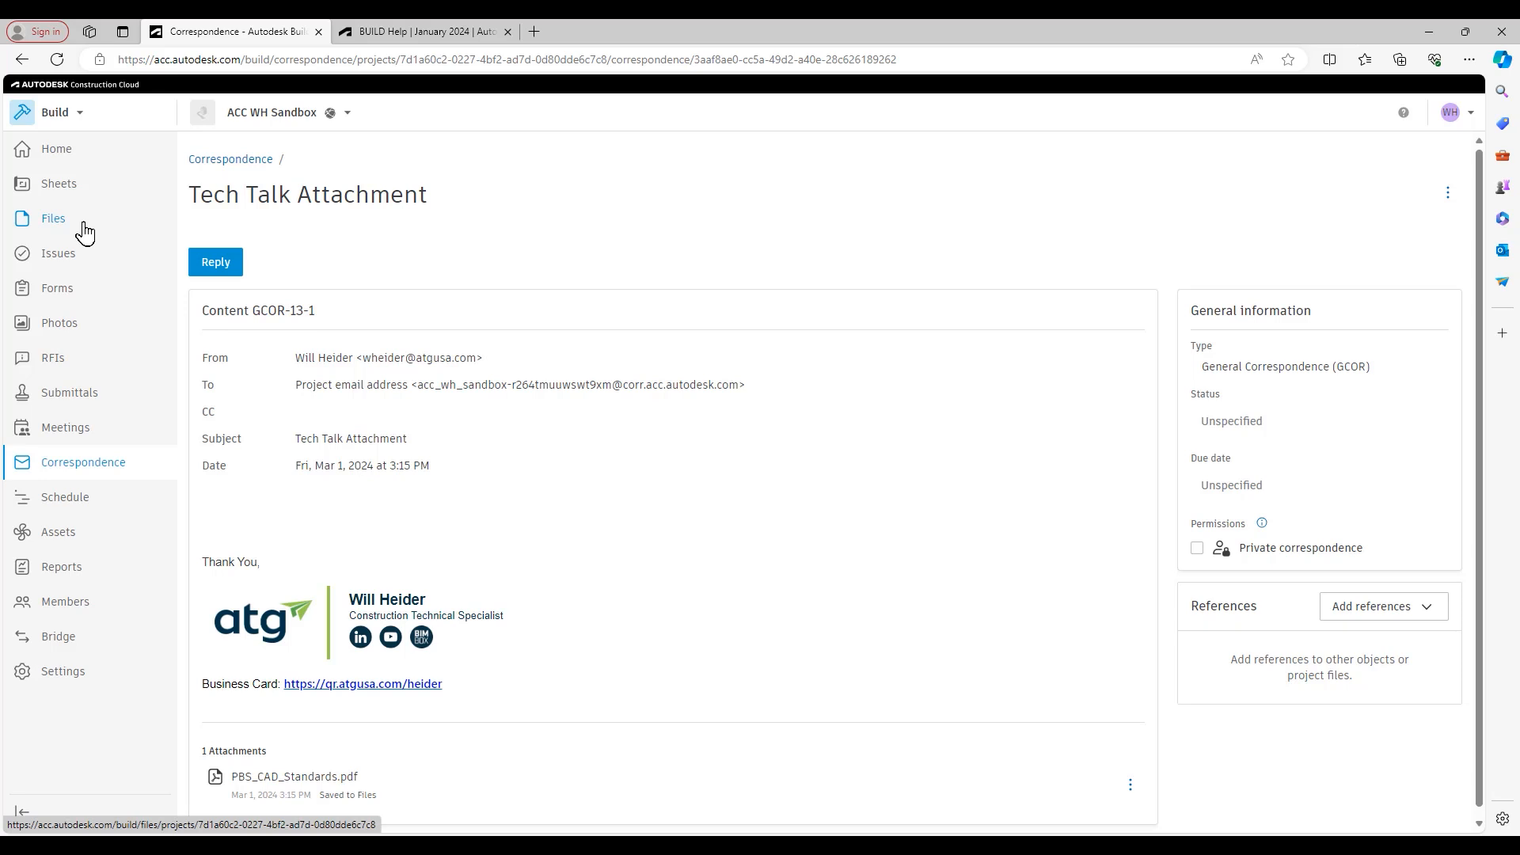
Go to project Files to view PBS_CAD_Standards.pdf in Specifications
left_click(52, 218)
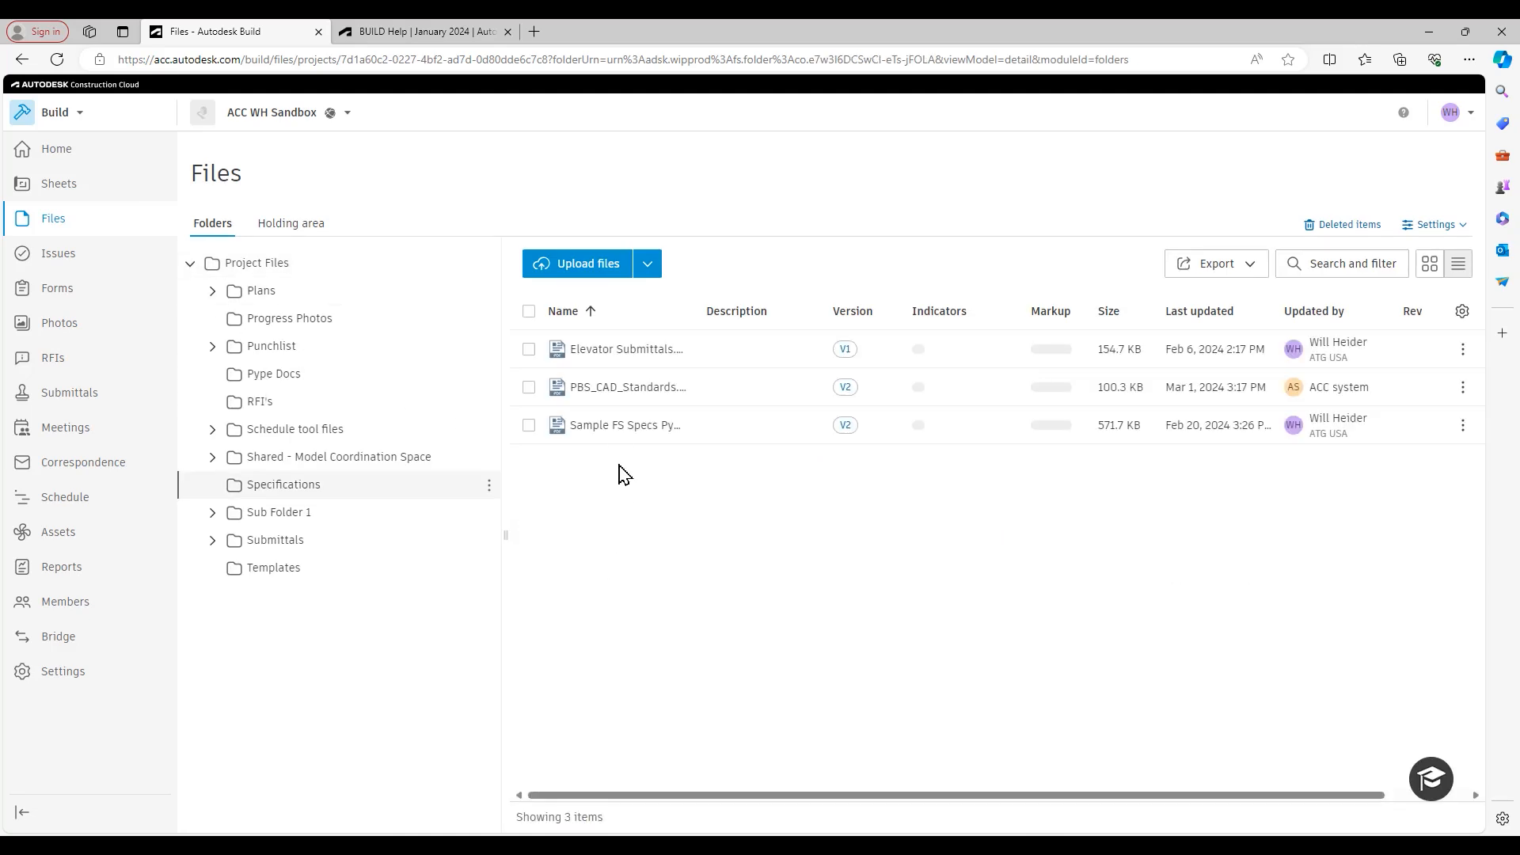
mouse_move(613, 393)
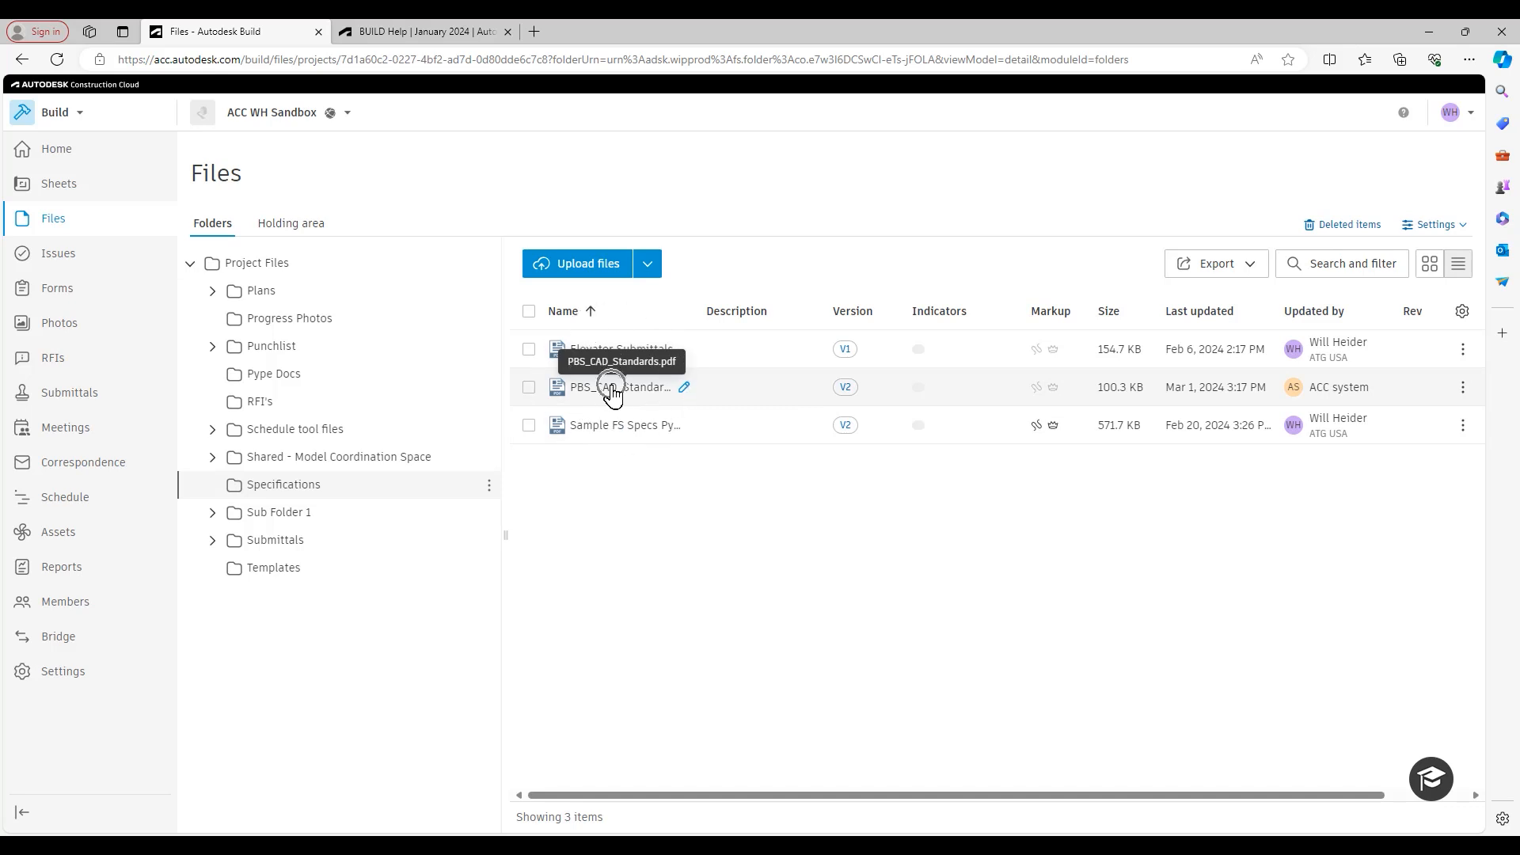
mouse_move(1252, 409)
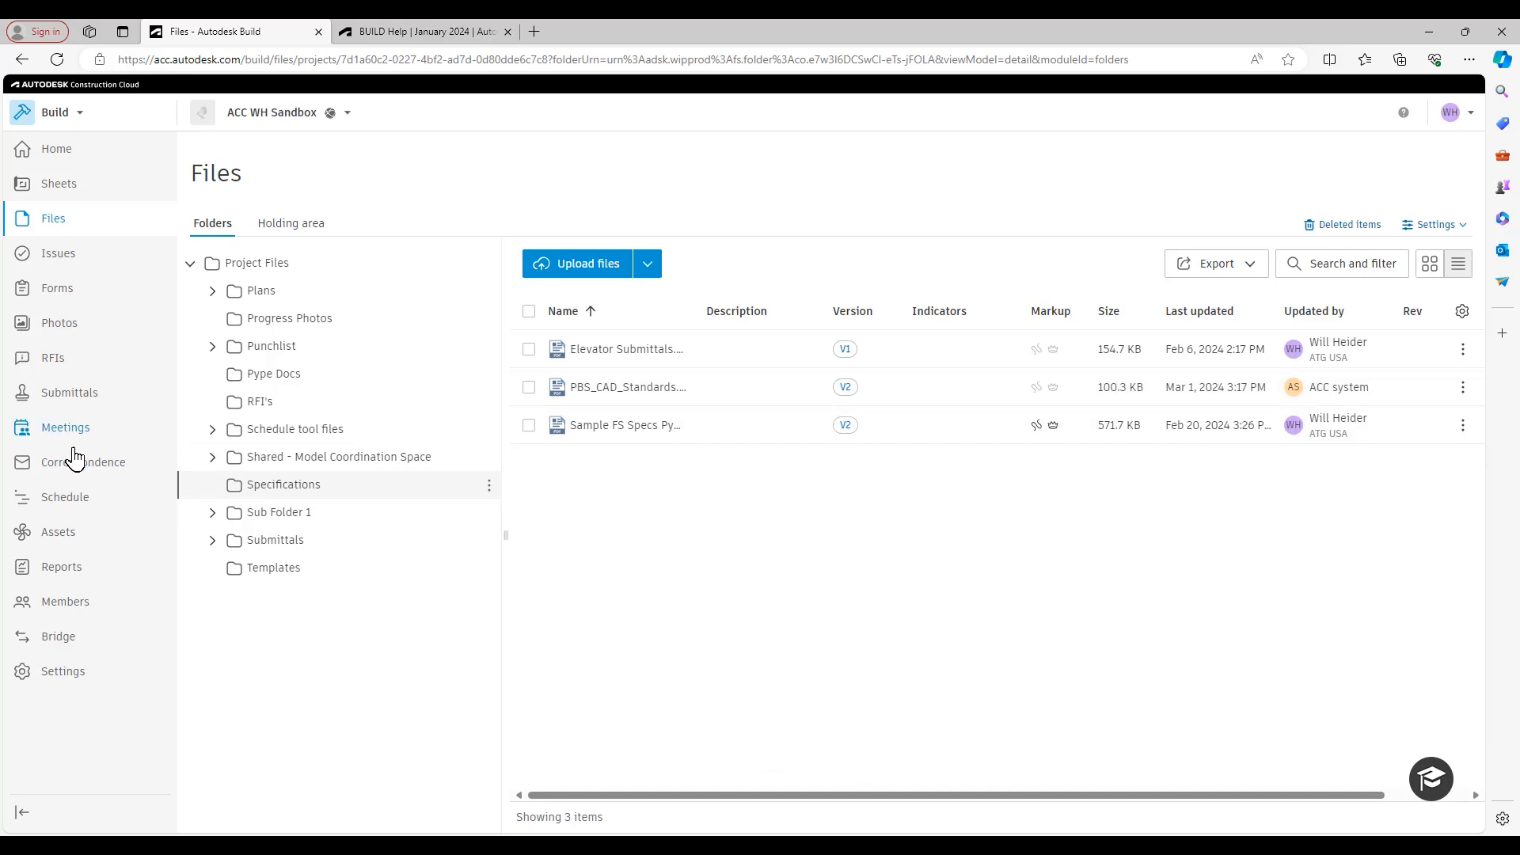
Return to the Correspondence log listing GCOR-13 'Tech Talk Attachment'
left_click(82, 462)
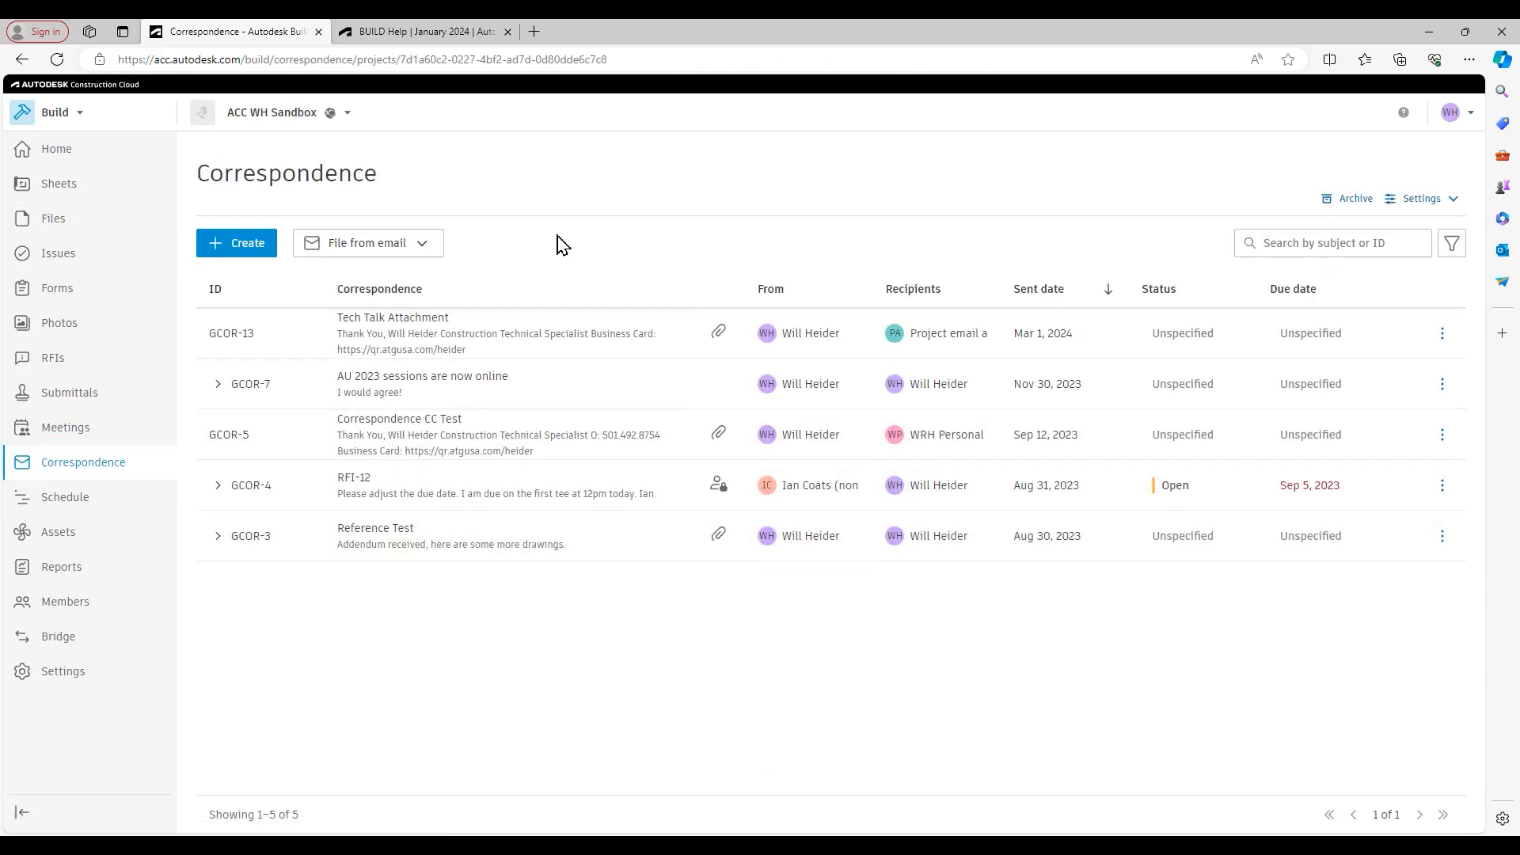
mouse_move(567, 215)
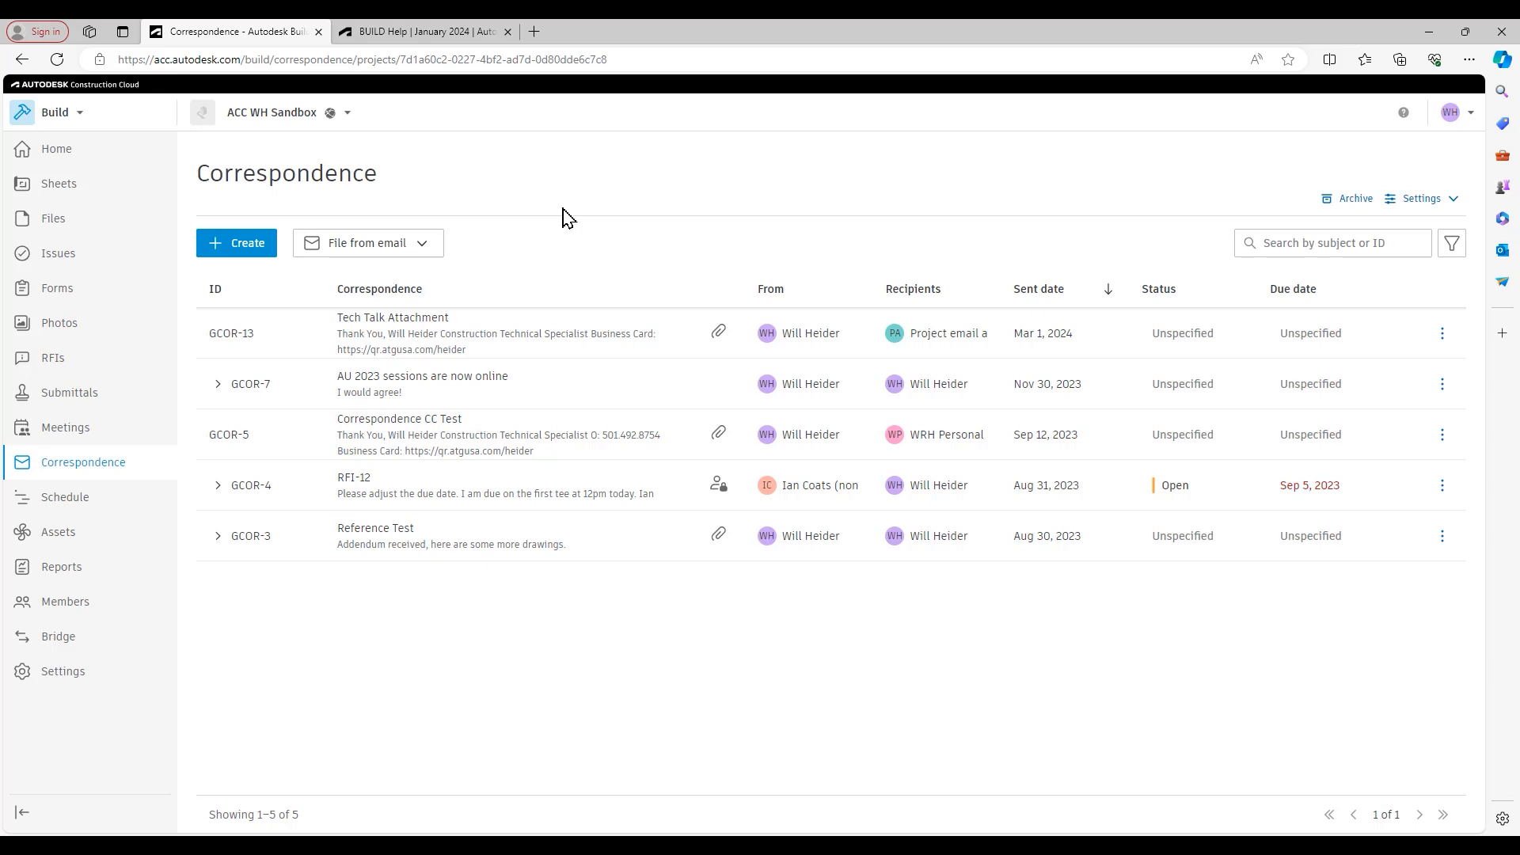
mouse_move(572, 240)
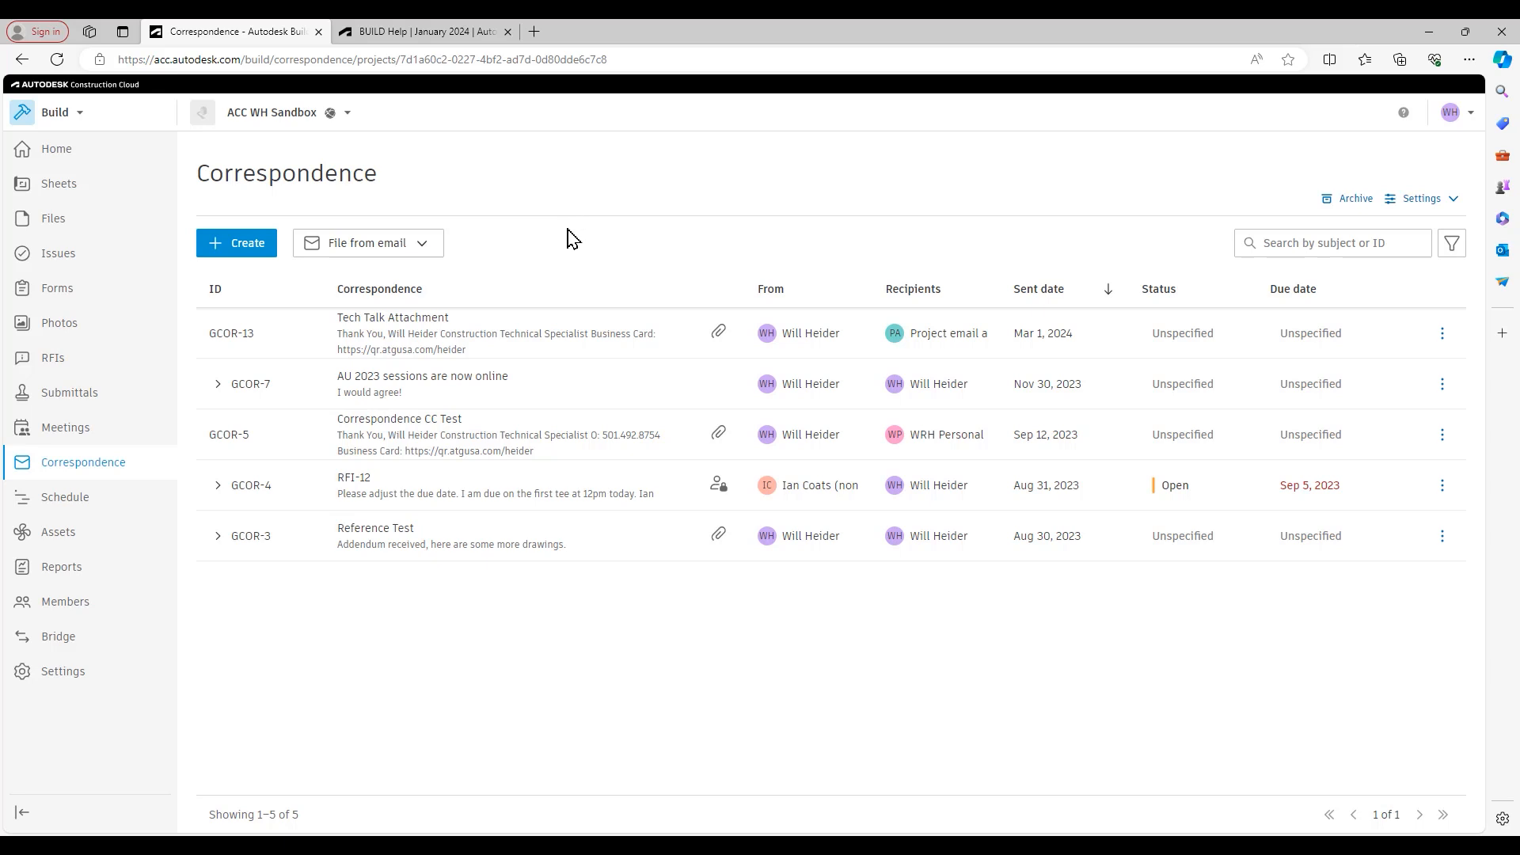
mouse_move(560, 255)
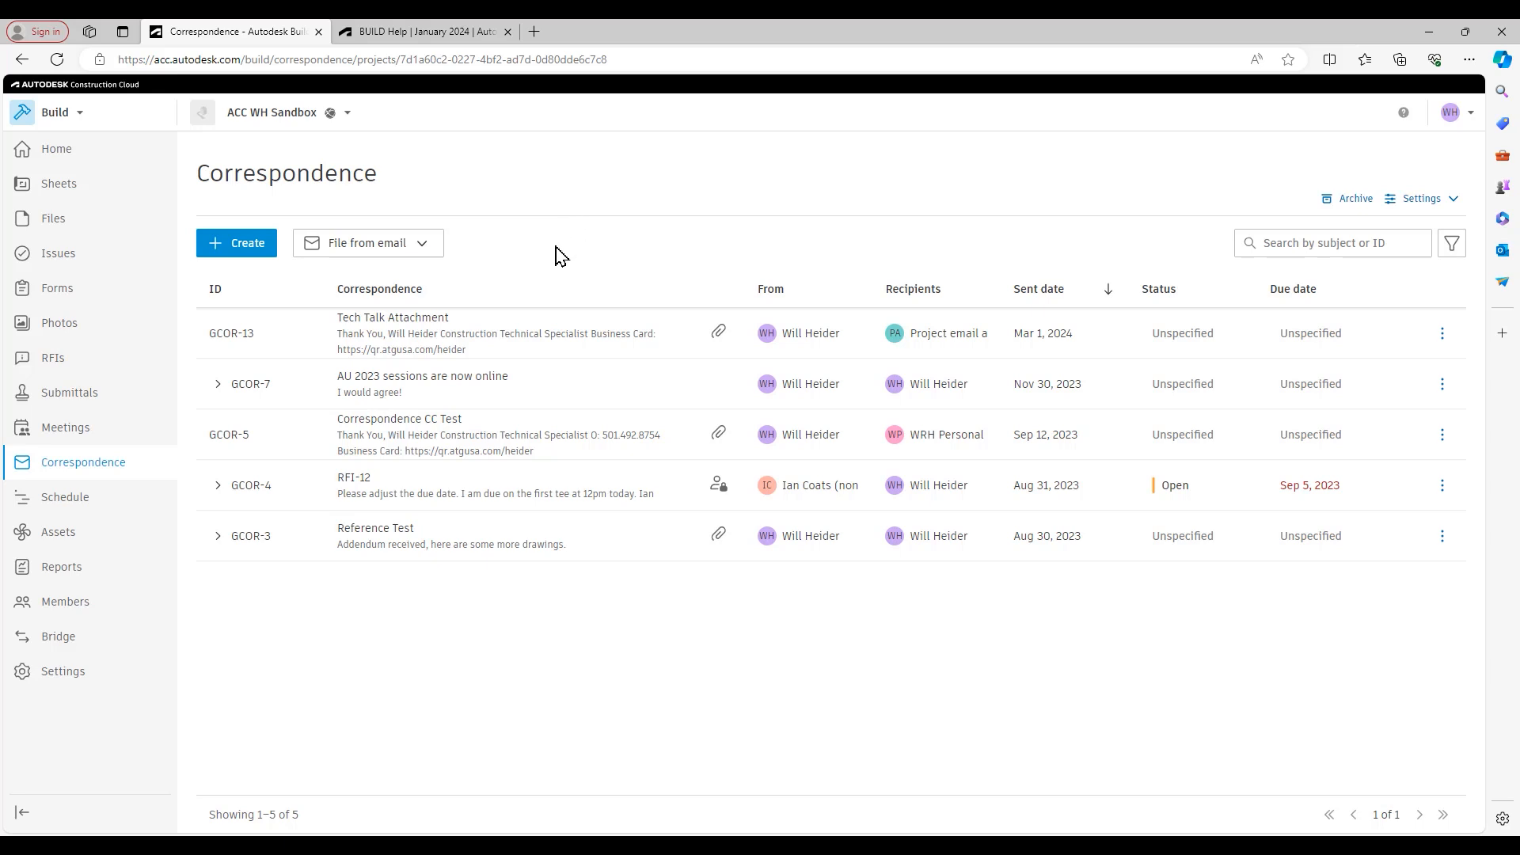
mouse_move(585, 243)
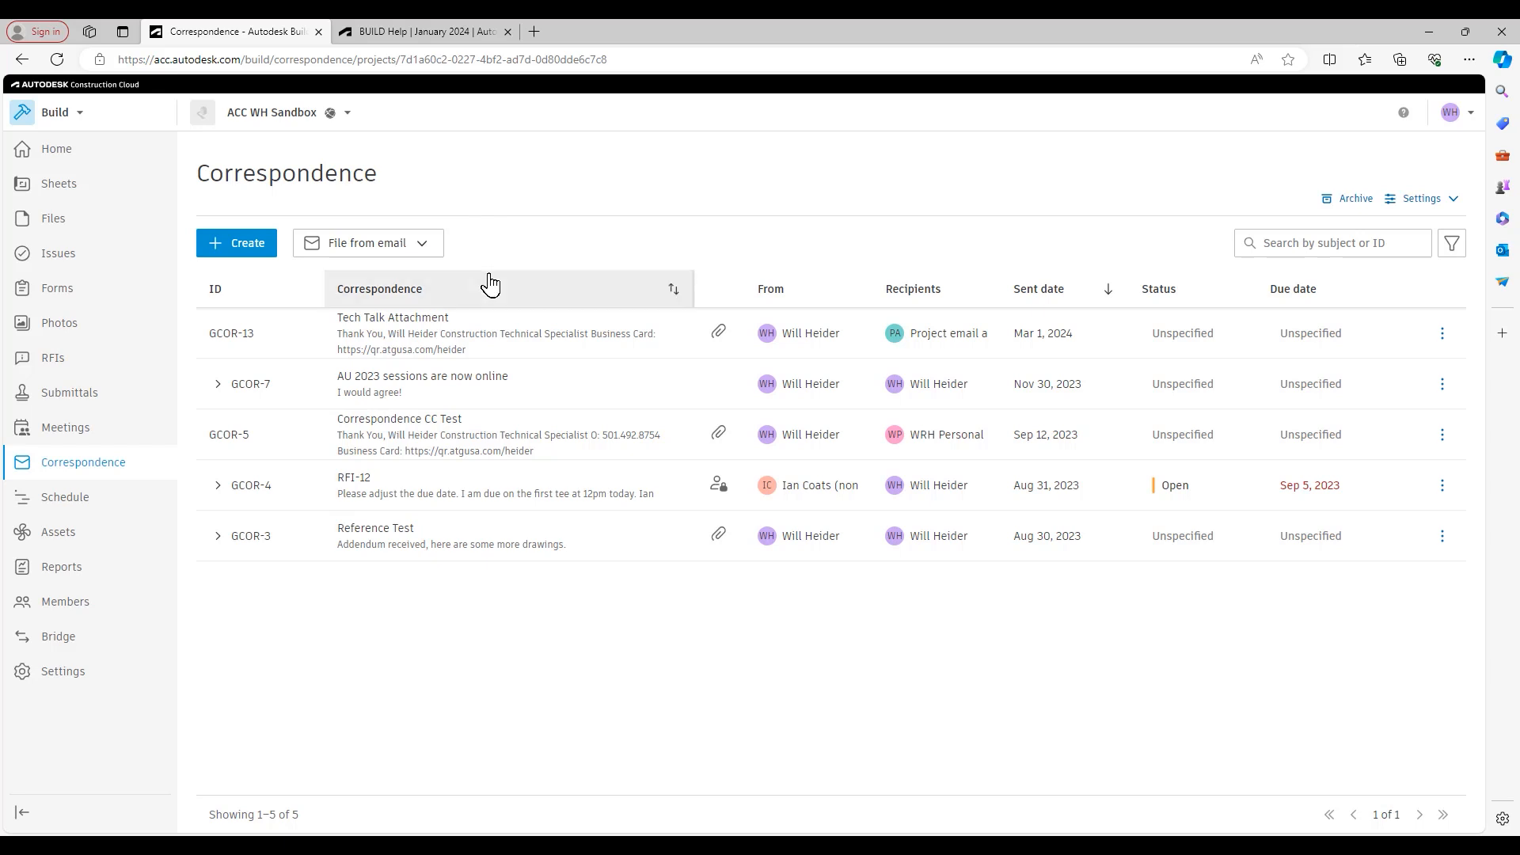
mouse_move(544, 247)
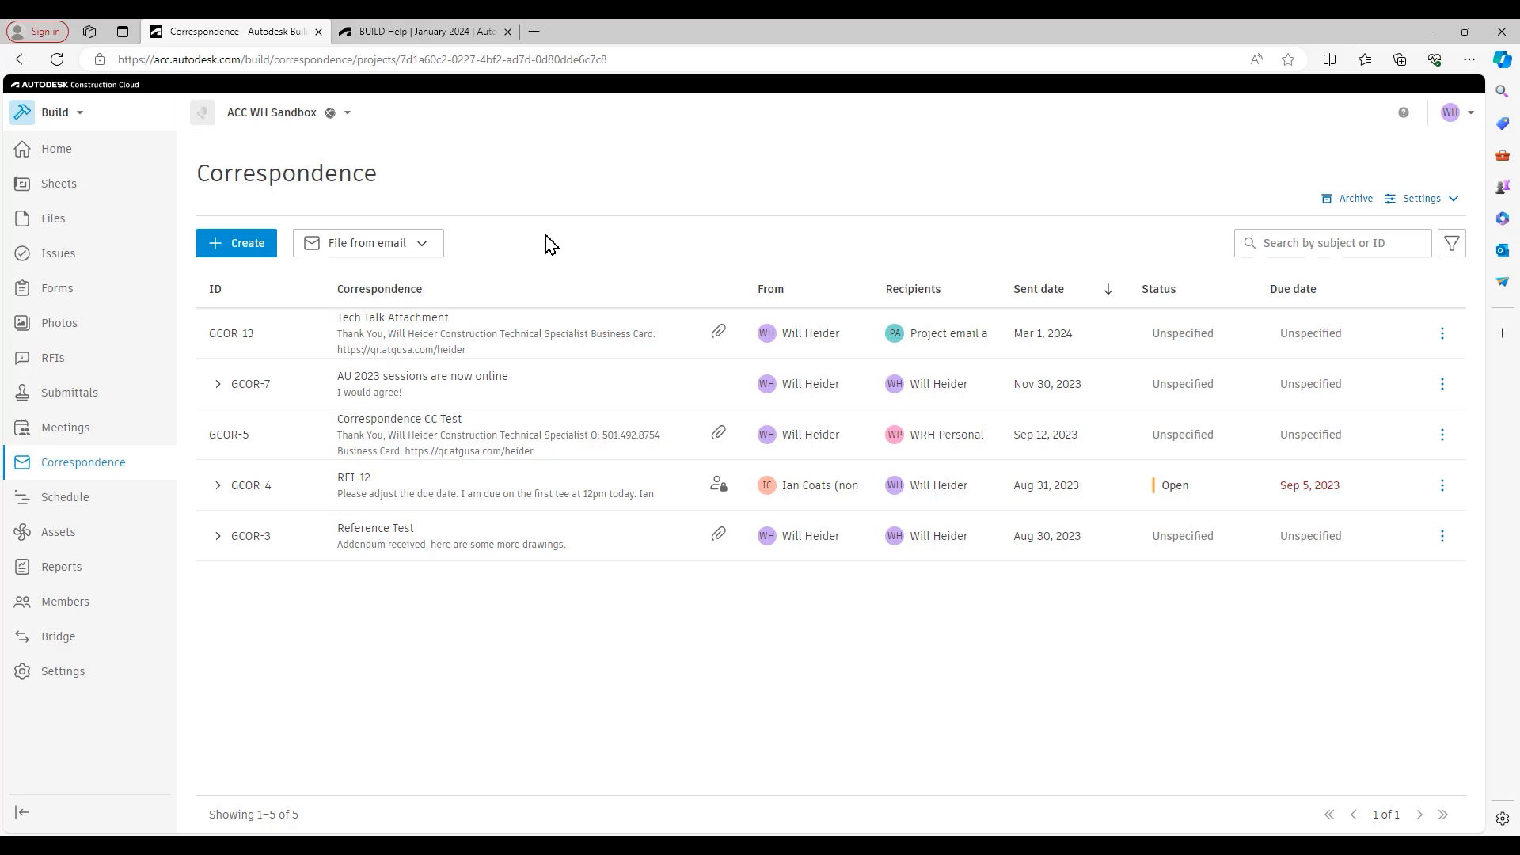
mouse_move(514, 187)
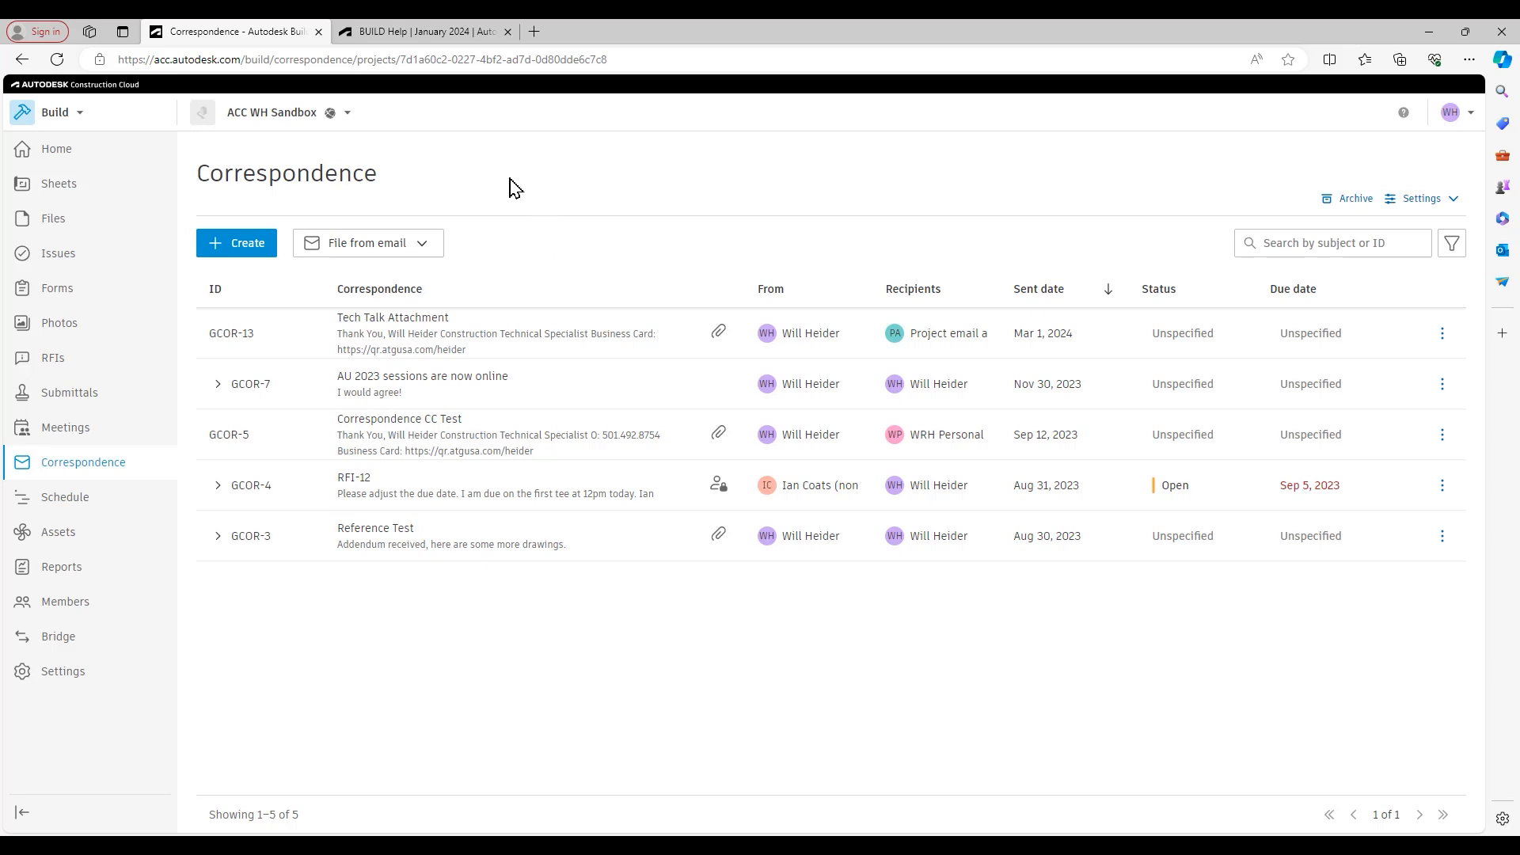
mouse_move(422, 187)
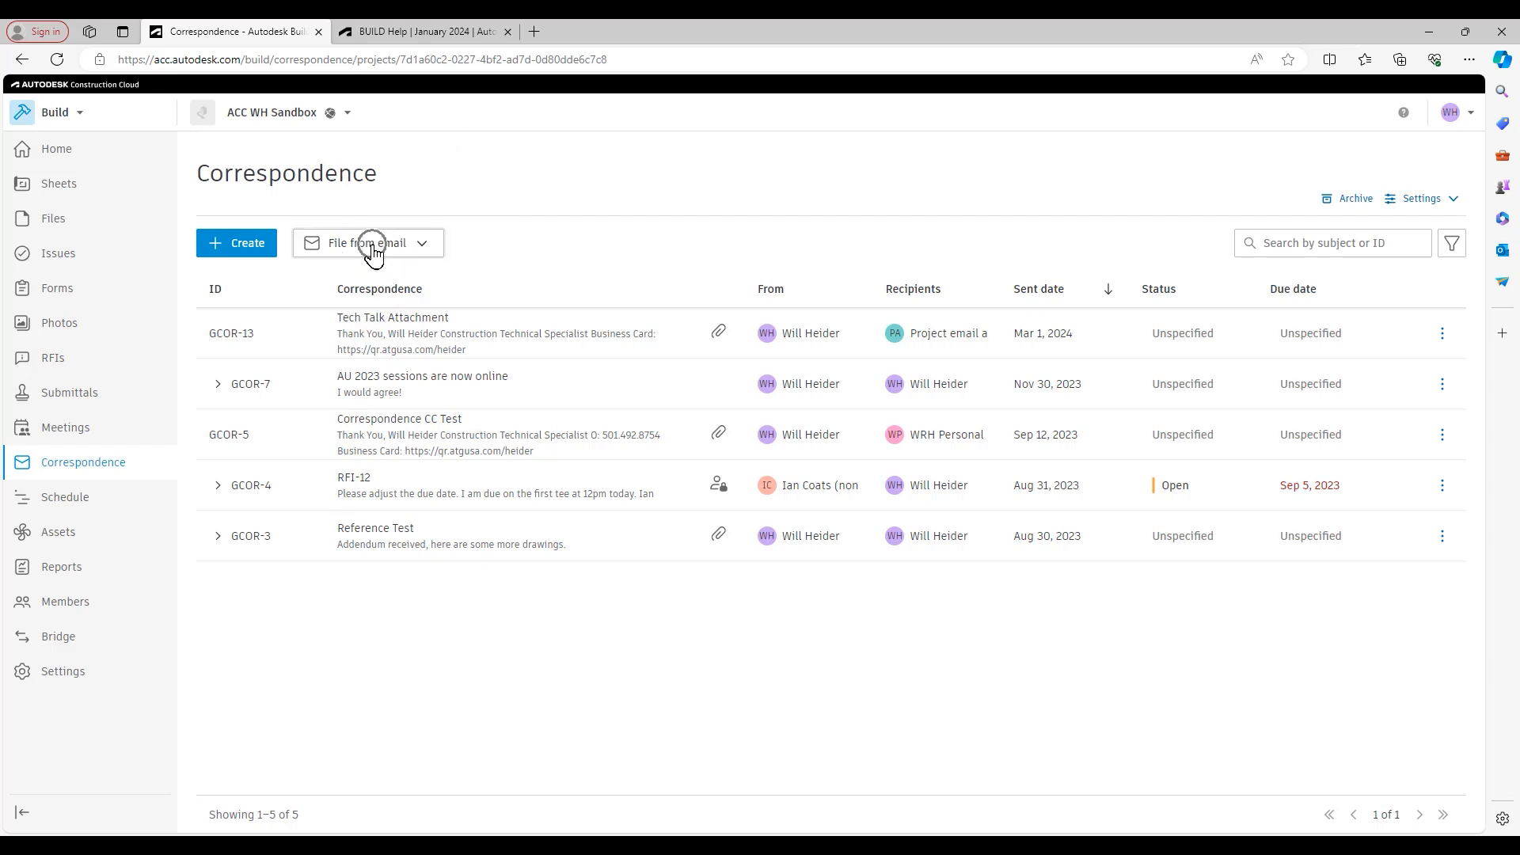
Show the project email address under File from email and copy it
left_click(367, 242)
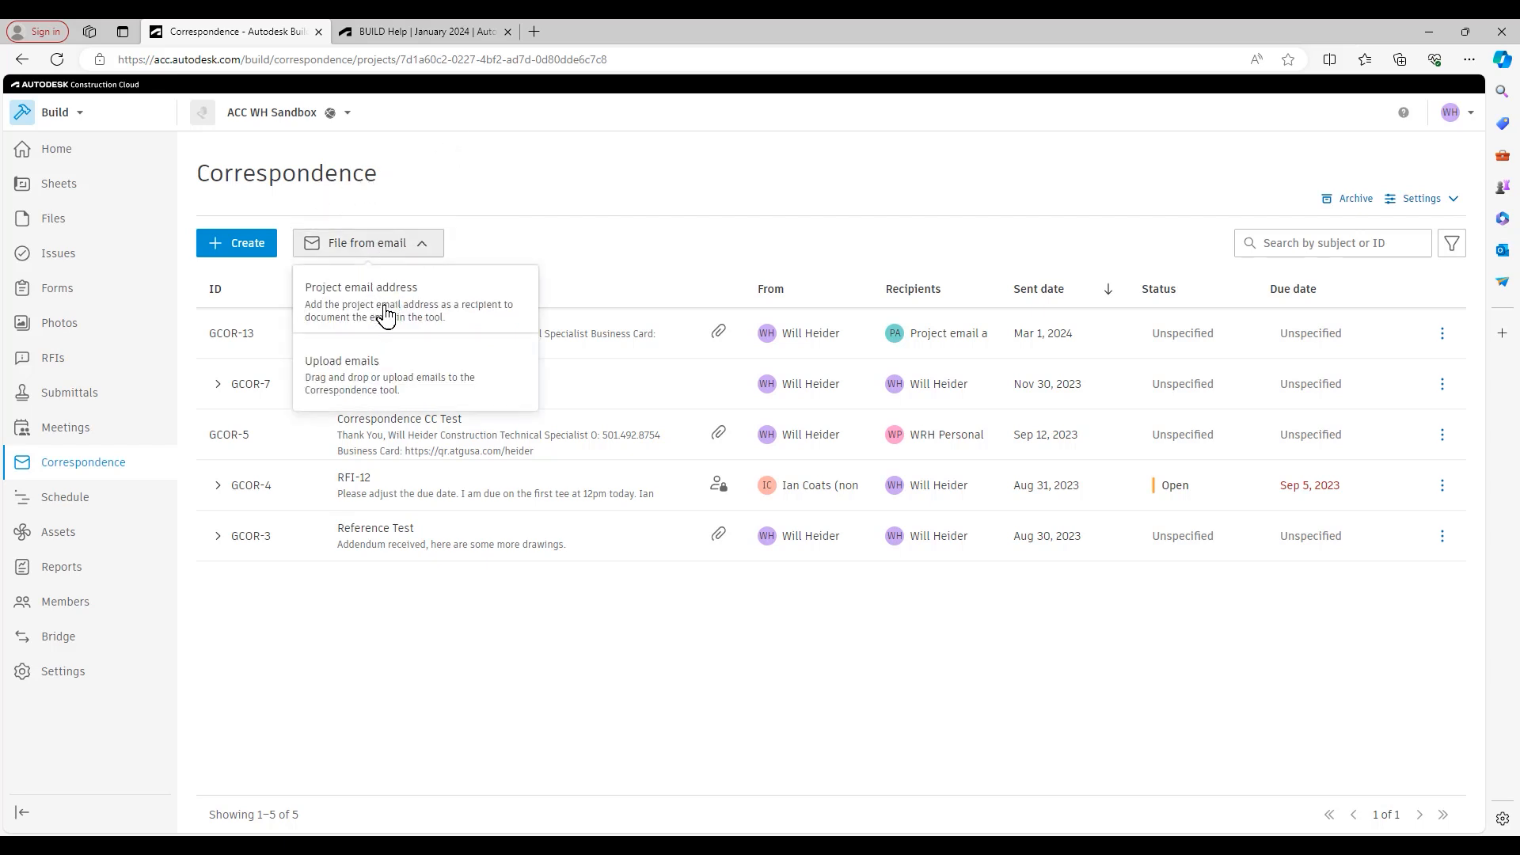
left_click(361, 300)
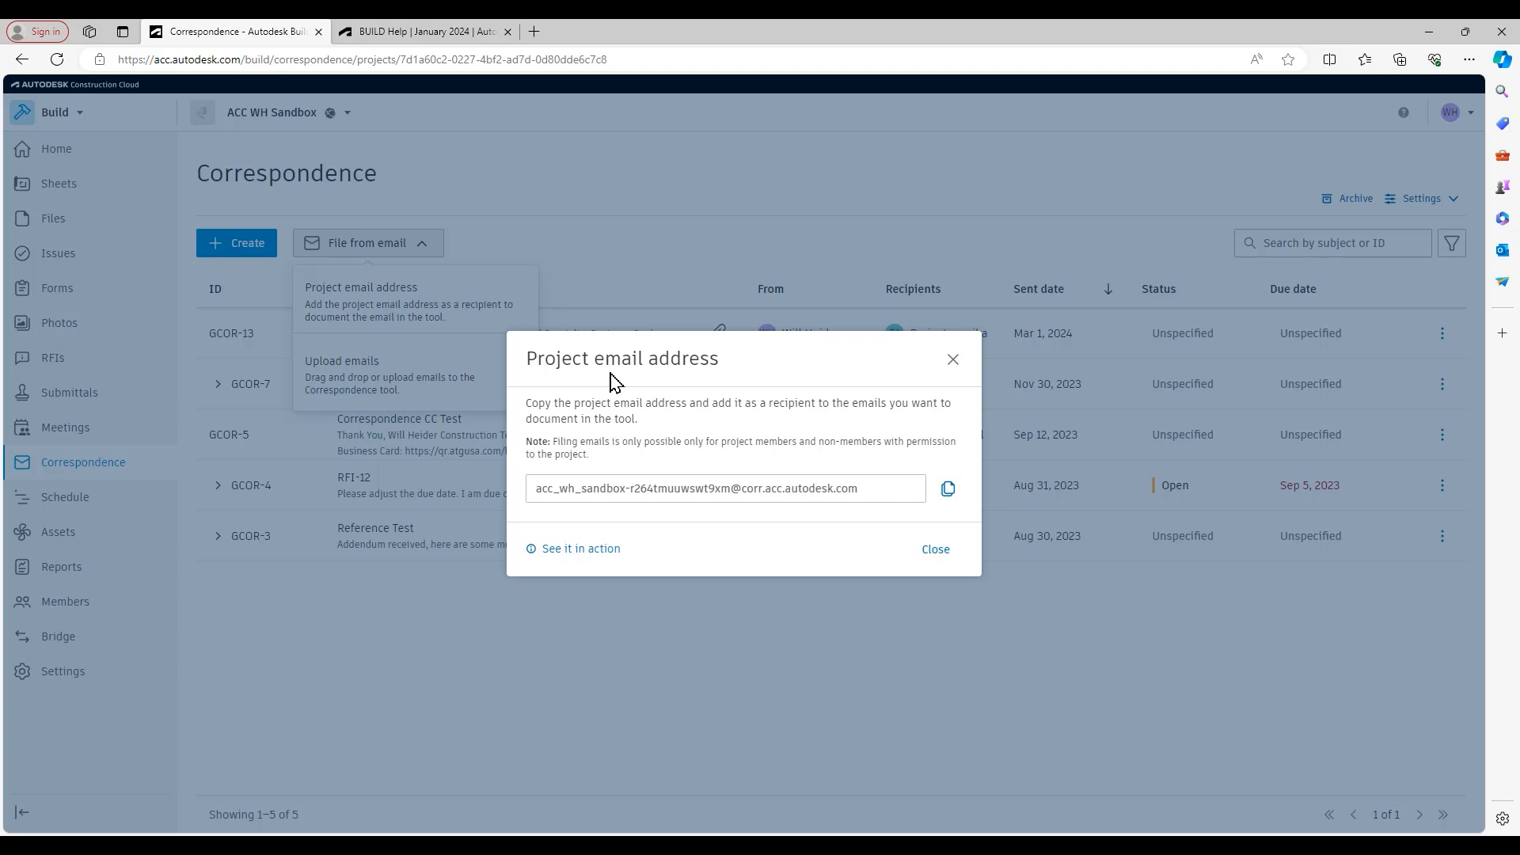
mouse_move(634, 386)
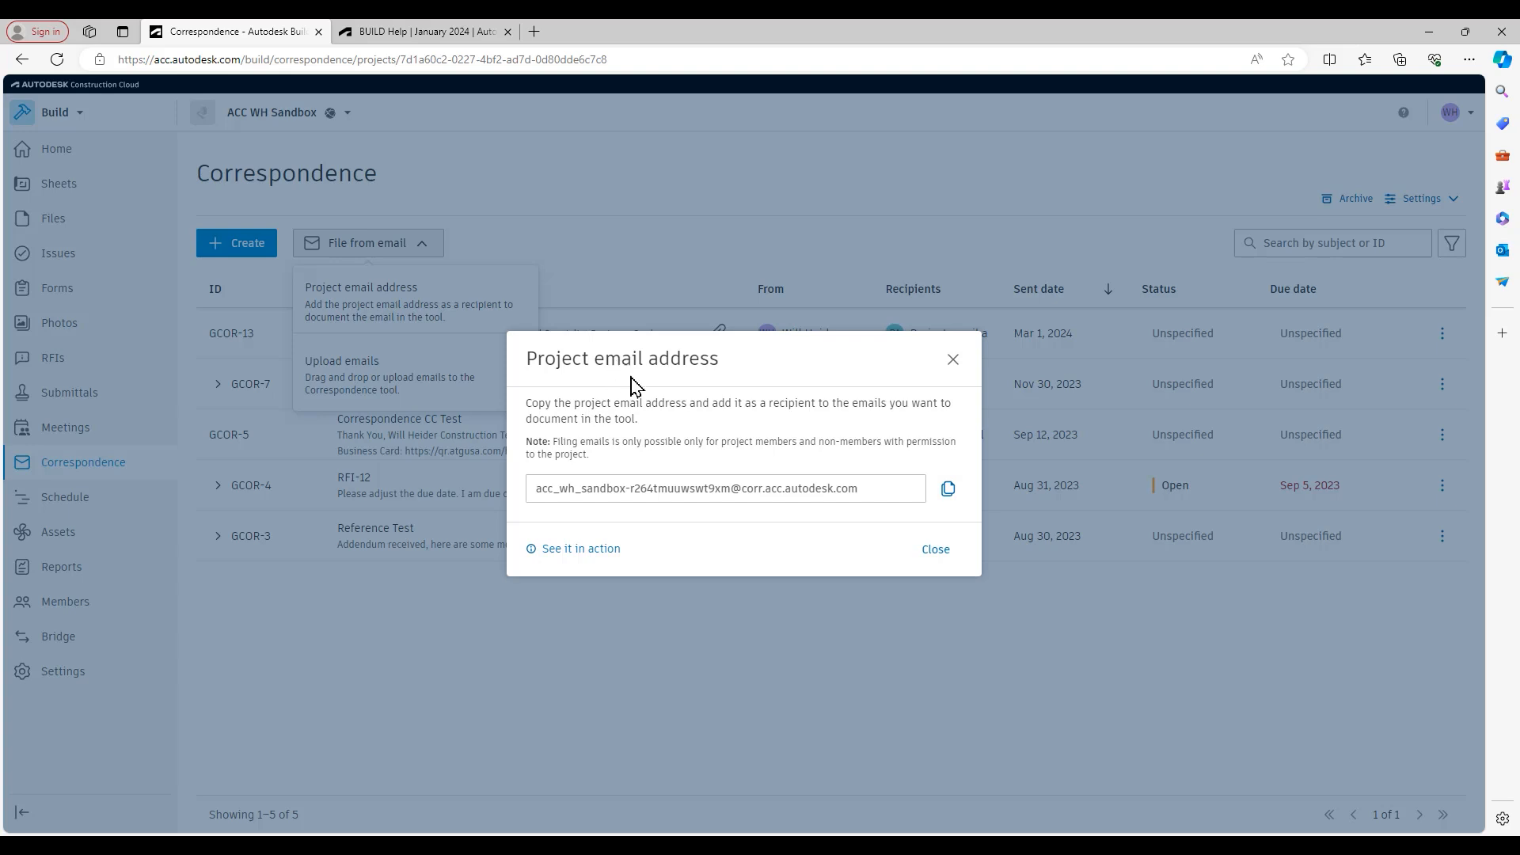
mouse_move(947, 488)
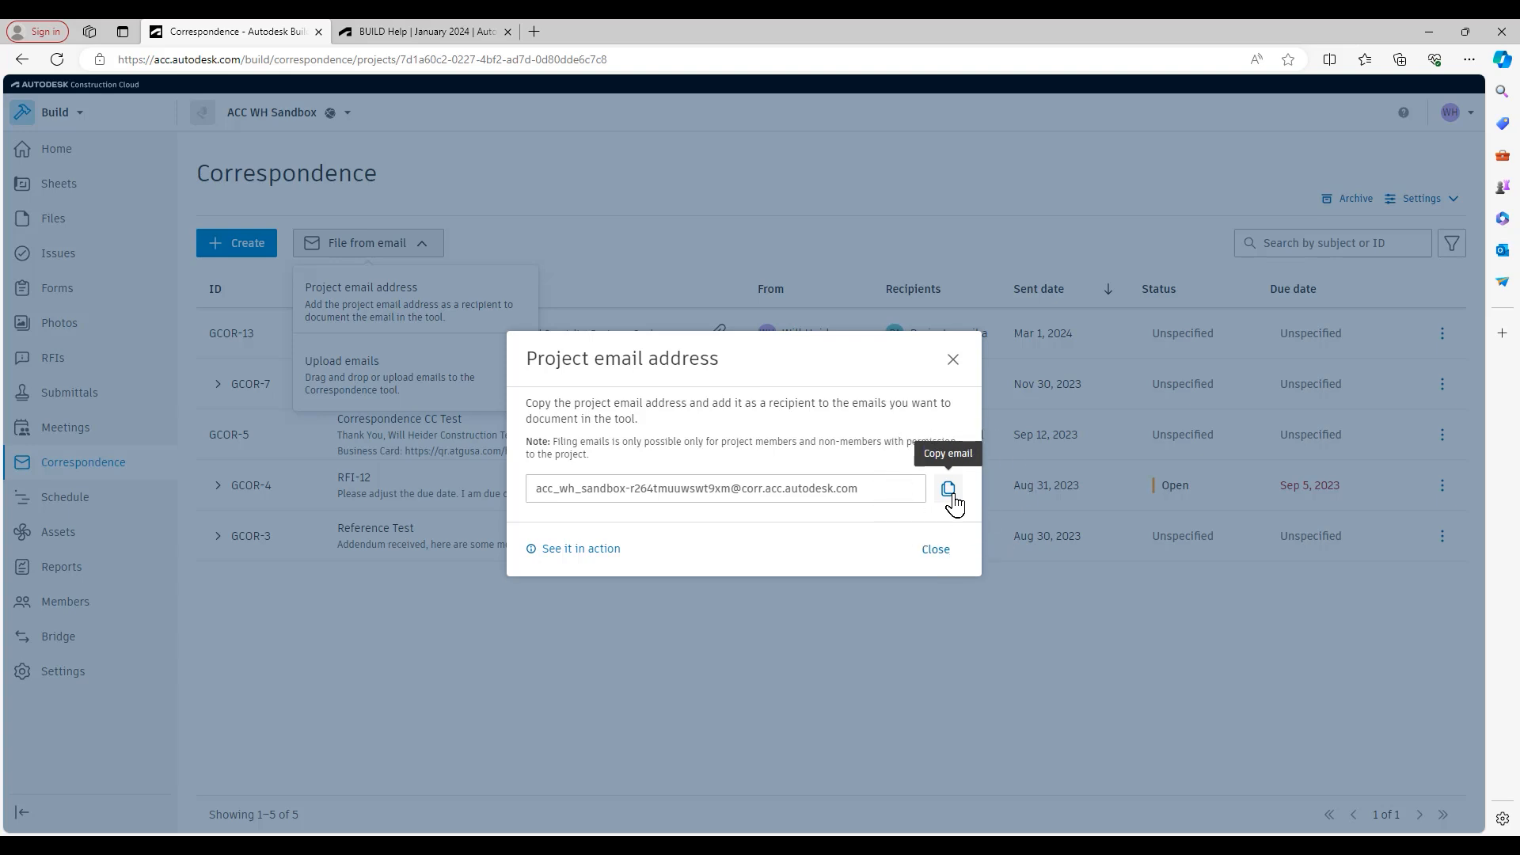
left_click(947, 488)
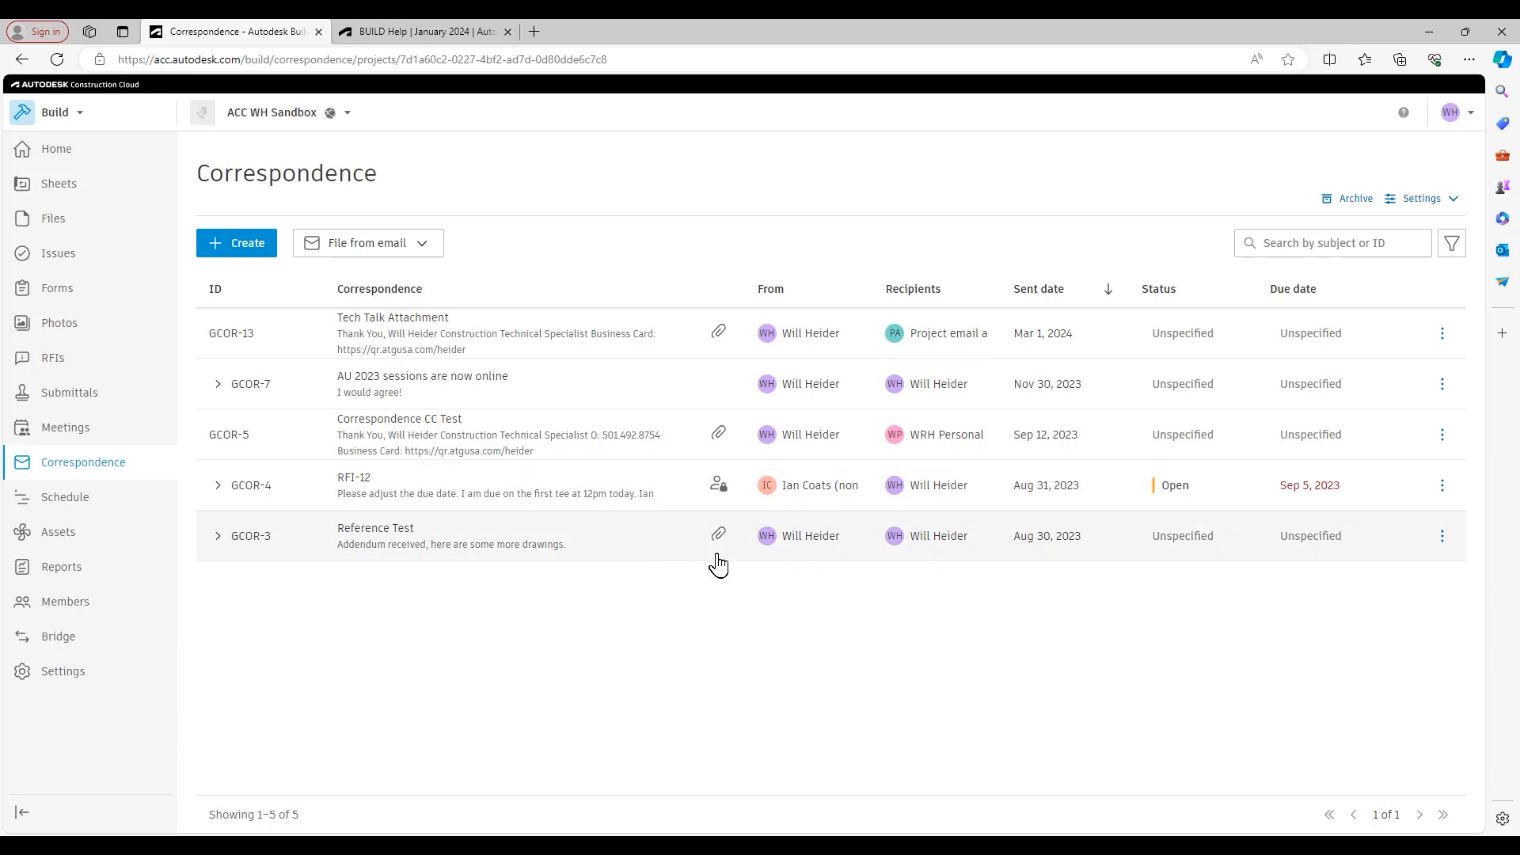
mouse_move(677, 611)
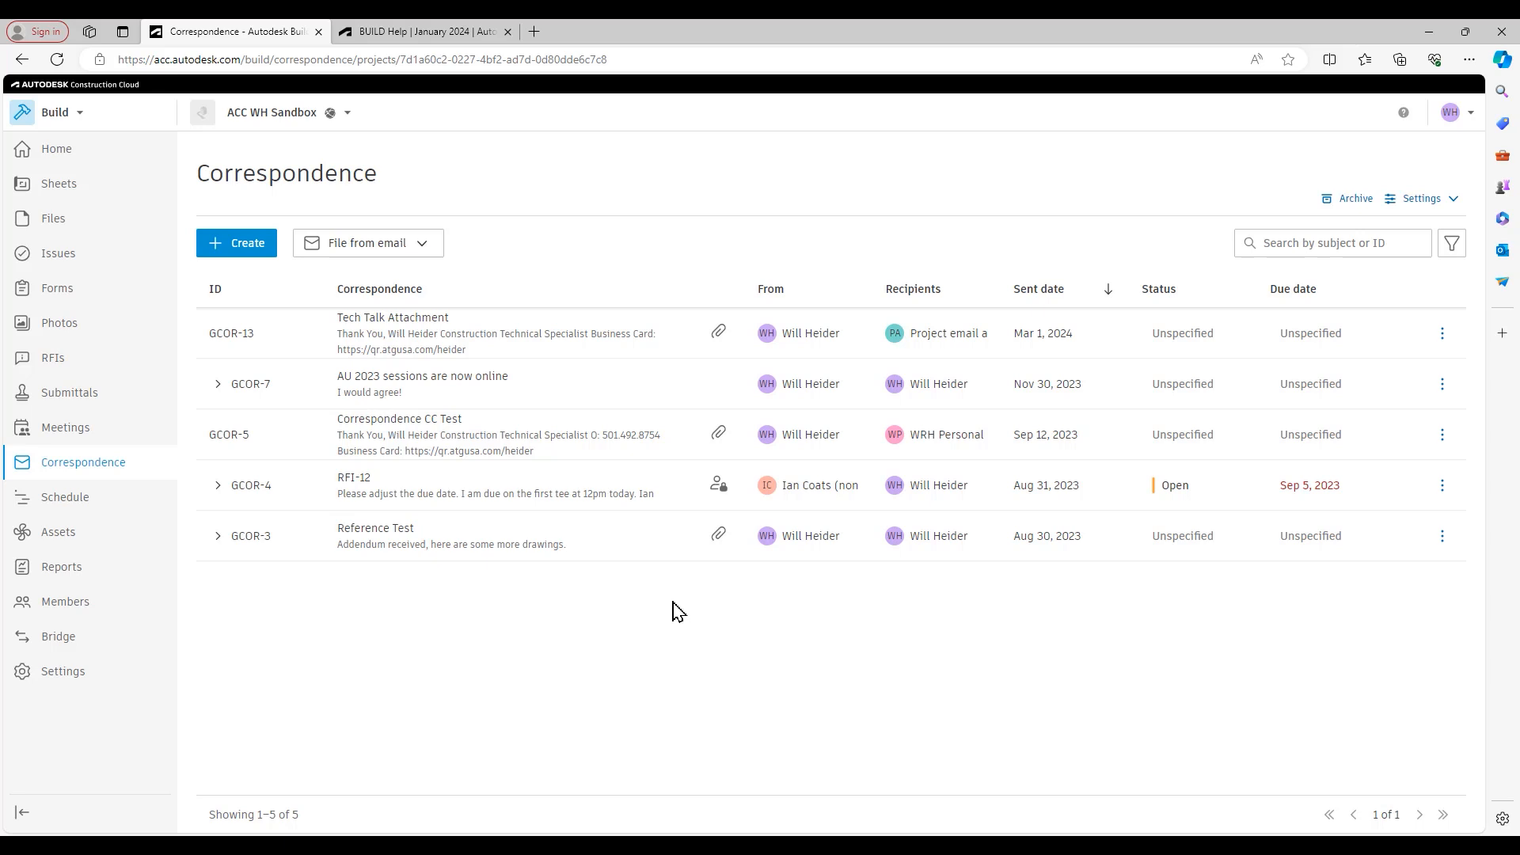
mouse_move(671, 651)
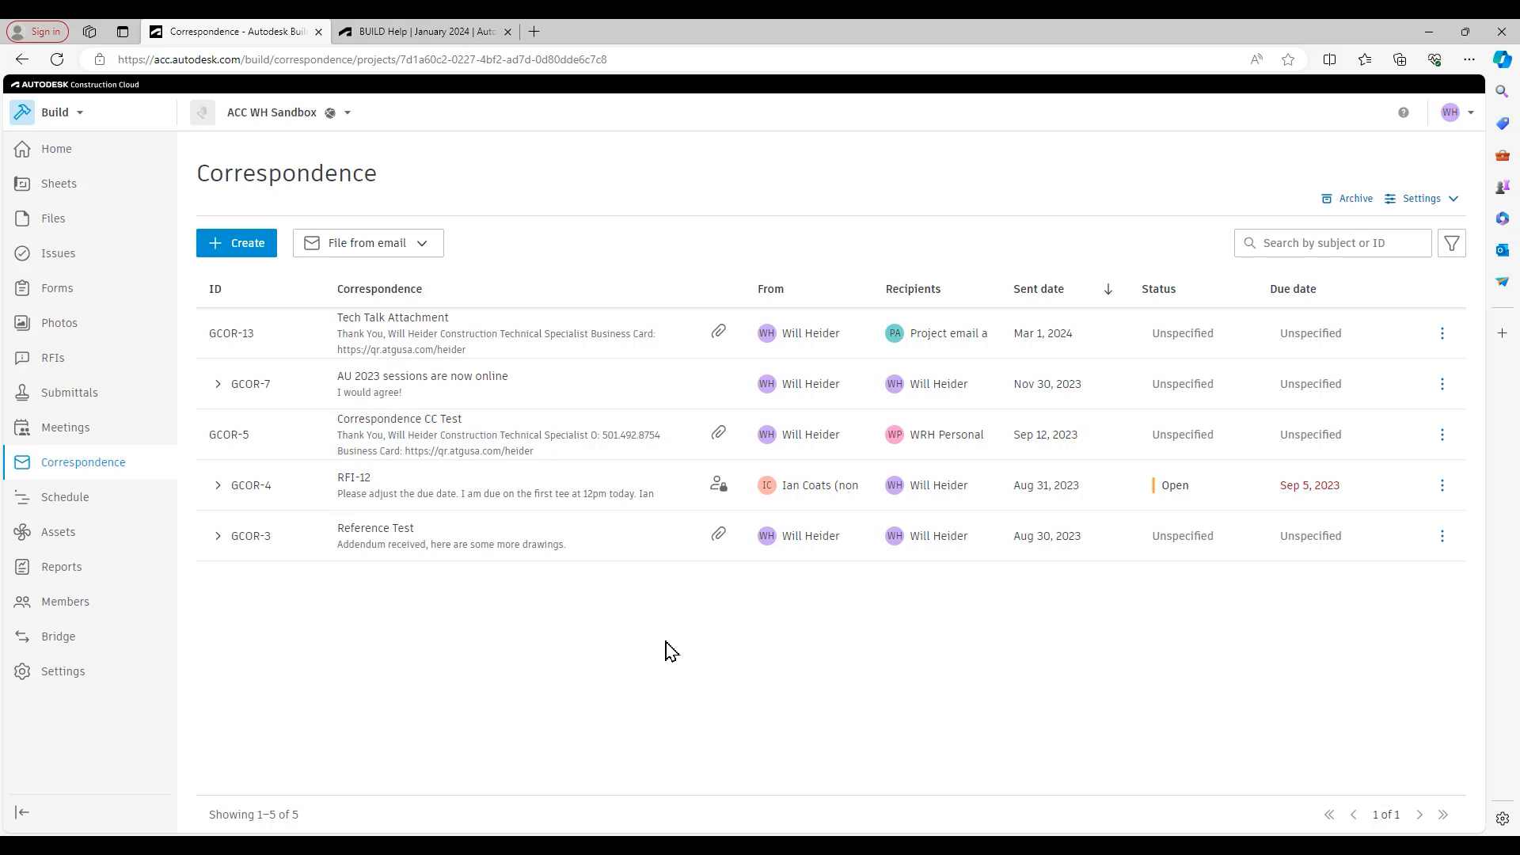
mouse_move(675, 628)
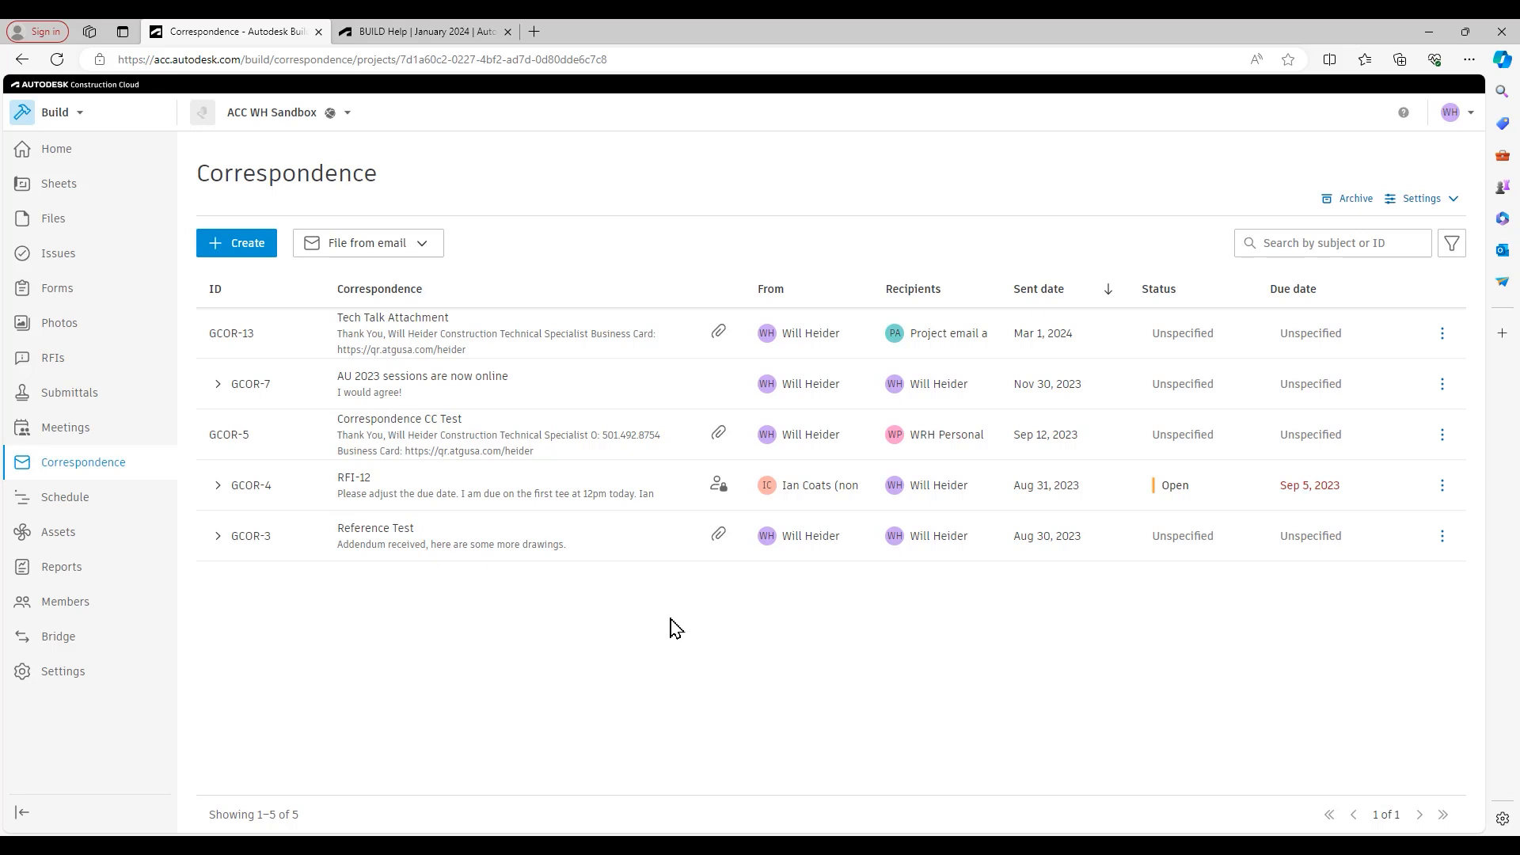